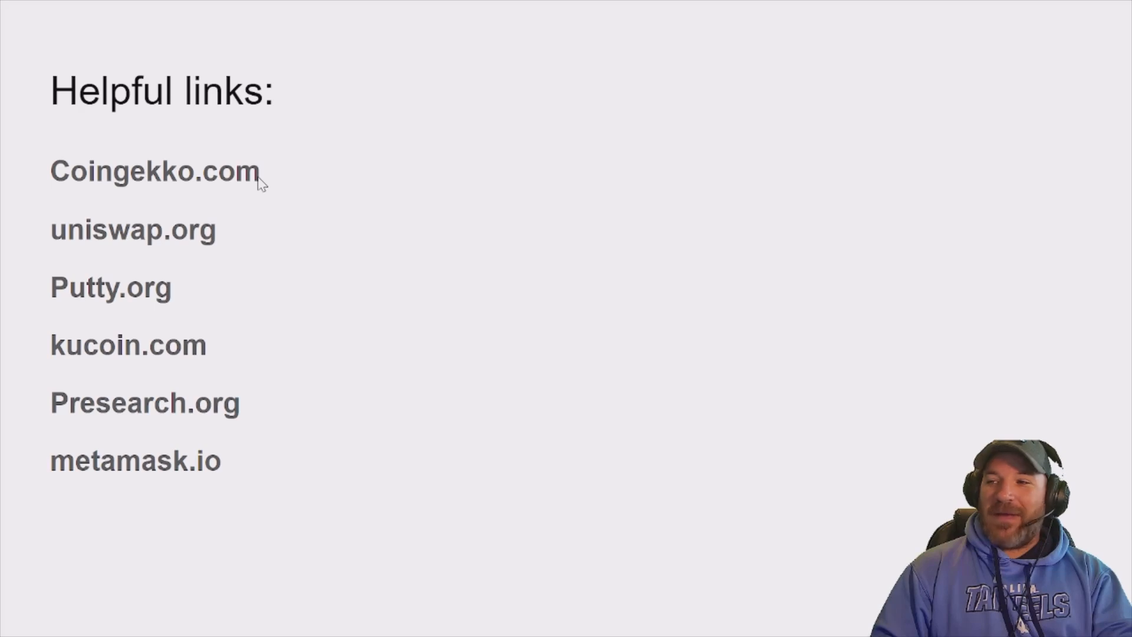
{"action": "mouse_move", "coordinate": [220, 234]}
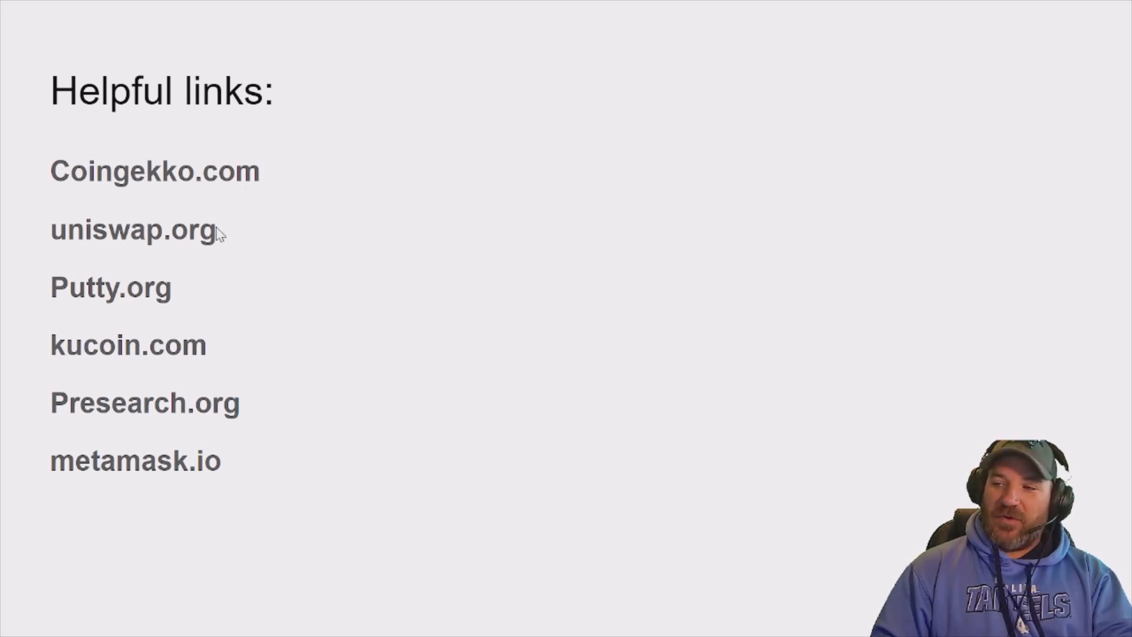
{"action": "mouse_move", "coordinate": [205, 353]}
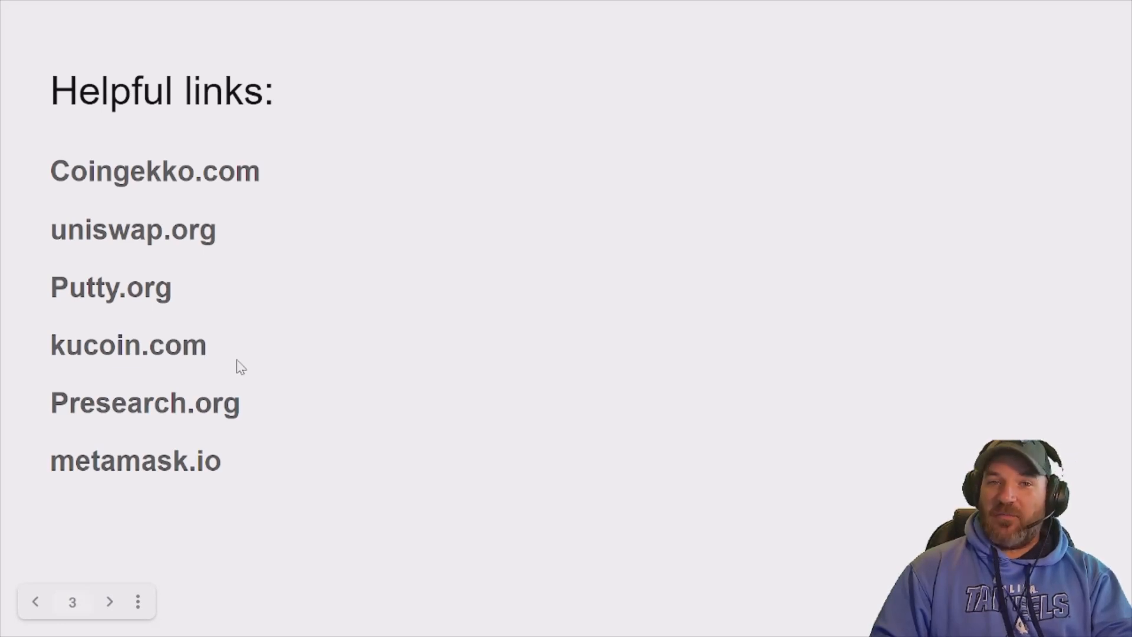
{"action": "mouse_move", "coordinate": [262, 431]}
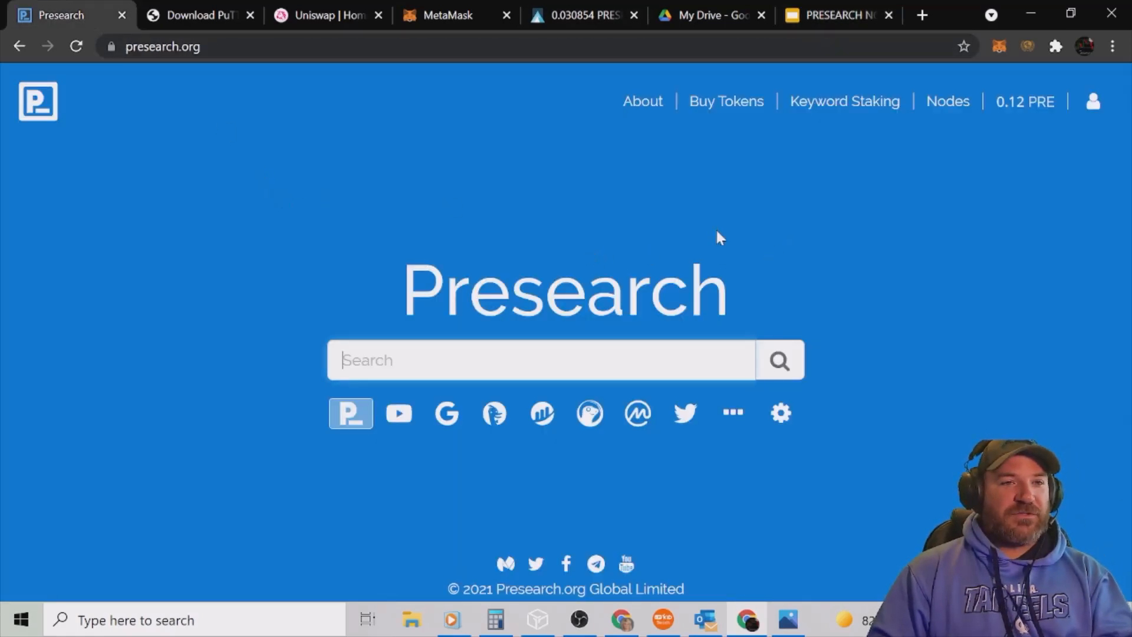
{"action": "mouse_move", "coordinate": [937, 208]}
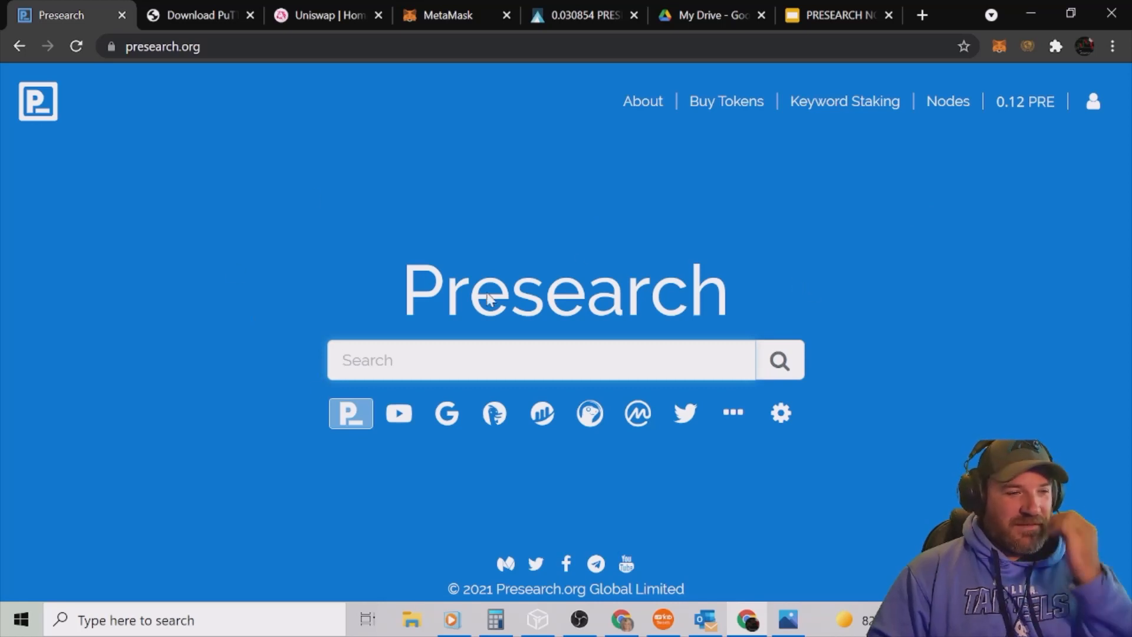
Use the top-right account menu to reach the Rewards Account page showing 0.12 tokens per search
{"action": "left_click", "coordinate": [1092, 101]}
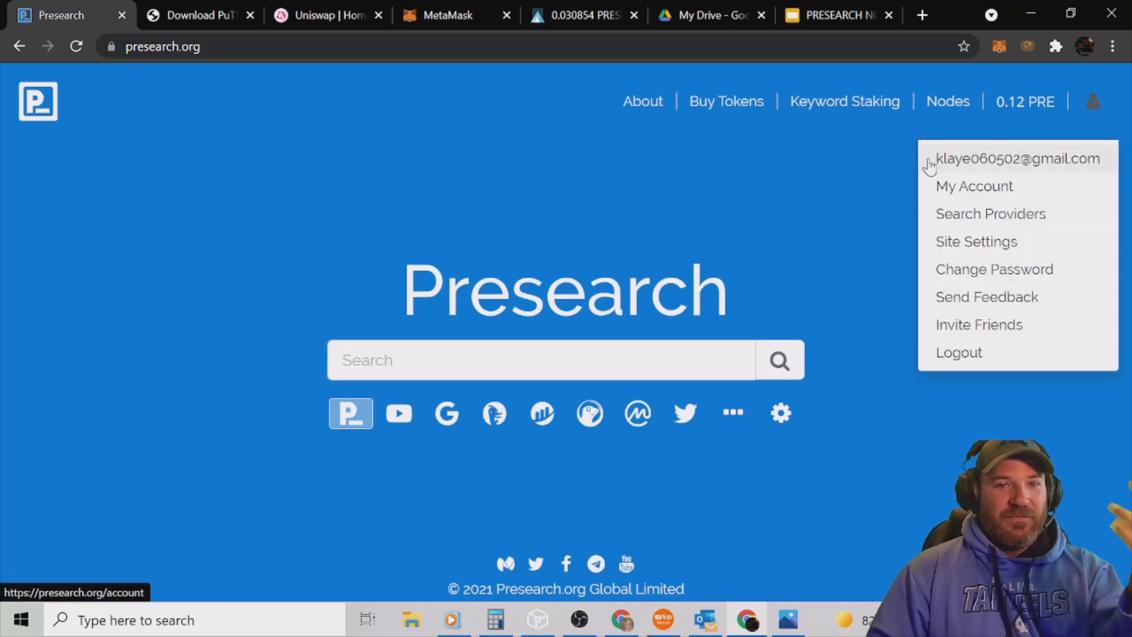
{"action": "left_click", "coordinate": [852, 249]}
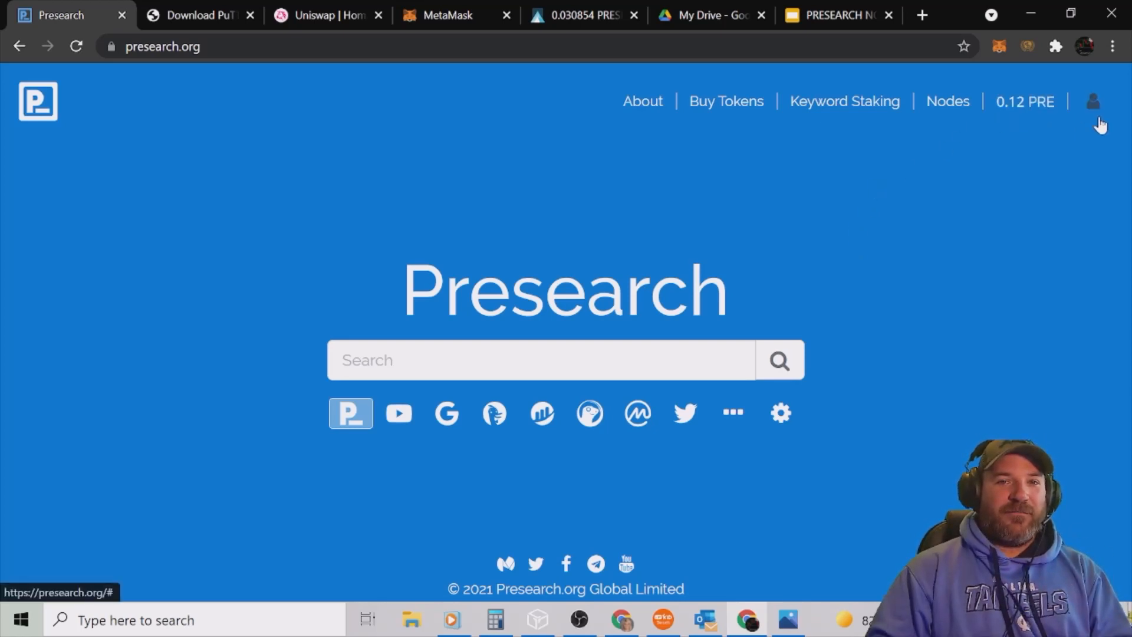
{"action": "left_click", "coordinate": [1093, 101]}
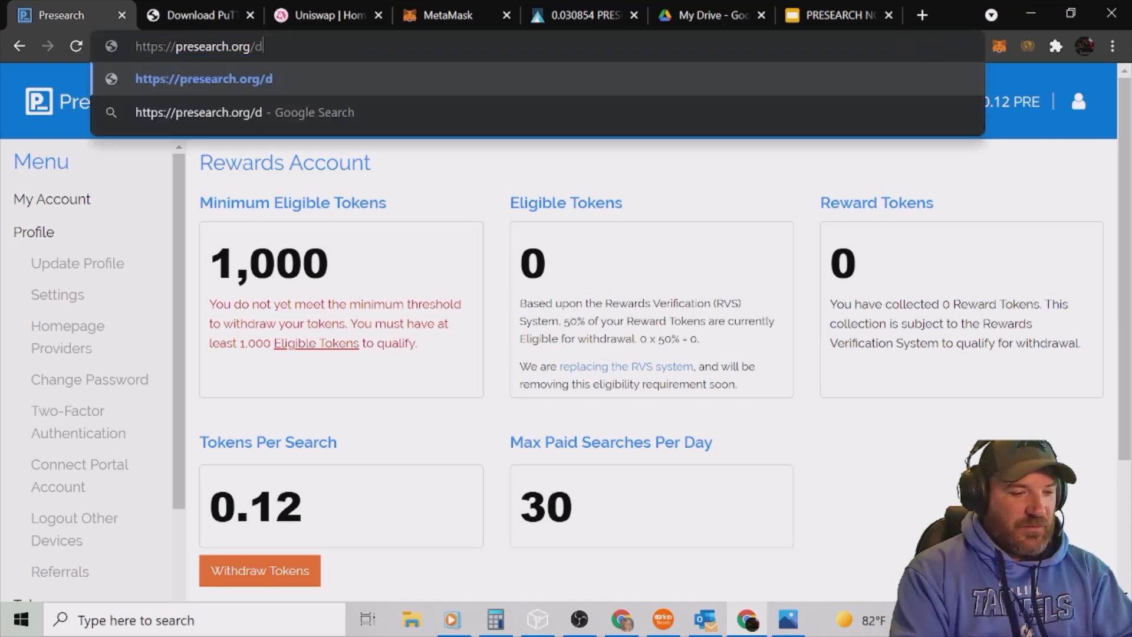
Check the 0.12 PRE rewards balance and Update Profile page, then return via the Presearch logo
{"action": "type", "text": "ash"}
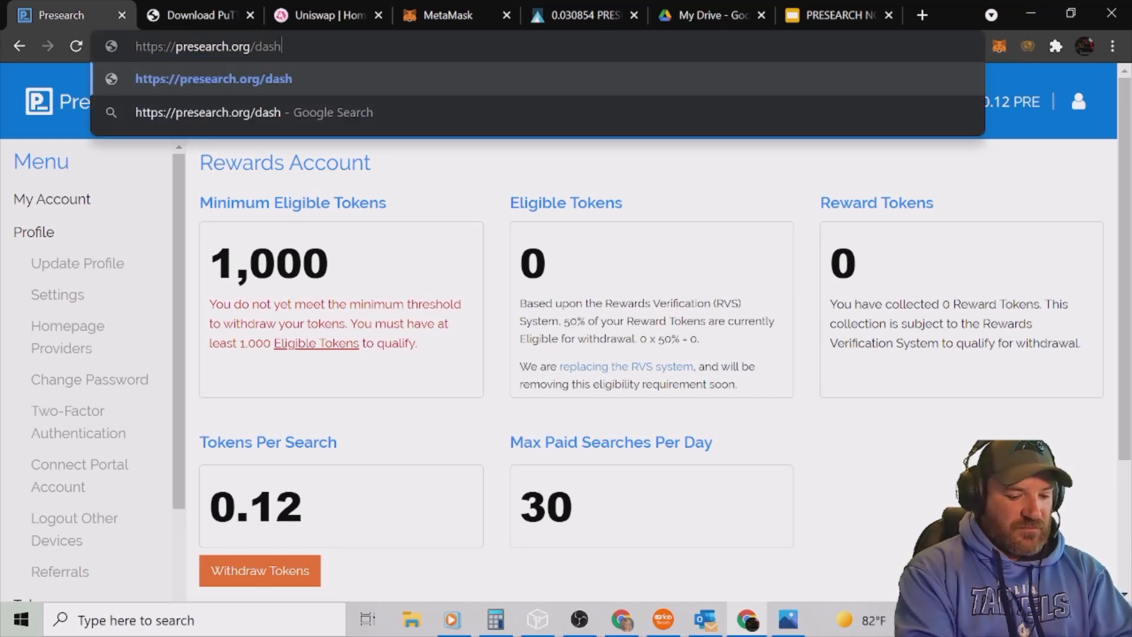
{"action": "type", "text": "board"}
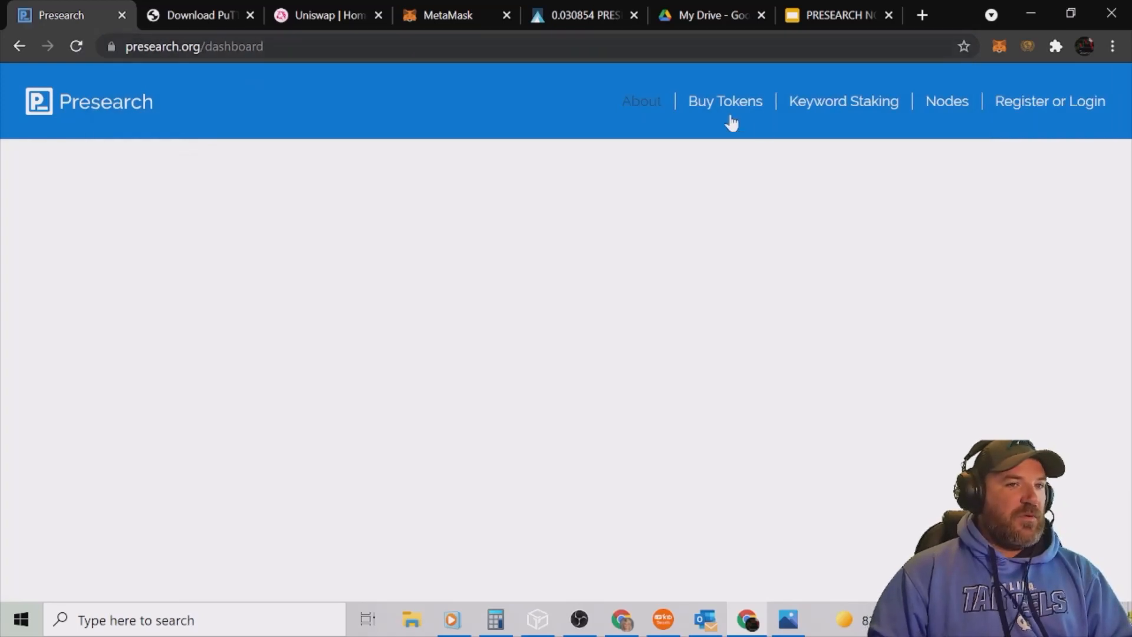
{"action": "left_click", "coordinate": [1049, 101]}
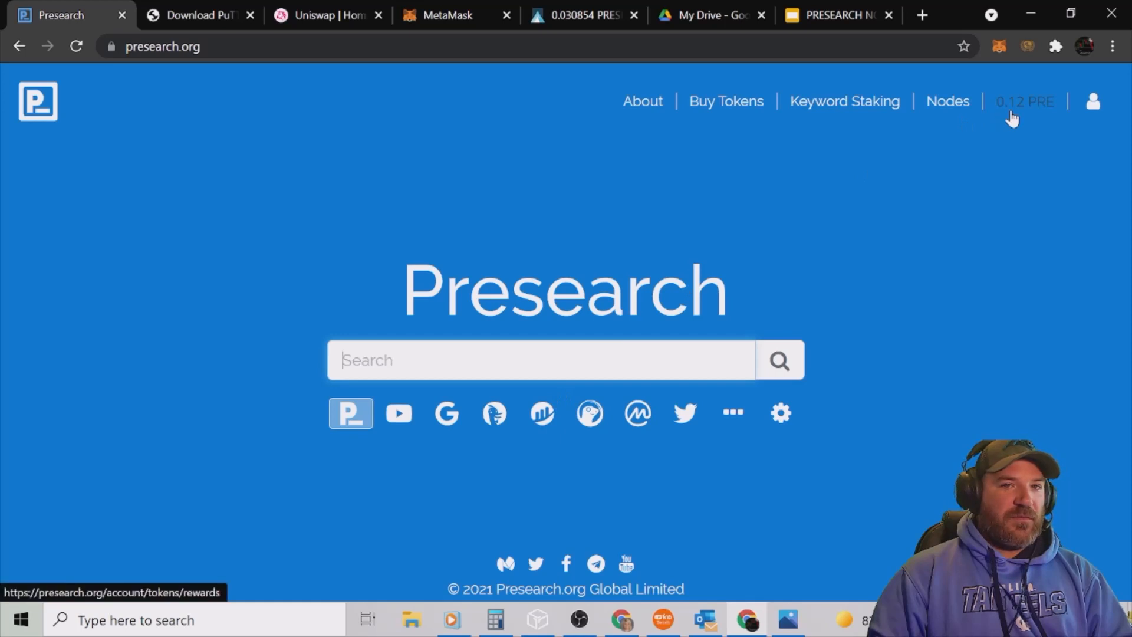
{"action": "left_click", "coordinate": [1024, 101]}
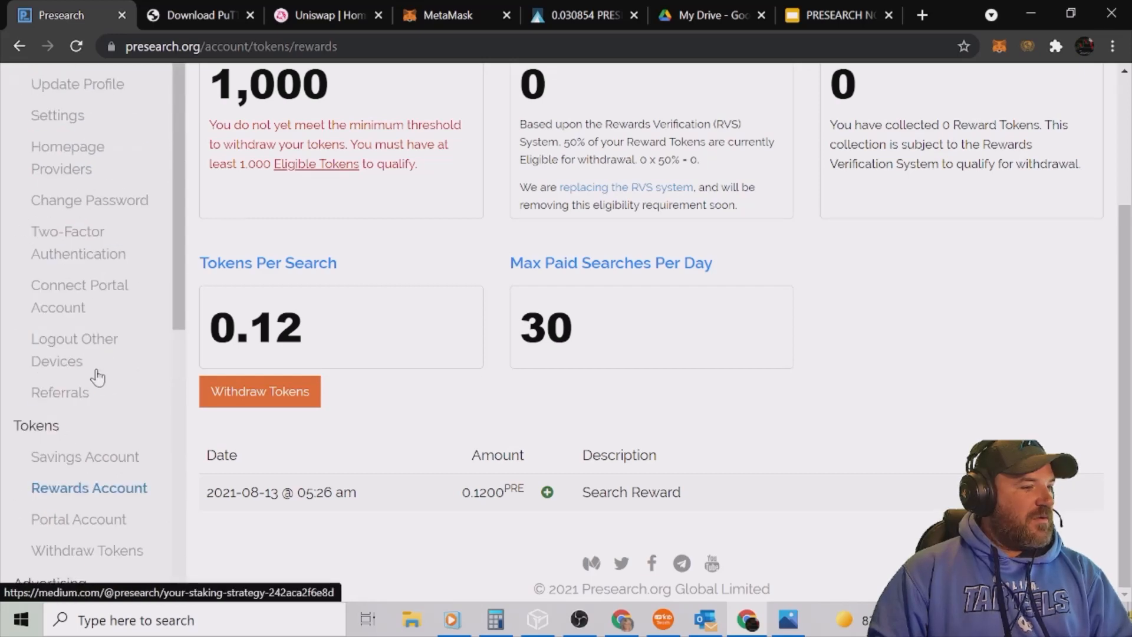
{"action": "left_click", "coordinate": [78, 262]}
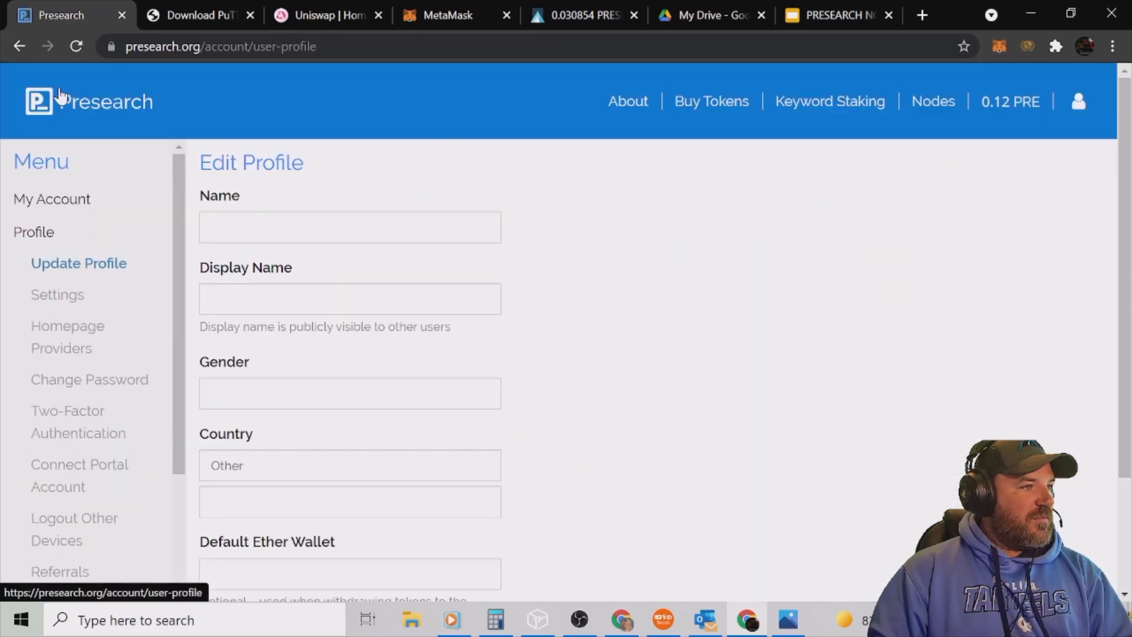
{"action": "left_click", "coordinate": [51, 199]}
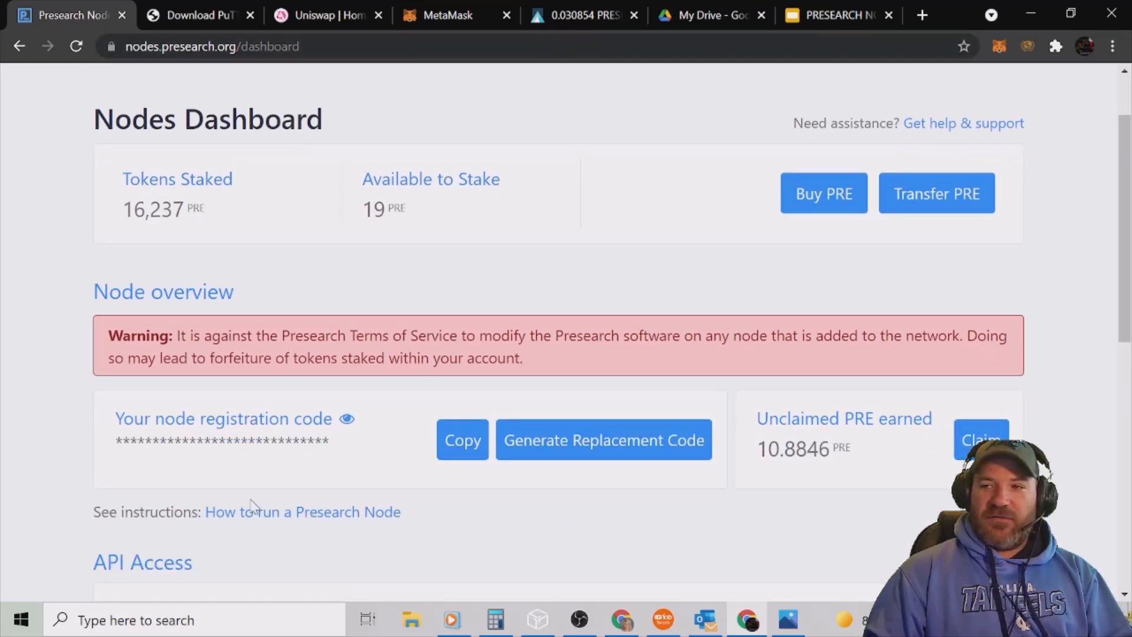
{"action": "mouse_move", "coordinate": [273, 473]}
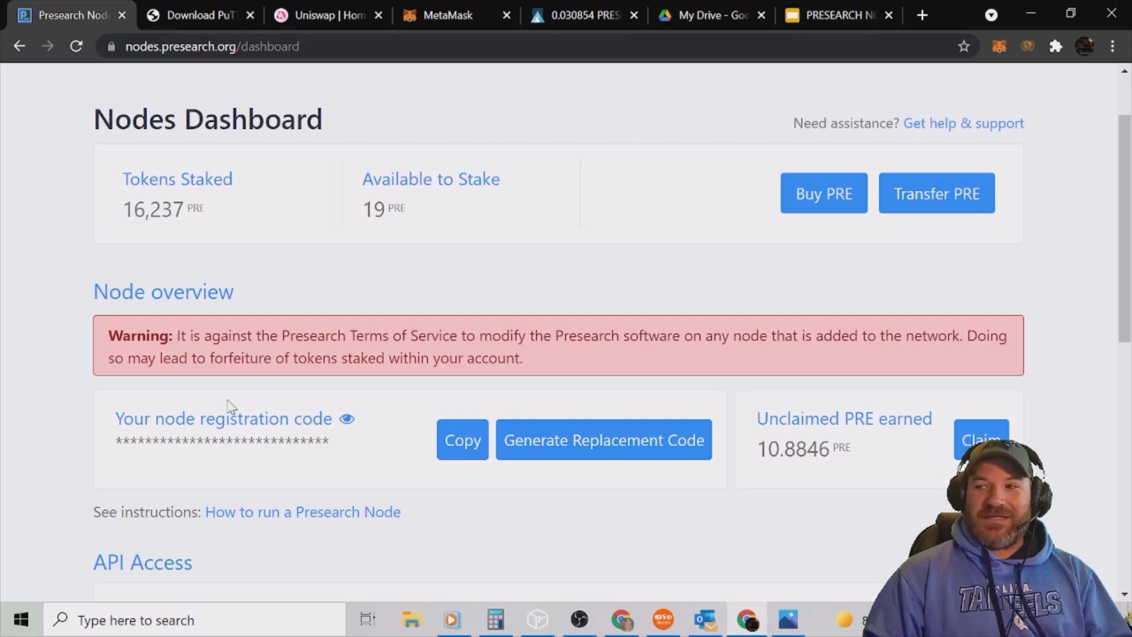
Scroll the Nodes Dashboard overview with 16,237 PRE staked and 10.8846 PRE unclaimed
{"action": "scroll", "scroll_direction": "down", "scroll_amount": 3}
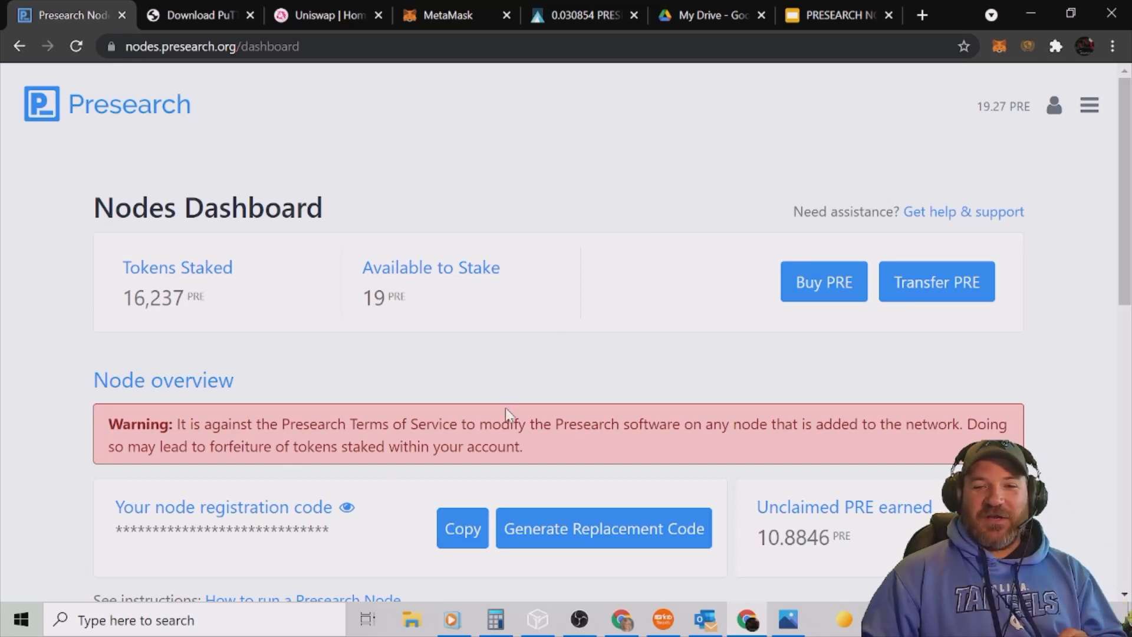
{"action": "mouse_move", "coordinate": [386, 361]}
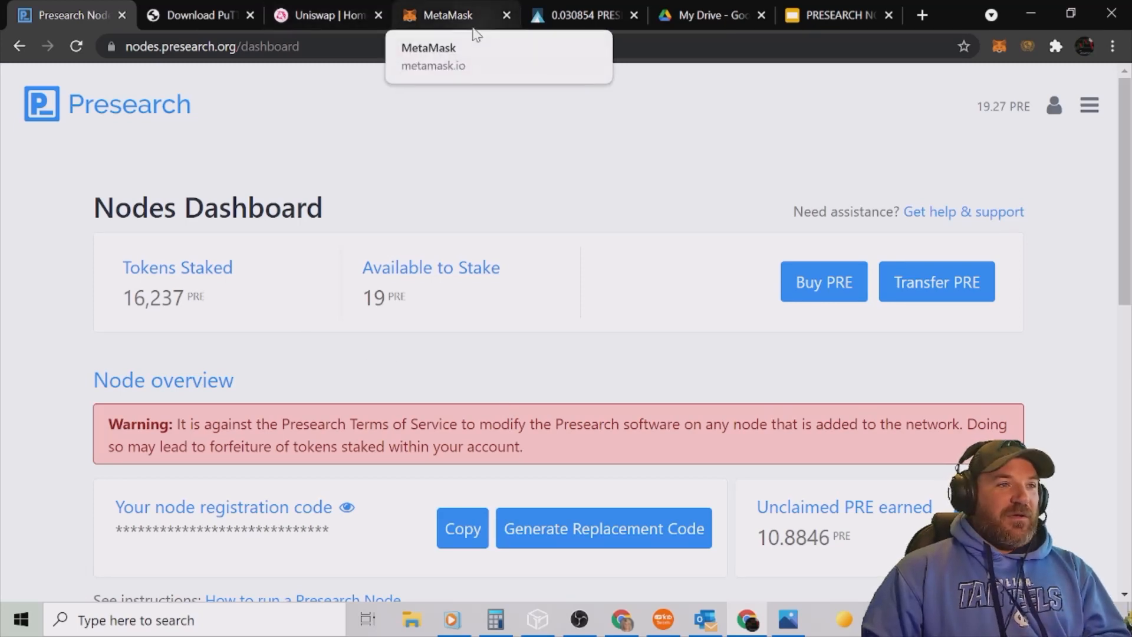
View the MetaMask site, then switch to the Uniswap homepage
{"action": "left_click", "coordinate": [448, 15]}
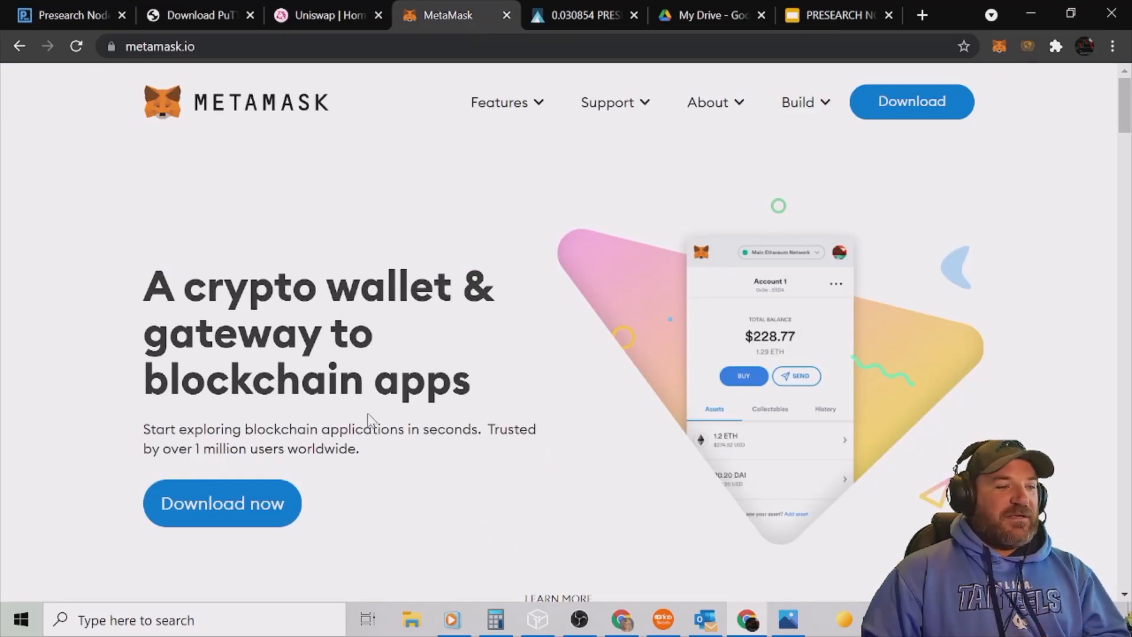
{"action": "mouse_move", "coordinate": [614, 324]}
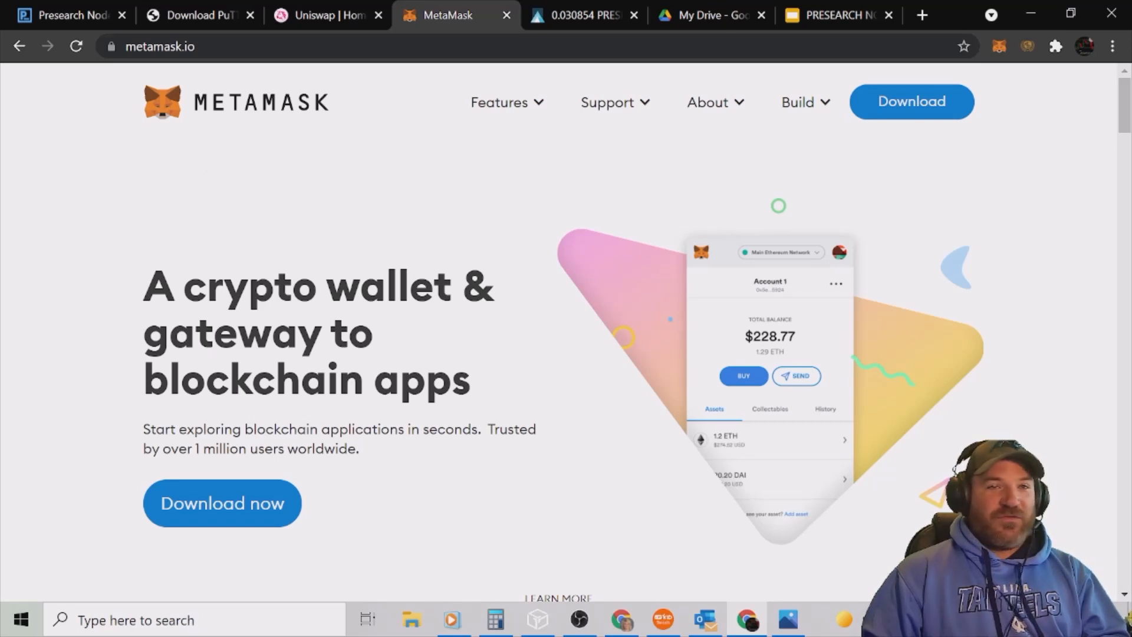
{"action": "left_click", "coordinate": [327, 14]}
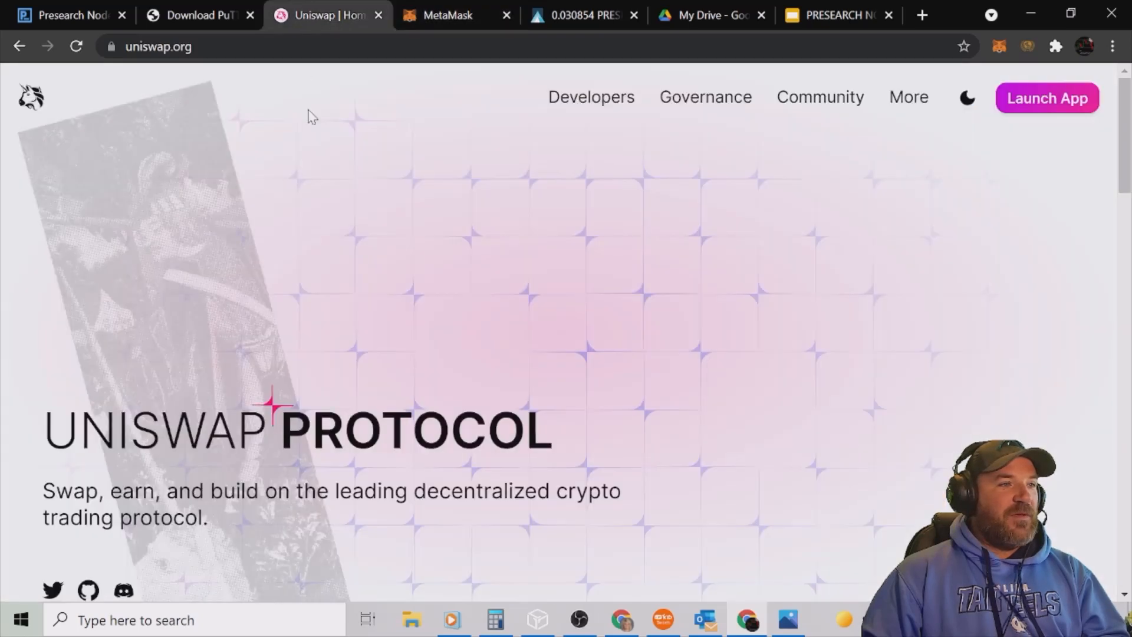
{"action": "mouse_move", "coordinate": [573, 228]}
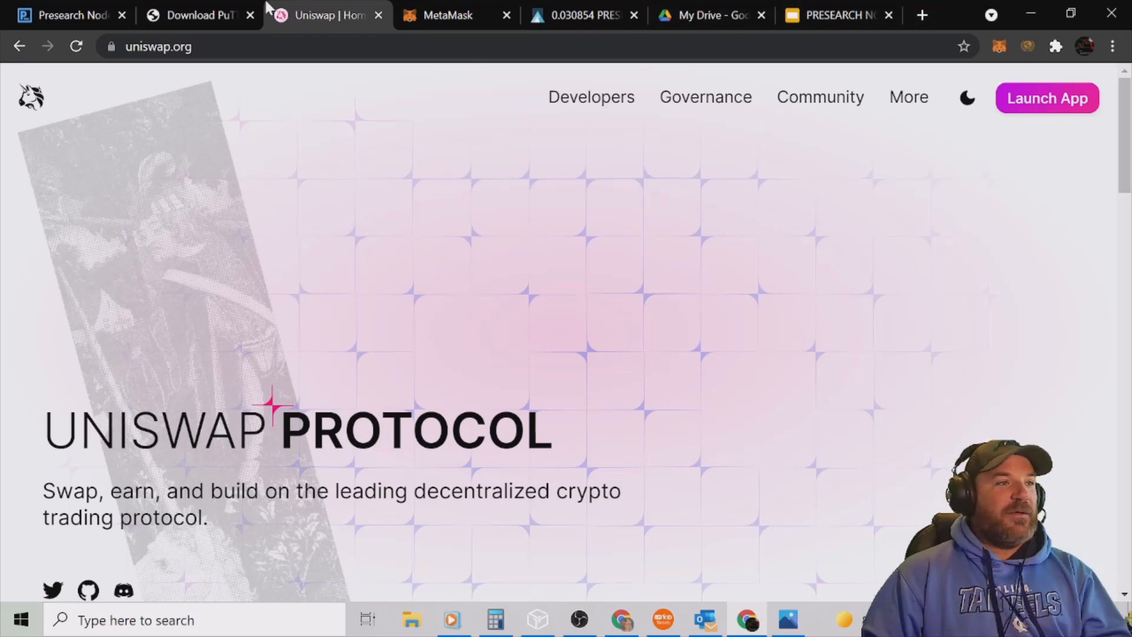
Search CoinGecko for 'pre' and open the Presearch (PRE) page priced at $0.03084974
{"action": "left_click", "coordinate": [923, 14]}
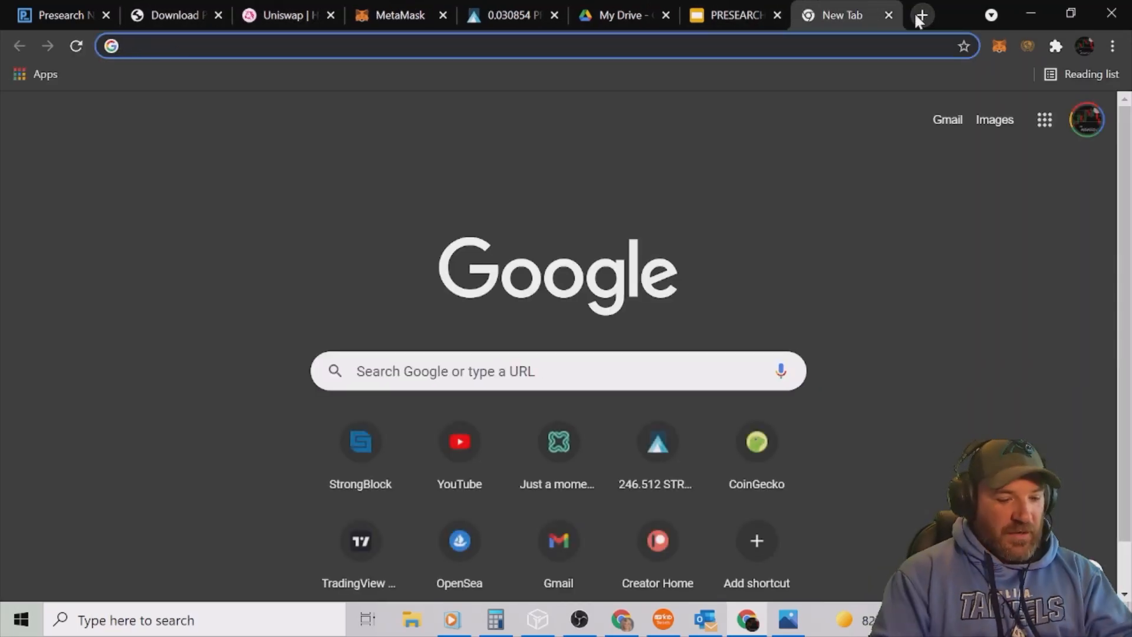
{"action": "type", "text": "coingecko.com"}
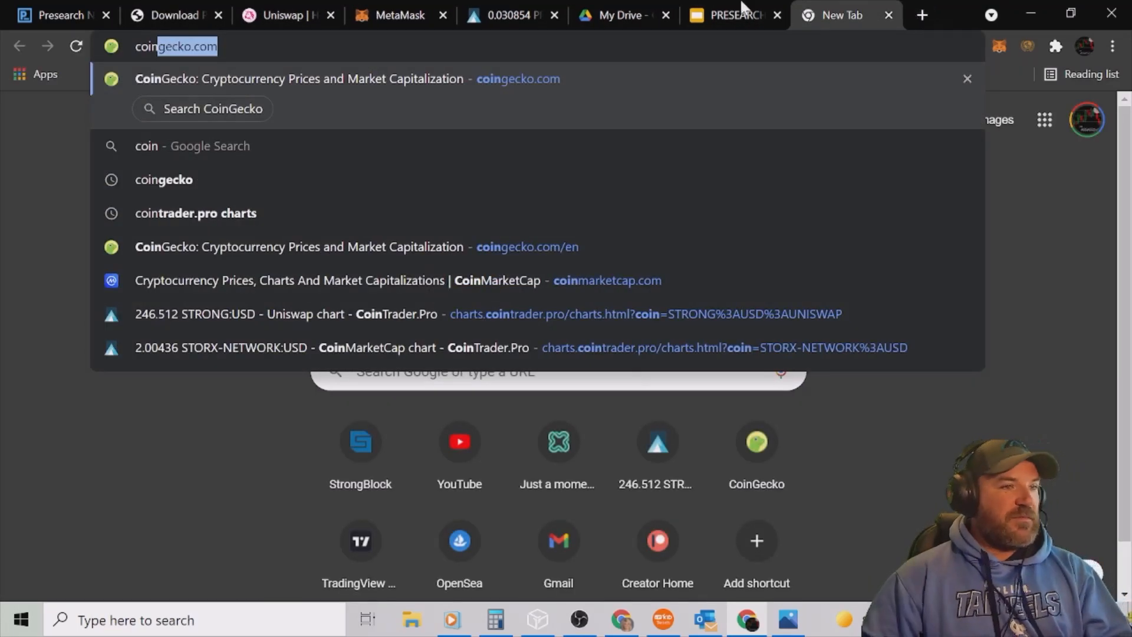
{"action": "left_click", "coordinate": [303, 79]}
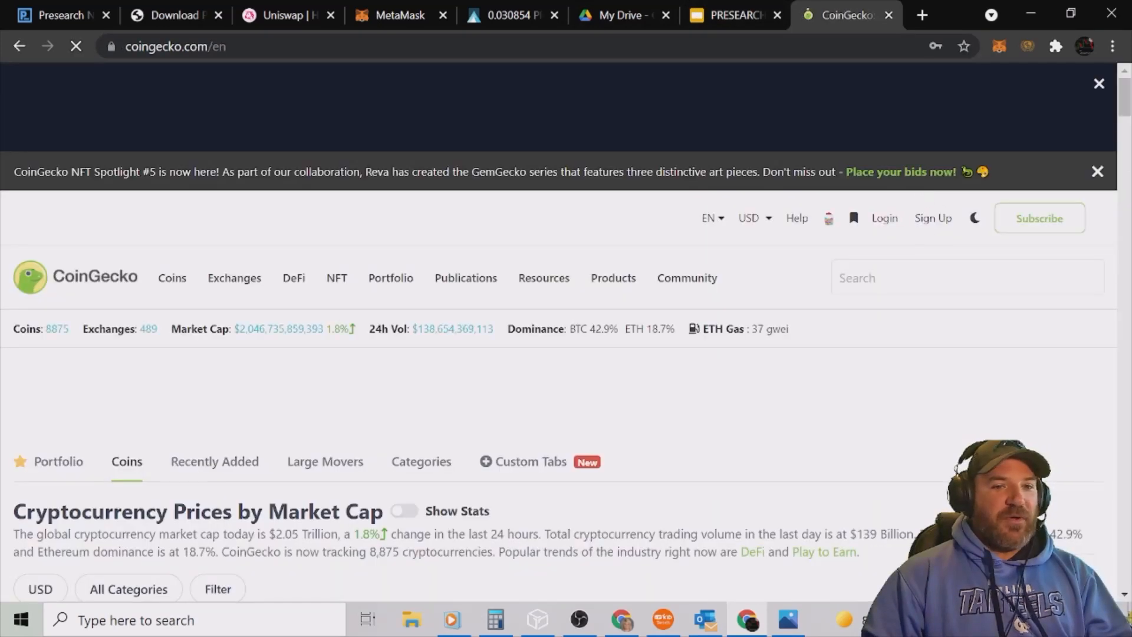
{"action": "type", "text": "pre"}
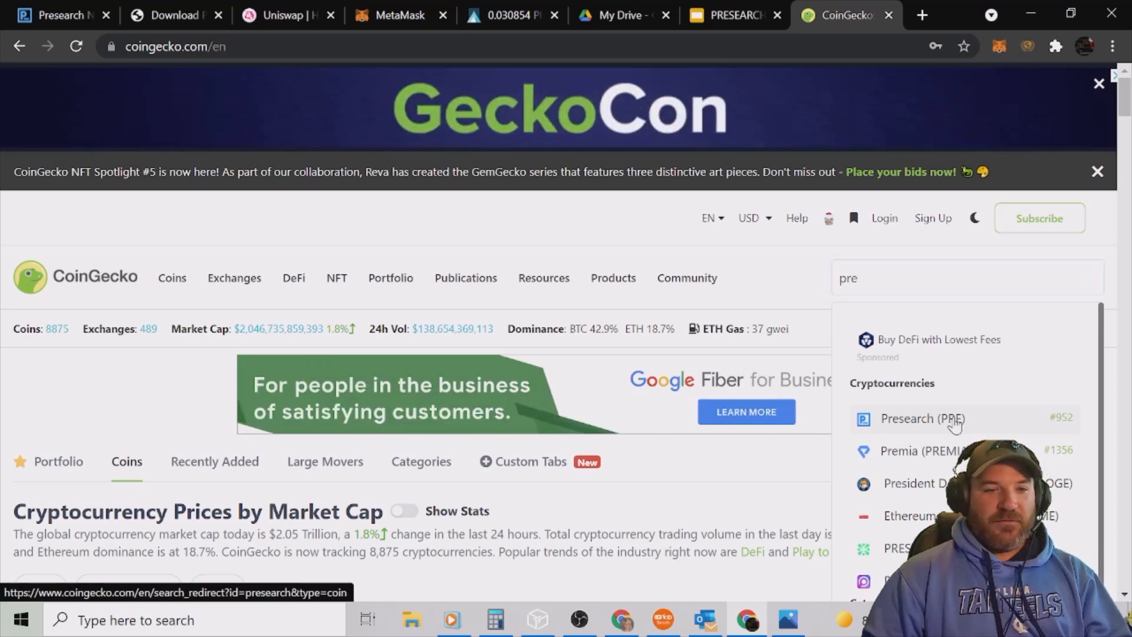
{"action": "left_click", "coordinate": [922, 419]}
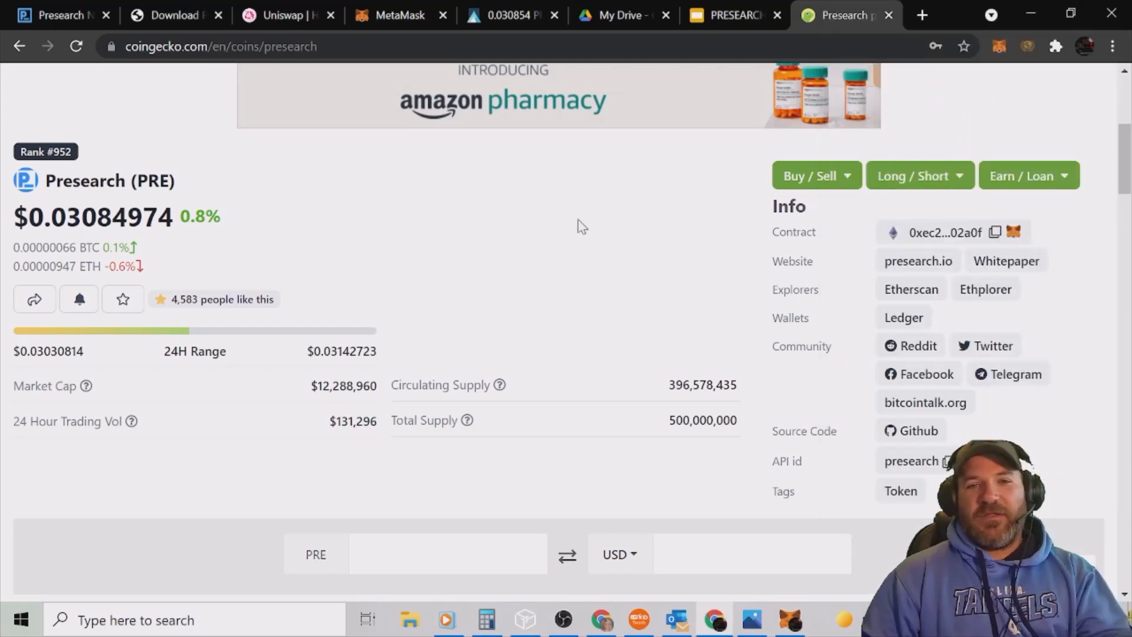
{"action": "mouse_move", "coordinate": [582, 220]}
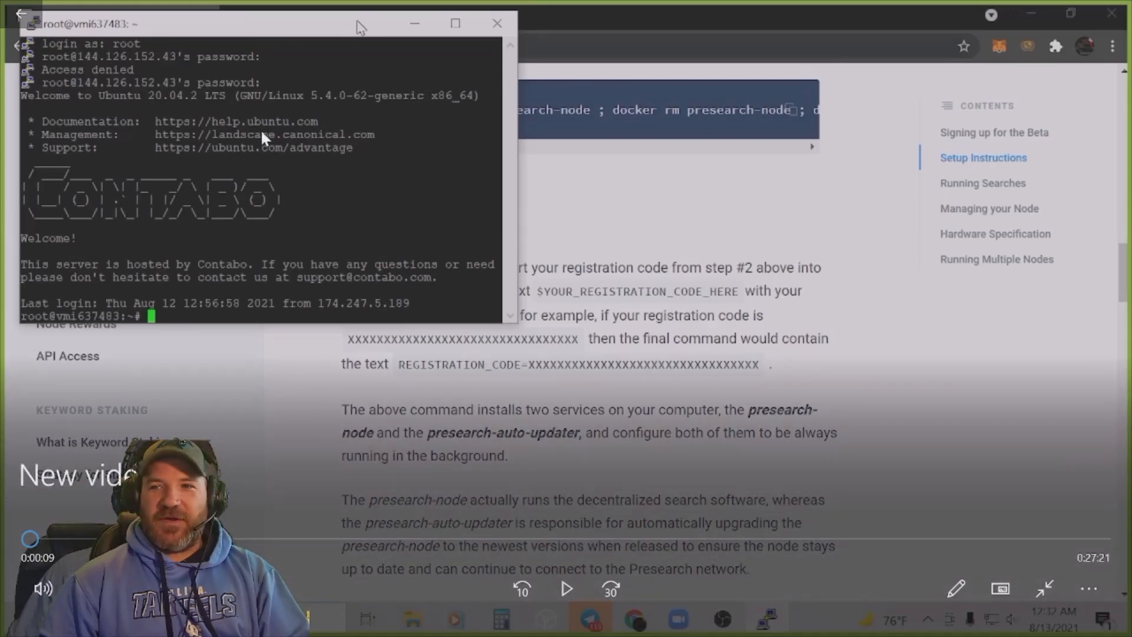
{"action": "mouse_move", "coordinate": [264, 179]}
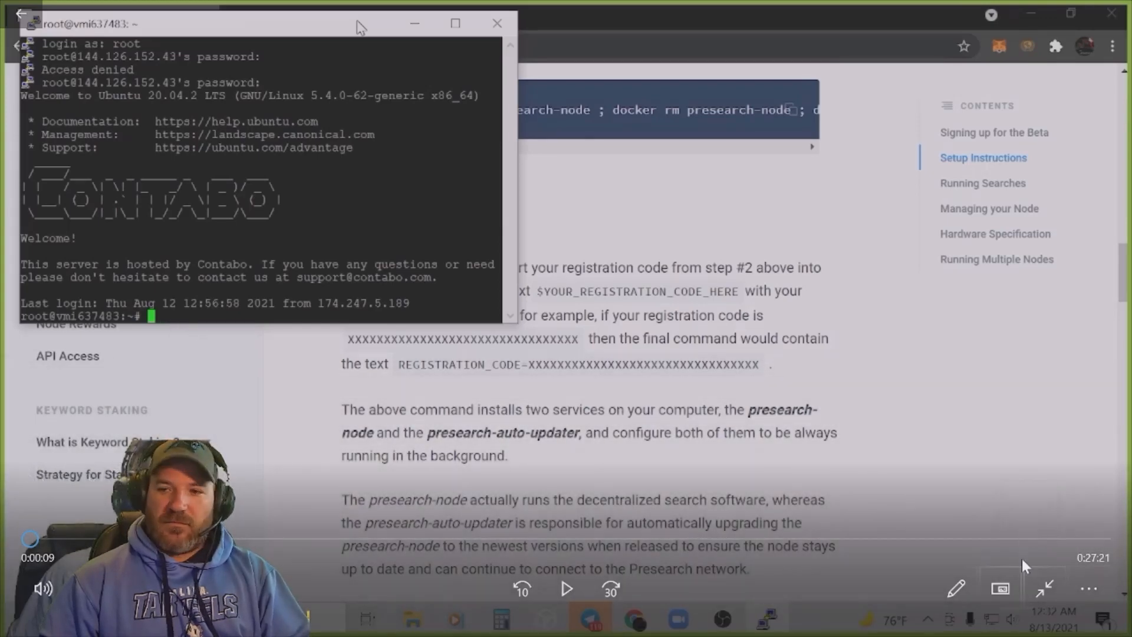
Bring up the PuTTY session logged in as root on the Contabo Ubuntu server
{"action": "left_click", "coordinate": [1089, 588]}
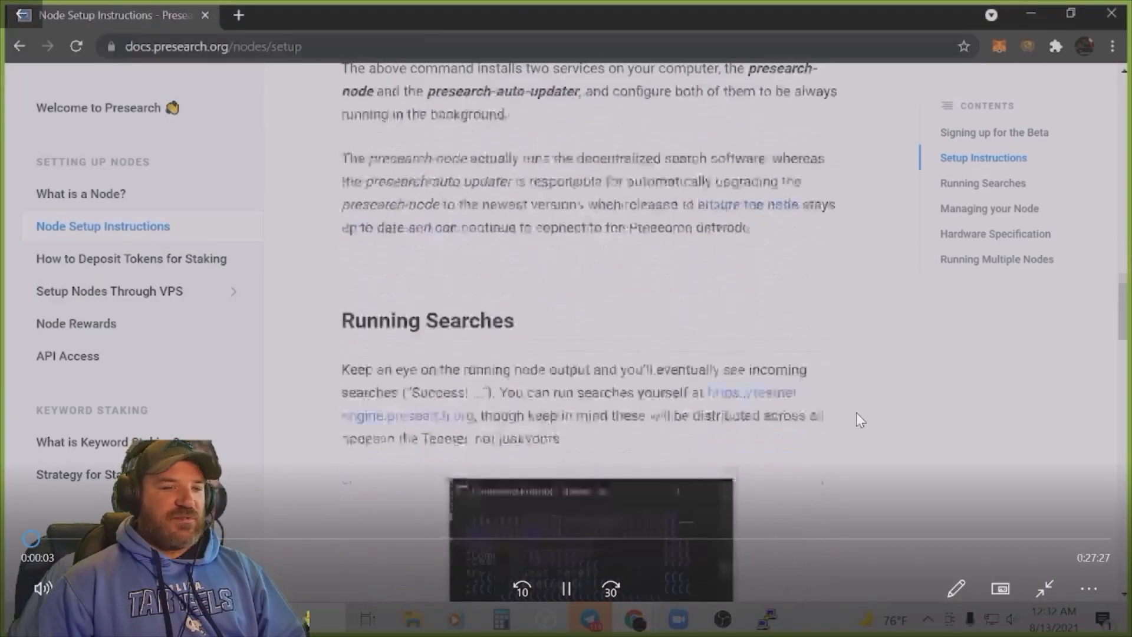
Scroll Presearch Docs past Running Multiple Nodes to the Windows node start command
{"action": "scroll", "scroll_direction": "down", "scroll_amount": 3}
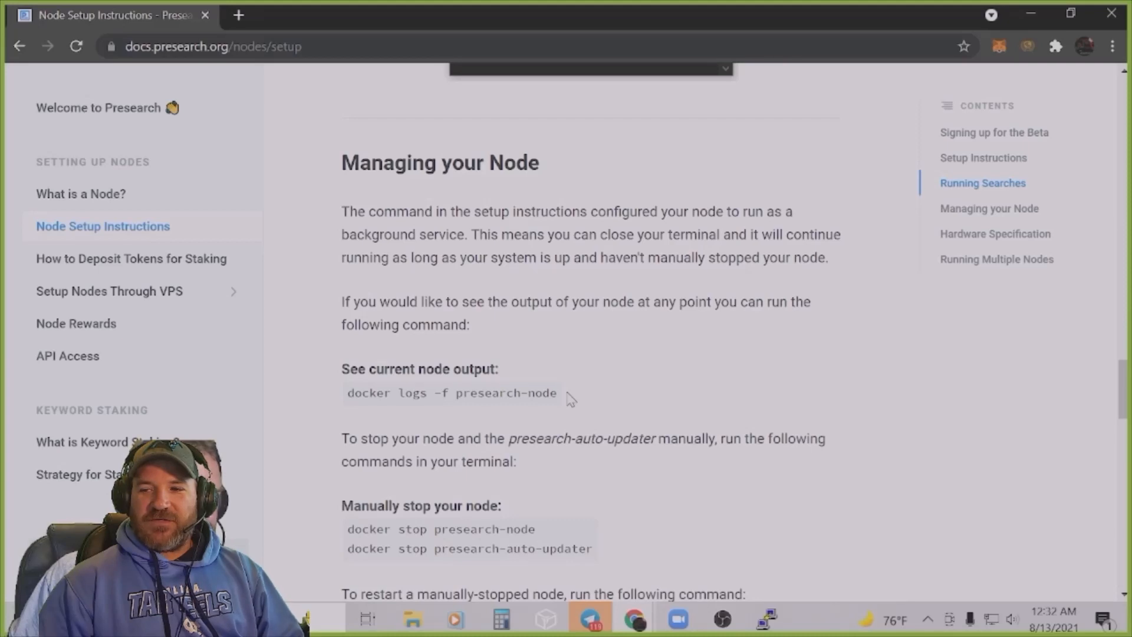
{"action": "scroll", "scroll_direction": "down", "scroll_amount": 3}
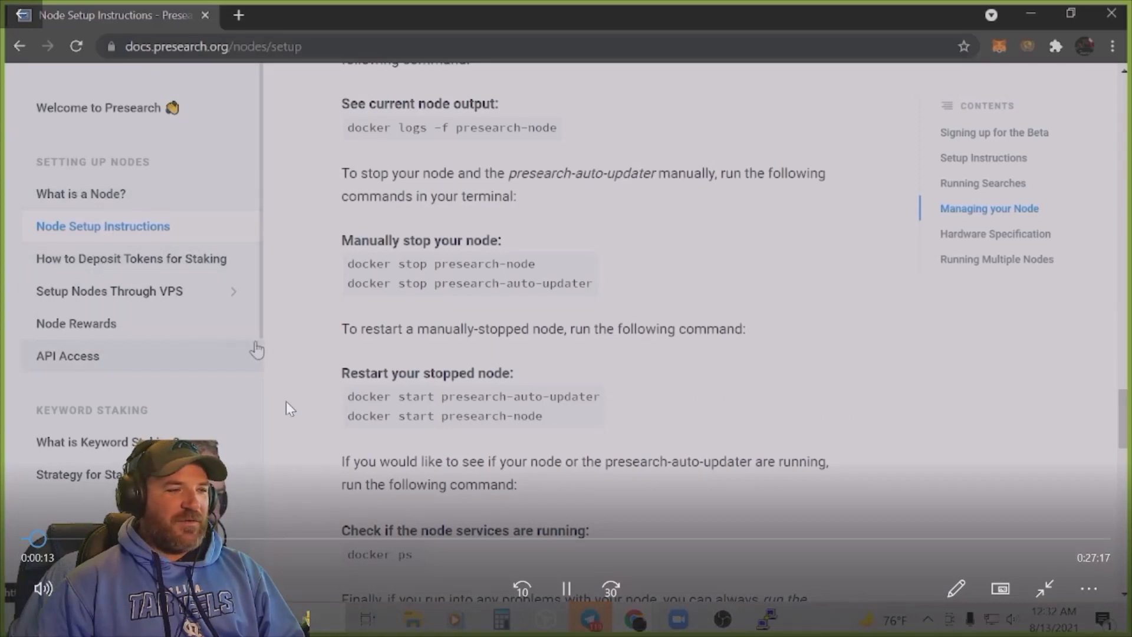
{"action": "scroll", "scroll_direction": "down", "scroll_amount": 3}
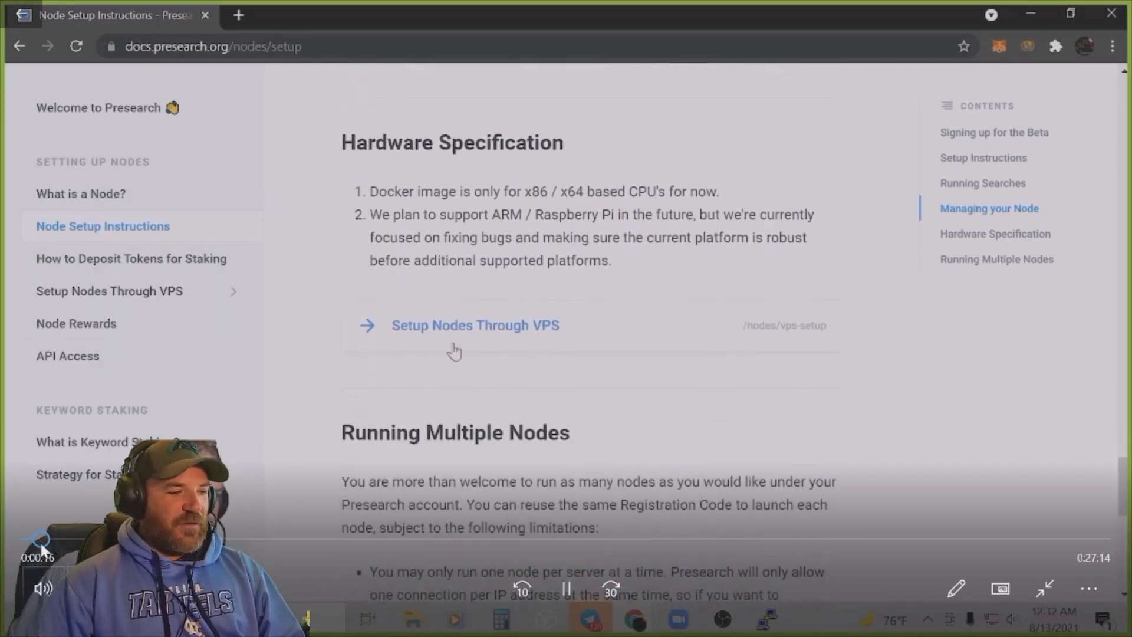
{"action": "scroll", "scroll_direction": "down", "scroll_amount": 3}
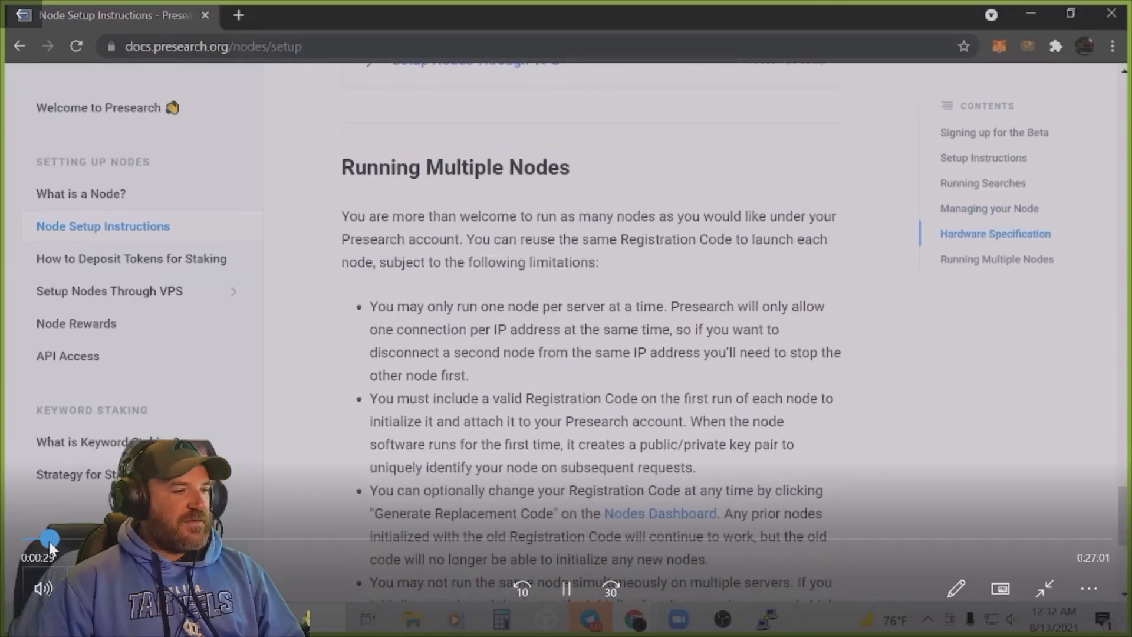
{"action": "left_click", "coordinate": [983, 157]}
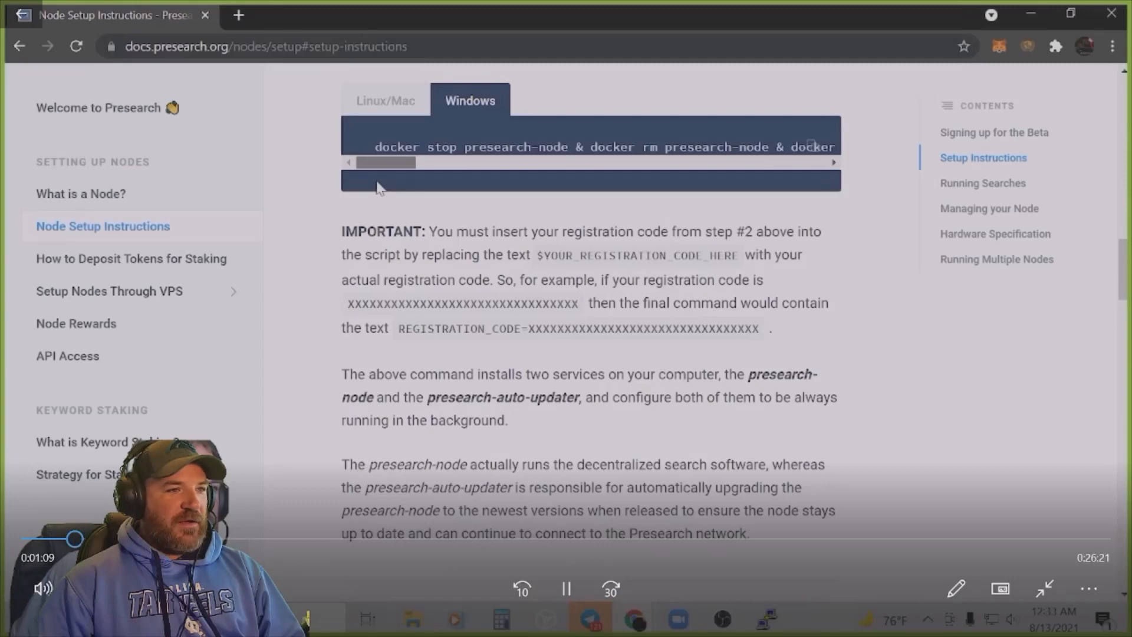
{"action": "mouse_move", "coordinate": [462, 206]}
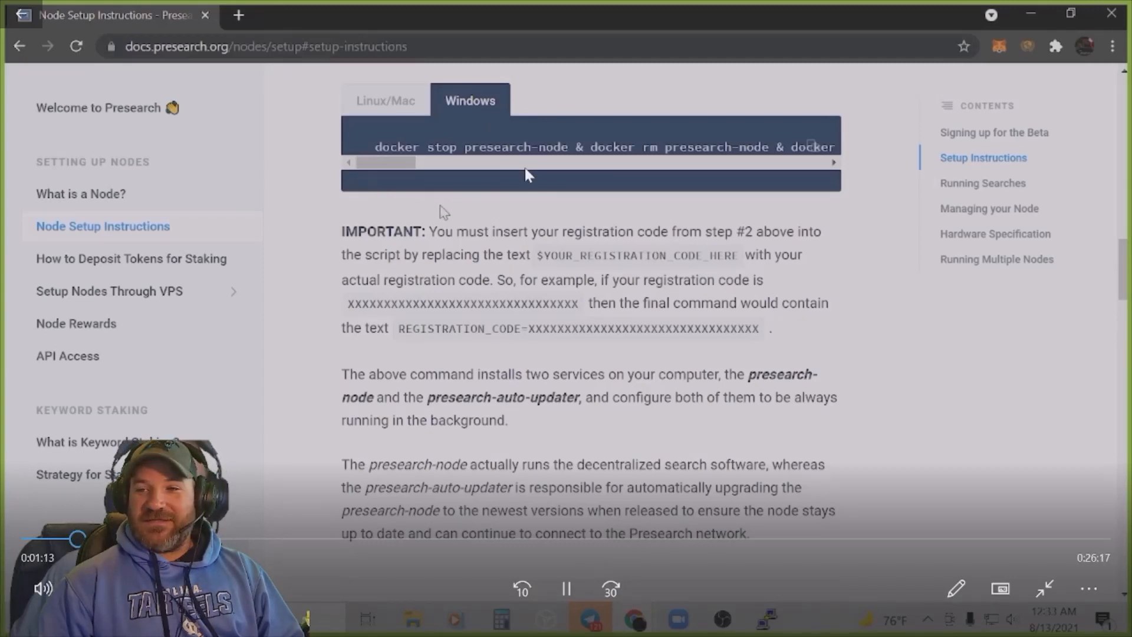
{"action": "scroll", "scroll_direction": "down", "scroll_amount": 3}
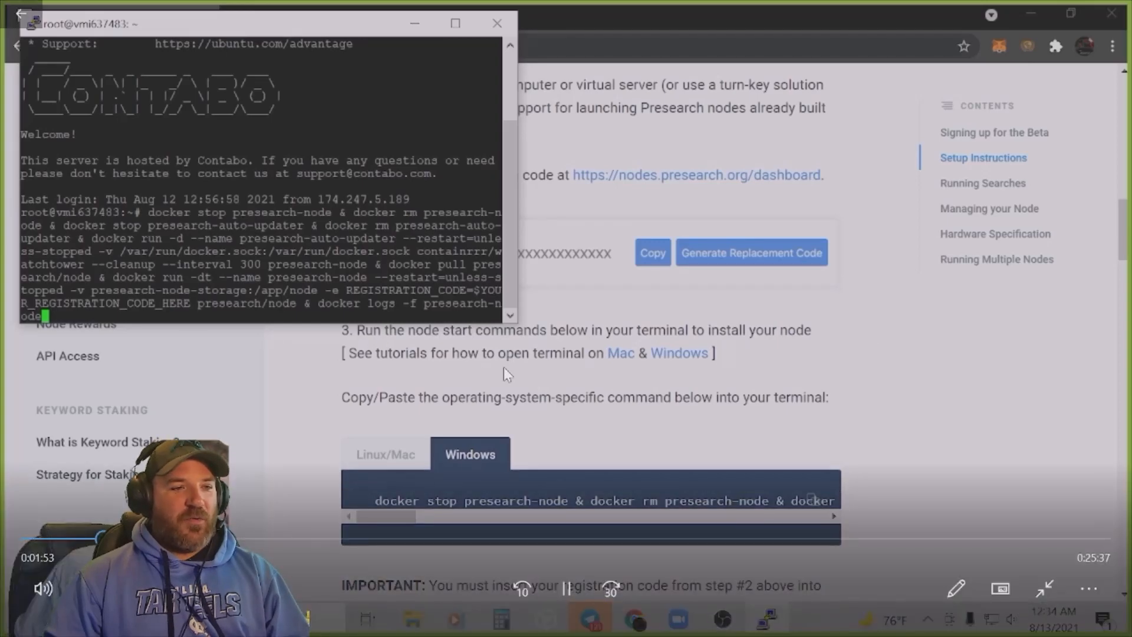
{"action": "mouse_move", "coordinate": [271, 296]}
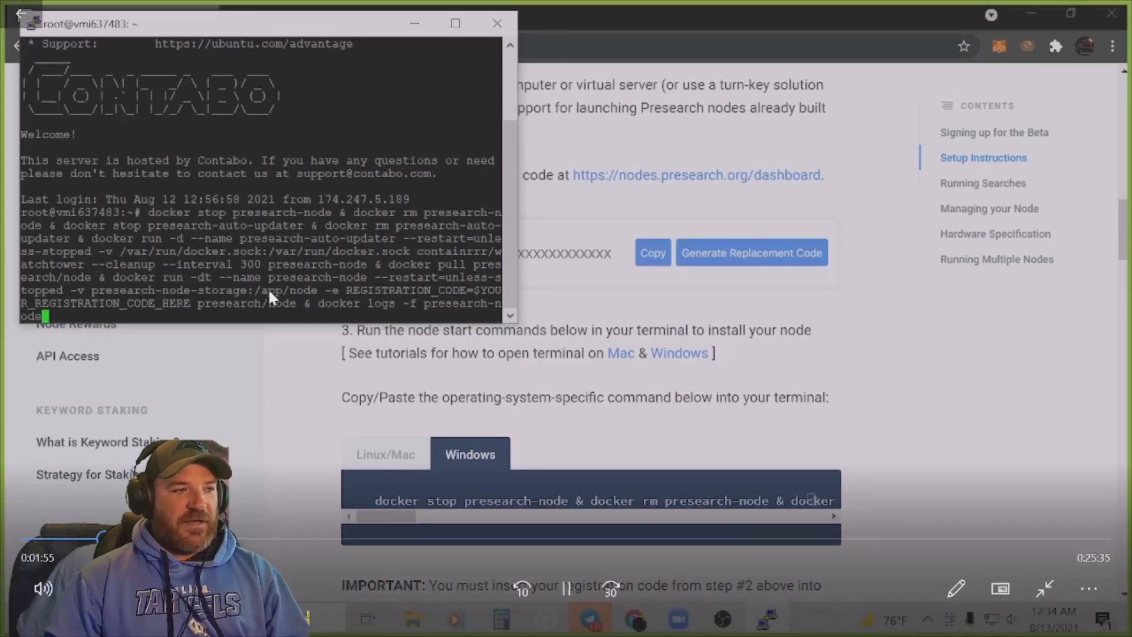
{"action": "mouse_move", "coordinate": [368, 181]}
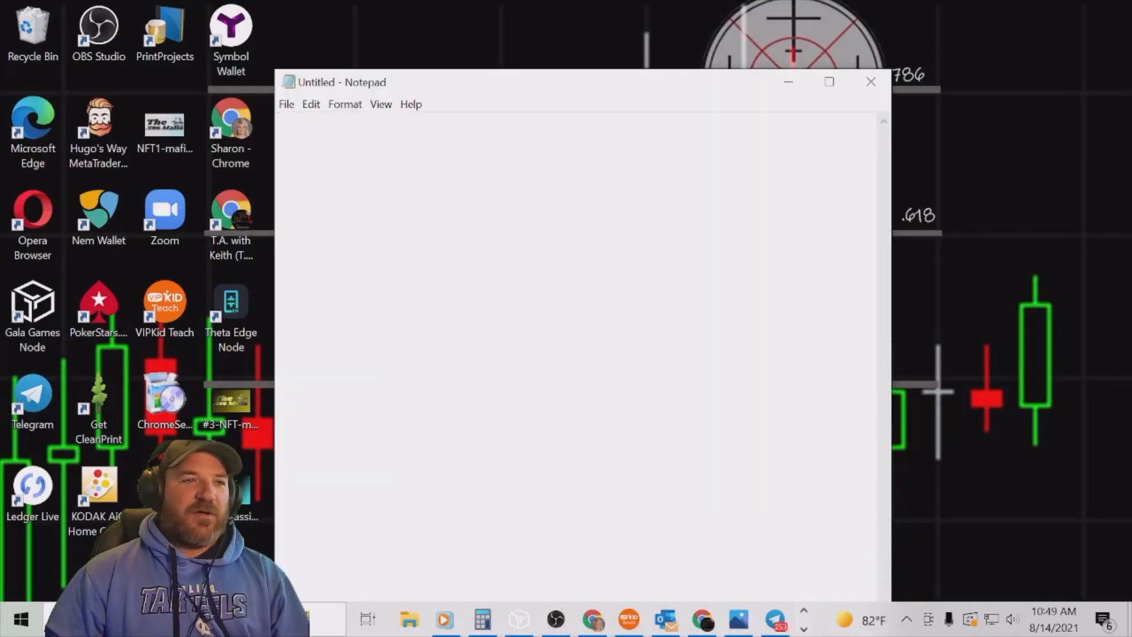
Work in the new blank untitled Notepad document
{"action": "left_click_drag", "start_coordinate": [578, 81], "coordinate": [743, 153]}
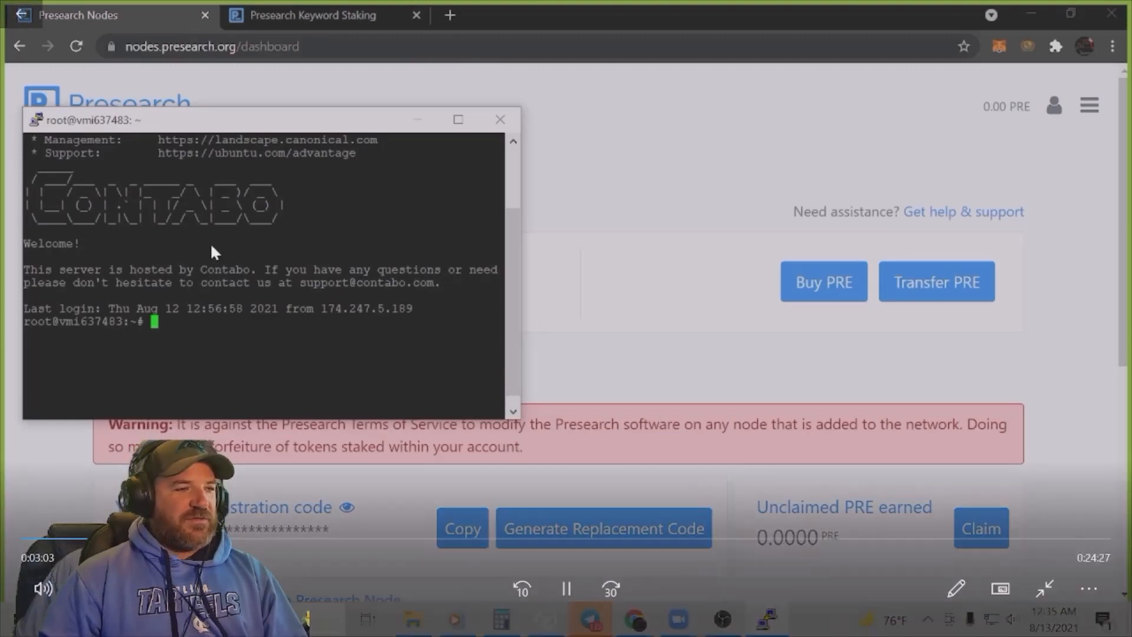
{"action": "mouse_move", "coordinate": [907, 450]}
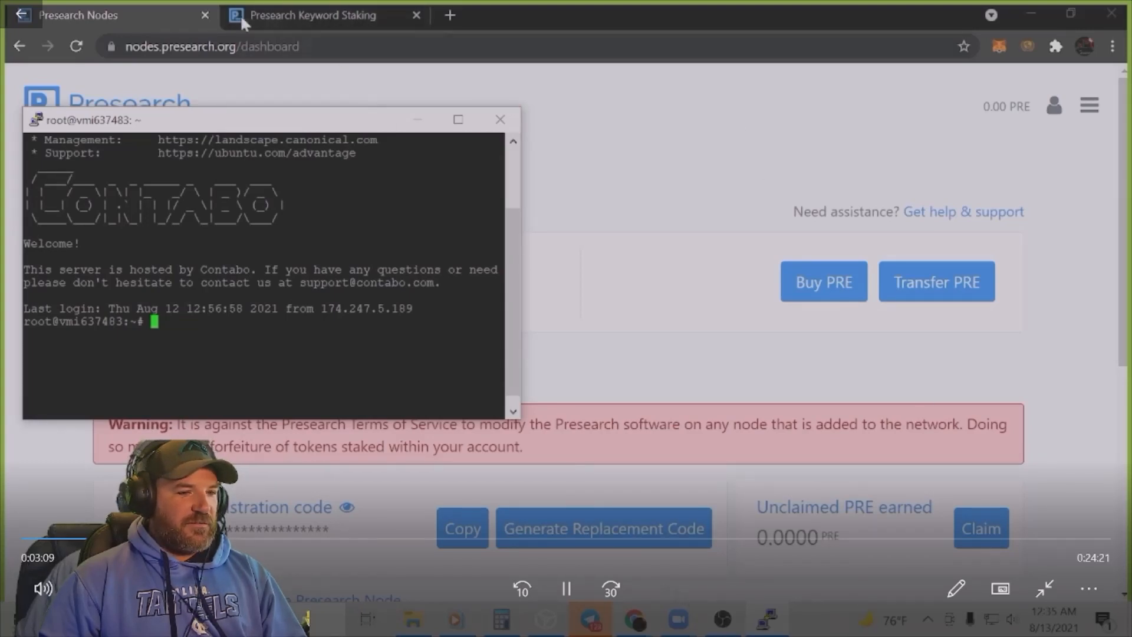
{"action": "left_click", "coordinate": [499, 119]}
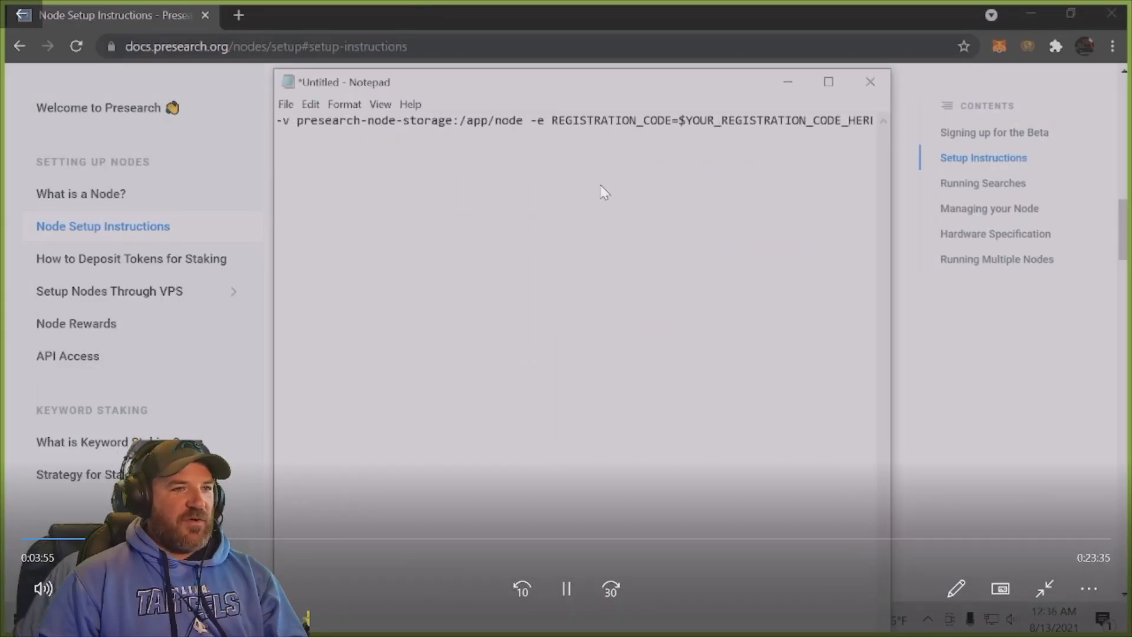
Delete the $YOUR_REGISTRATION_CODE_HERE placeholder so REGISTRATION_CODE= stands empty
{"action": "double_click", "coordinate": [695, 121]}
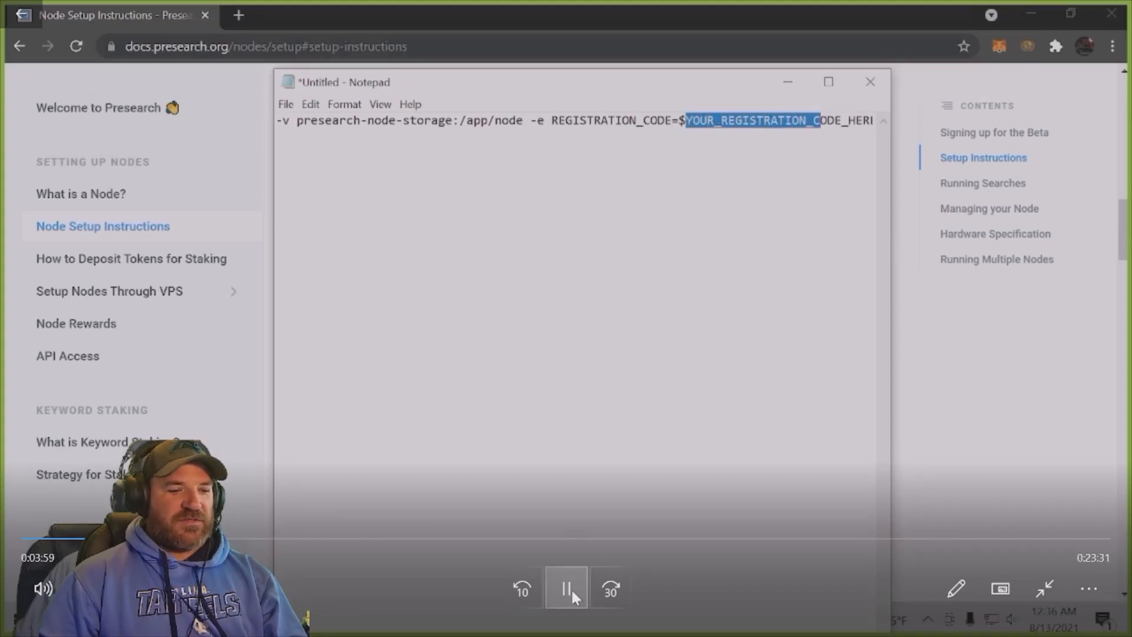
{"action": "left_click", "coordinate": [567, 588]}
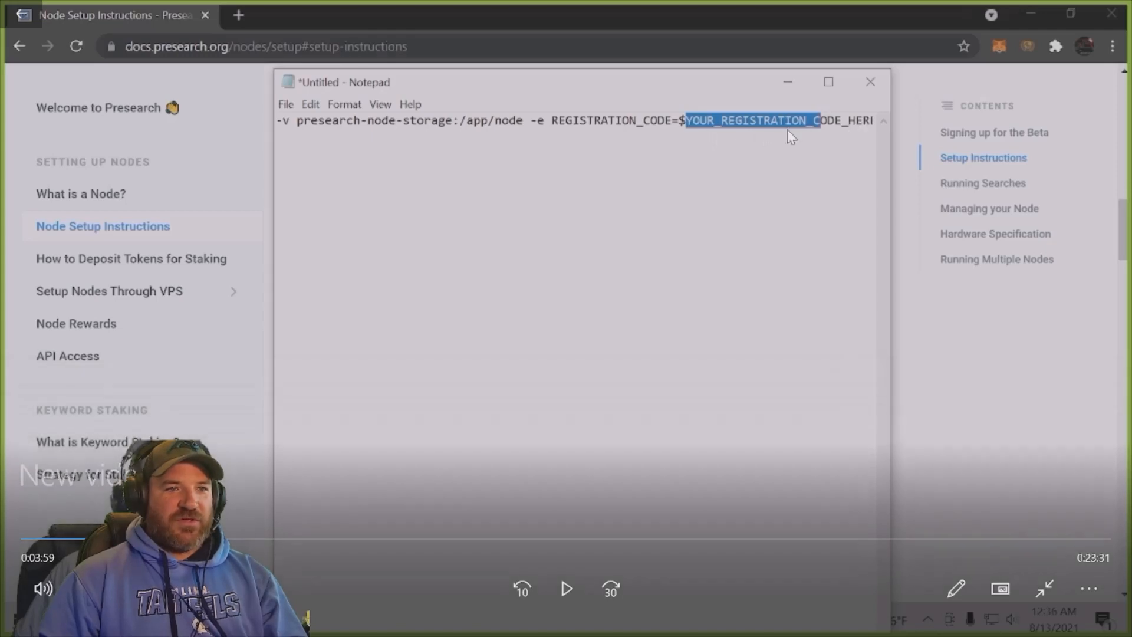
{"action": "mouse_move", "coordinate": [885, 132]}
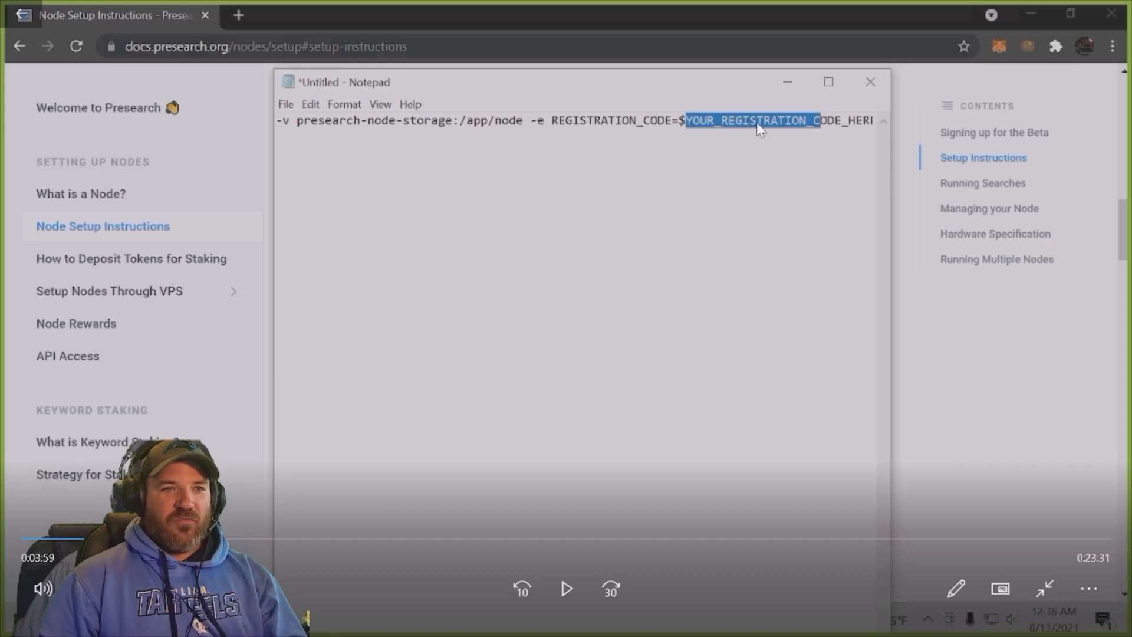
{"action": "mouse_move", "coordinate": [872, 138]}
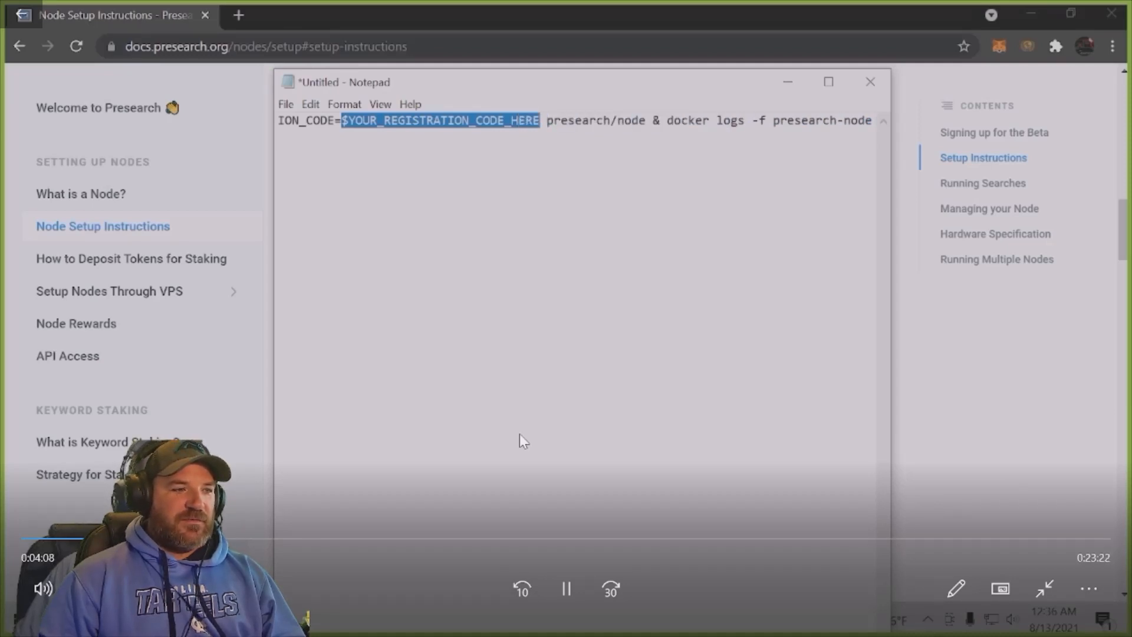
{"action": "key", "text": "Delete"}
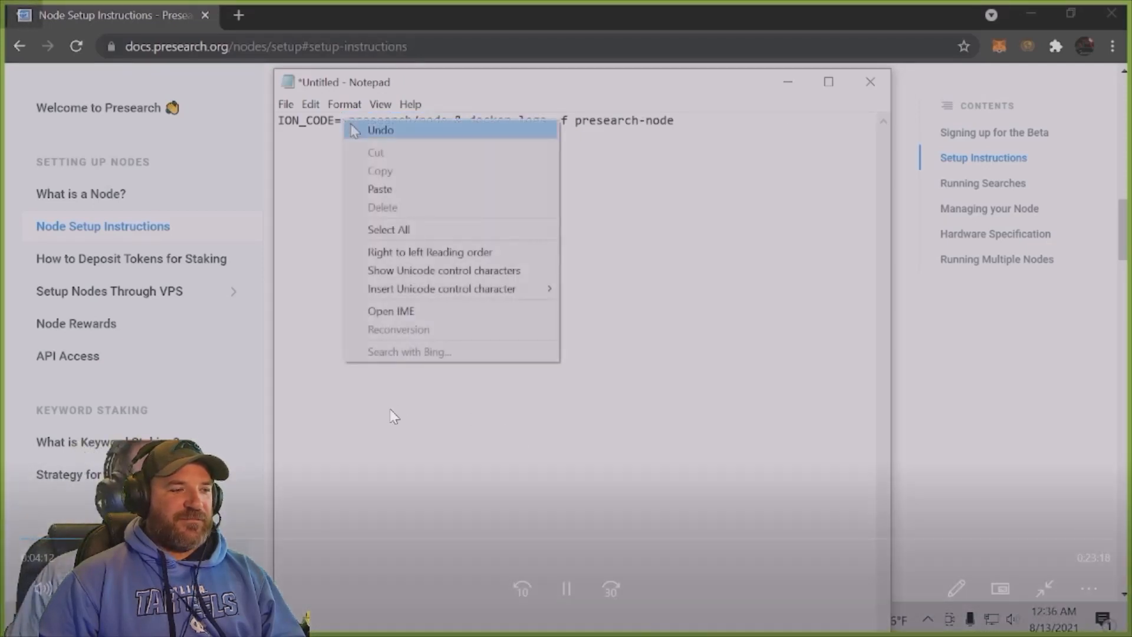
{"action": "left_click", "coordinate": [380, 189]}
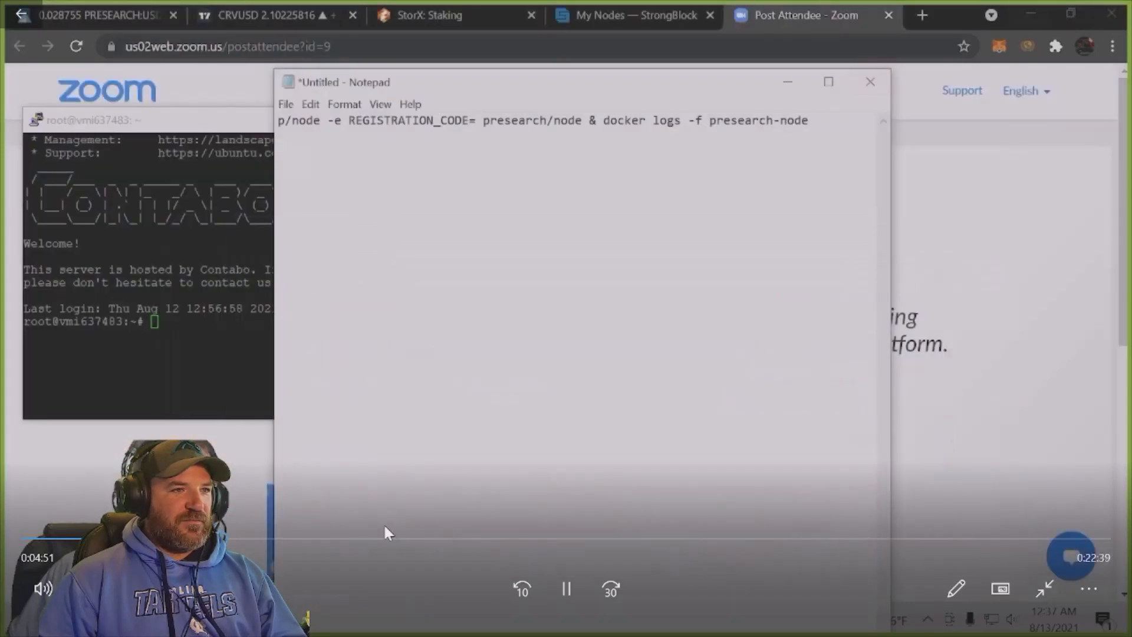
{"action": "mouse_move", "coordinate": [425, 463]}
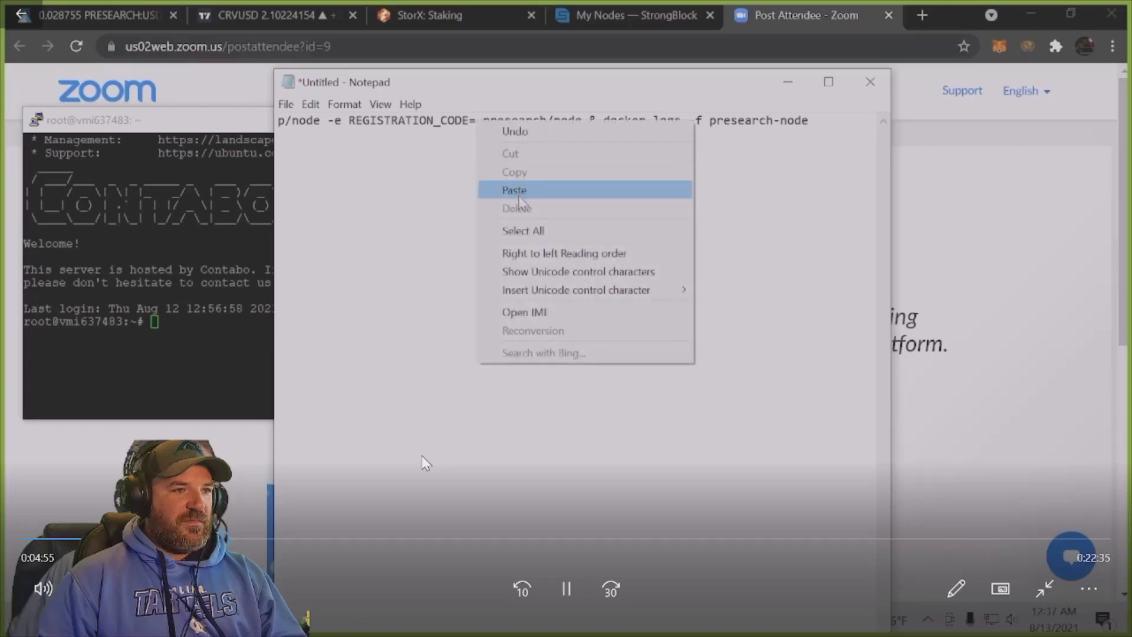
Paste the registration code after REGISTRATION_CODE= and minimize Notepad
{"action": "left_click", "coordinate": [513, 190]}
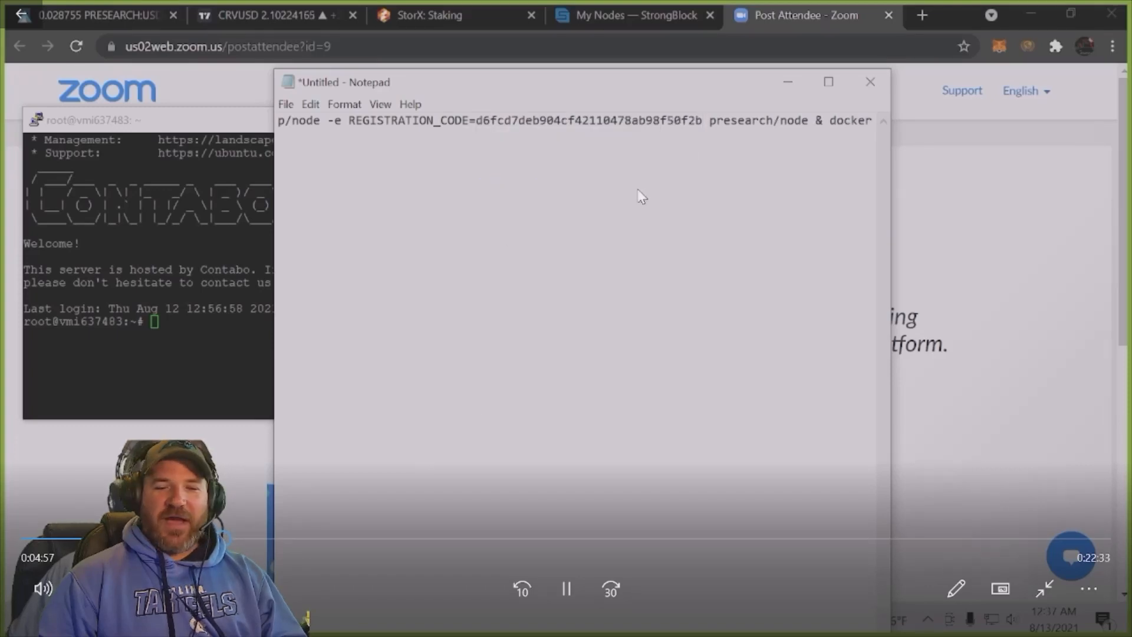
{"action": "mouse_move", "coordinate": [572, 138]}
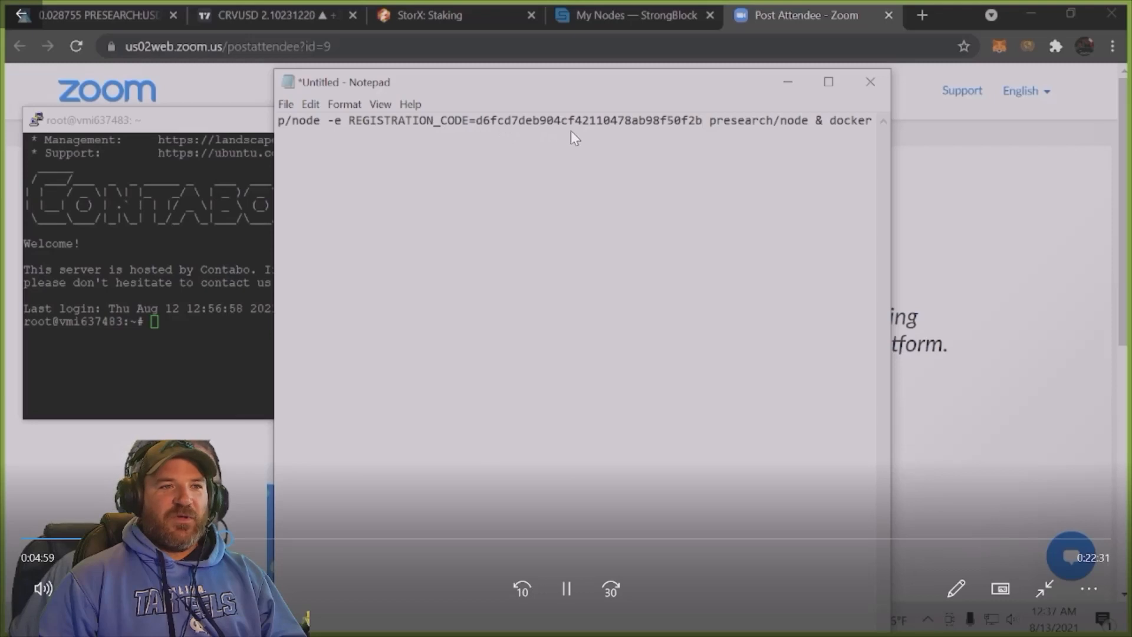
{"action": "mouse_move", "coordinate": [715, 163]}
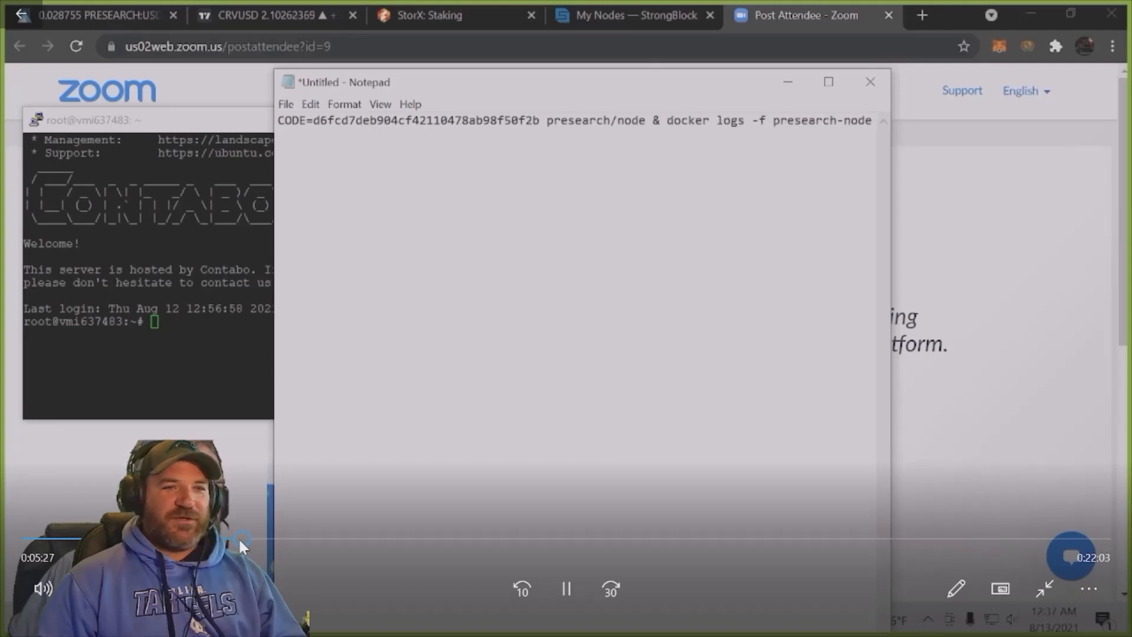
{"action": "left_click", "coordinate": [310, 104]}
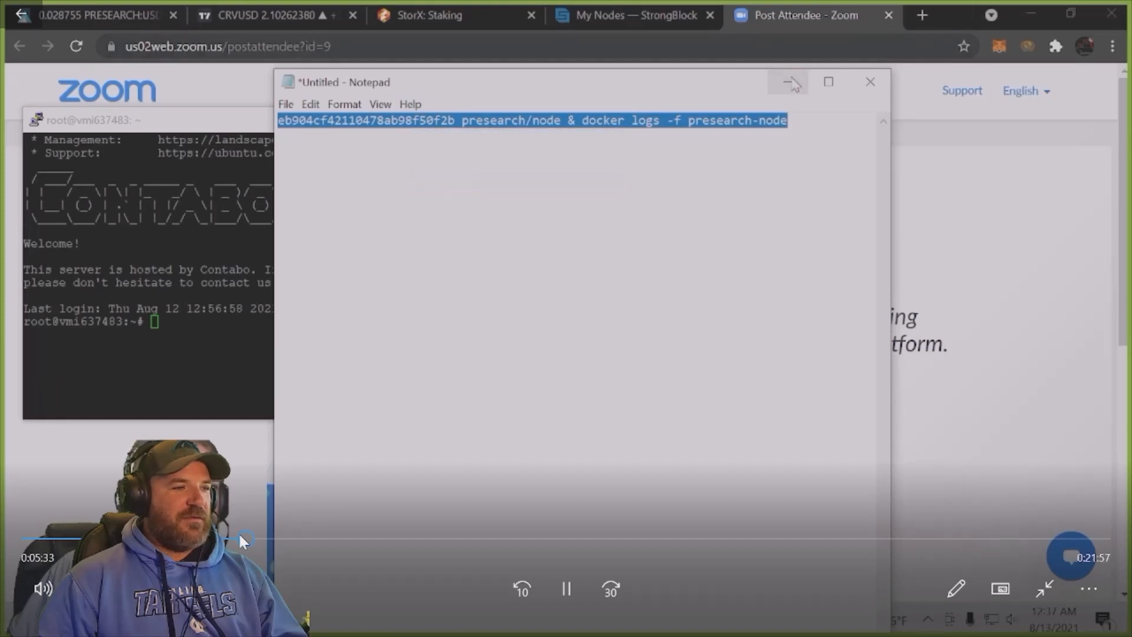
{"action": "left_click", "coordinate": [789, 81]}
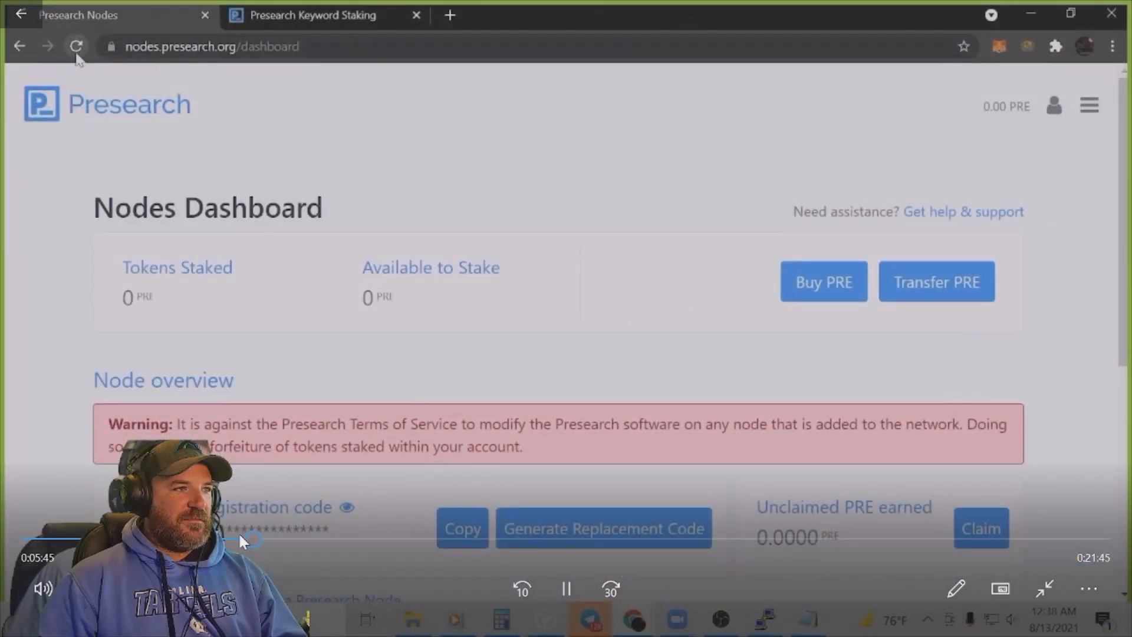
Reload the Nodes Dashboard so it shows 16,237 PRE available to stake
{"action": "left_click", "coordinate": [76, 46]}
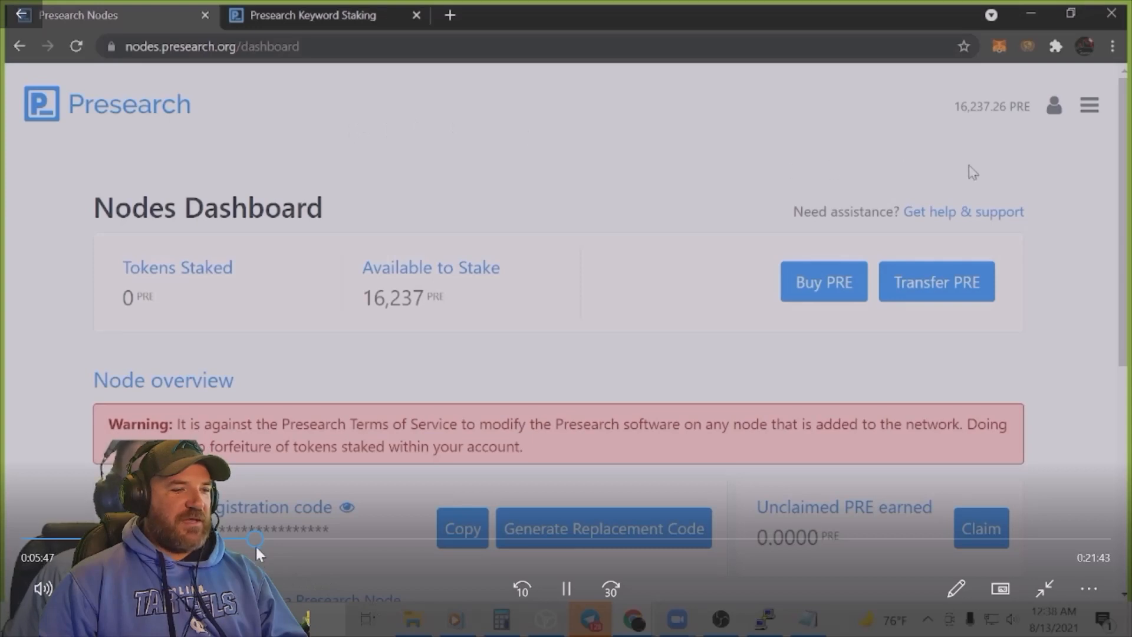
{"action": "mouse_move", "coordinate": [862, 233]}
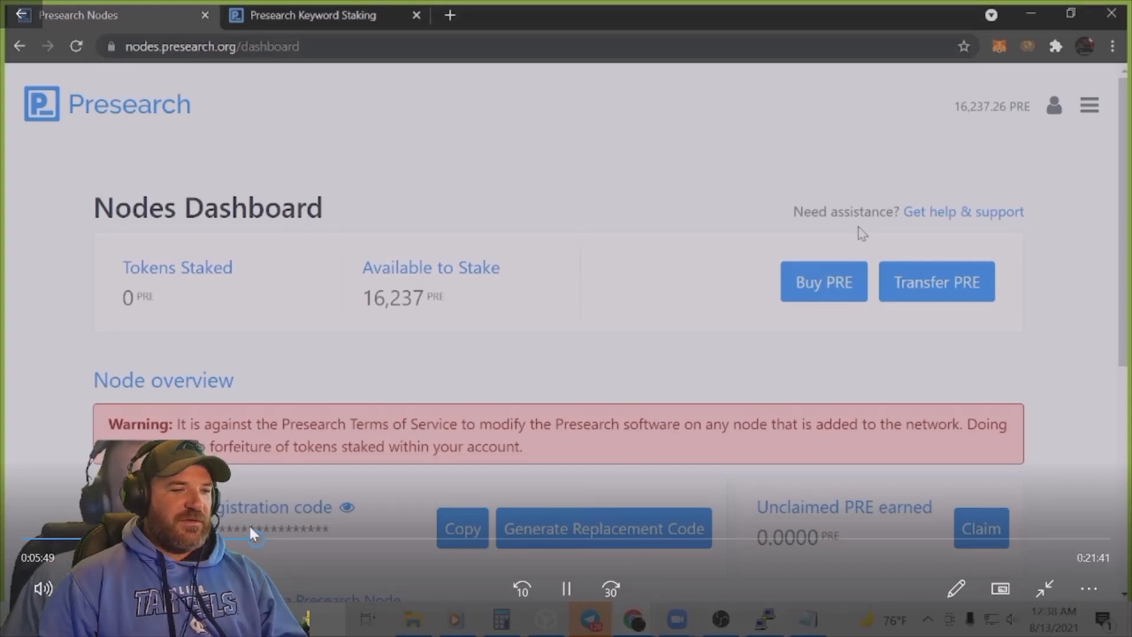
{"action": "mouse_move", "coordinate": [437, 345]}
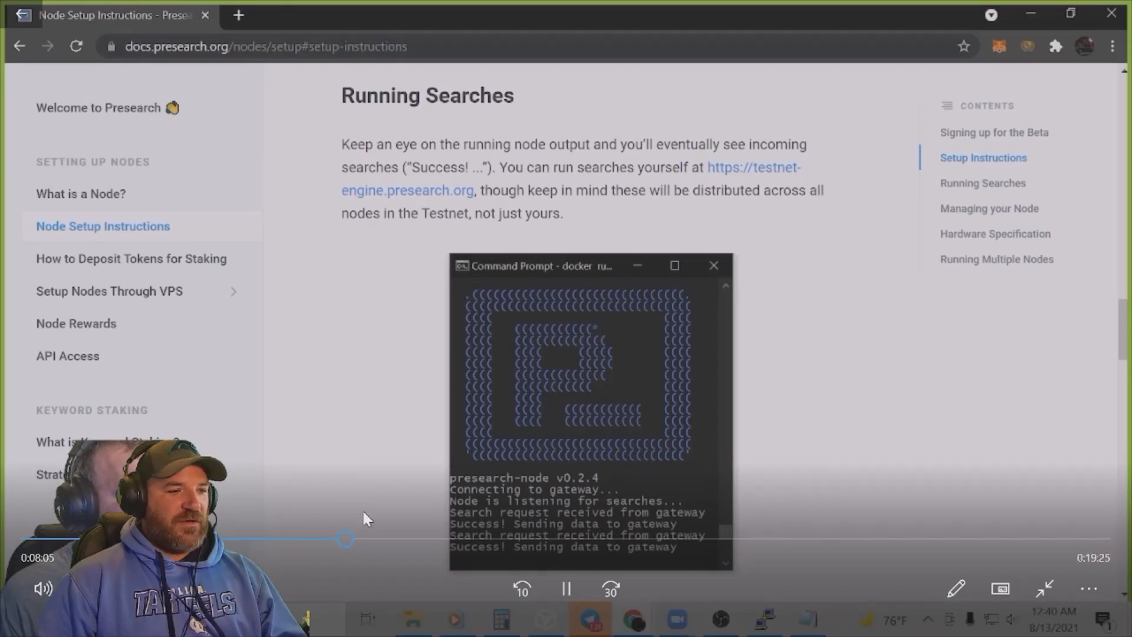
Run the edited node start command in PuTTY, pulling the latest presearch/node image
{"action": "left_click_drag", "start_coordinate": [345, 539], "coordinate": [361, 539]}
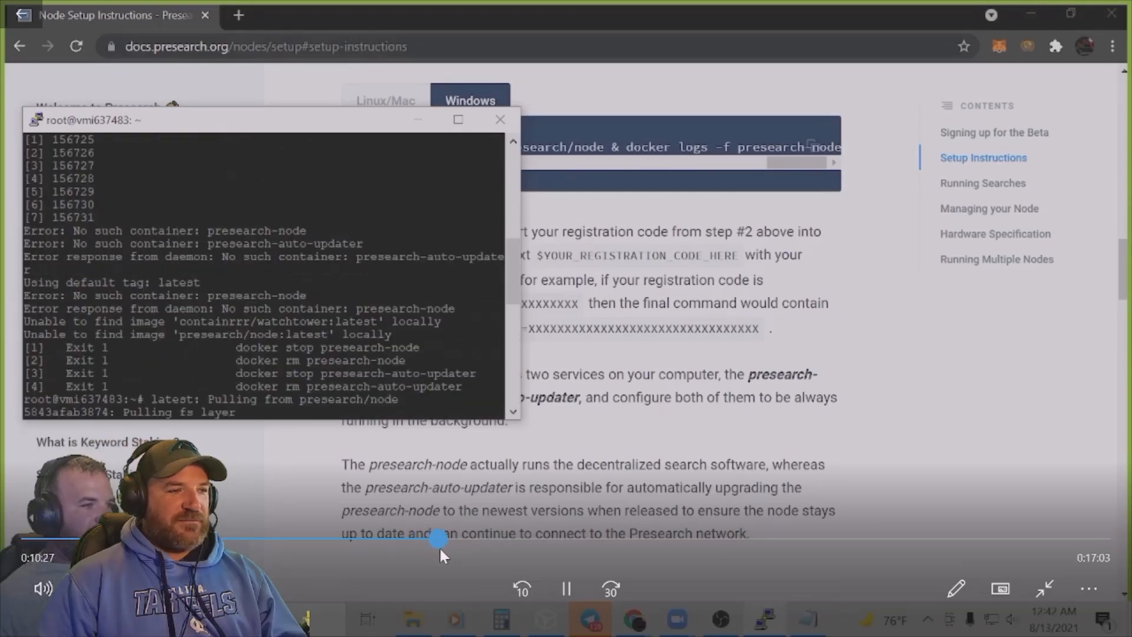
{"action": "left_click", "coordinate": [499, 120]}
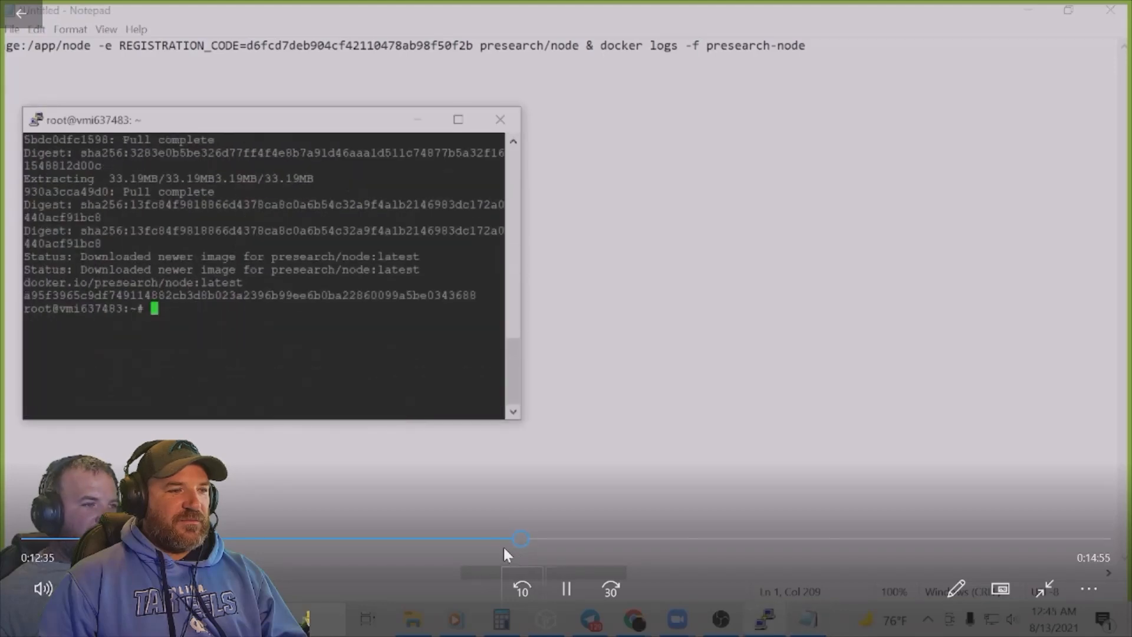
{"action": "mouse_move", "coordinate": [162, 233]}
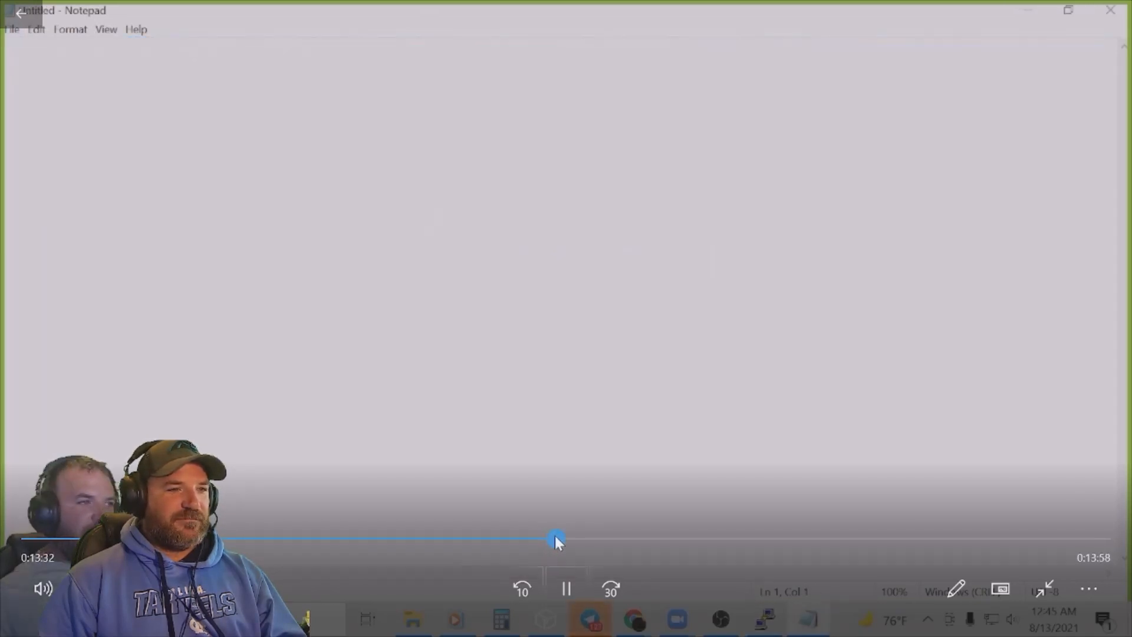
Deselect the Notepad command and return to the node docs, with docker ps typed in PuTTY
{"action": "left_click", "coordinate": [462, 528]}
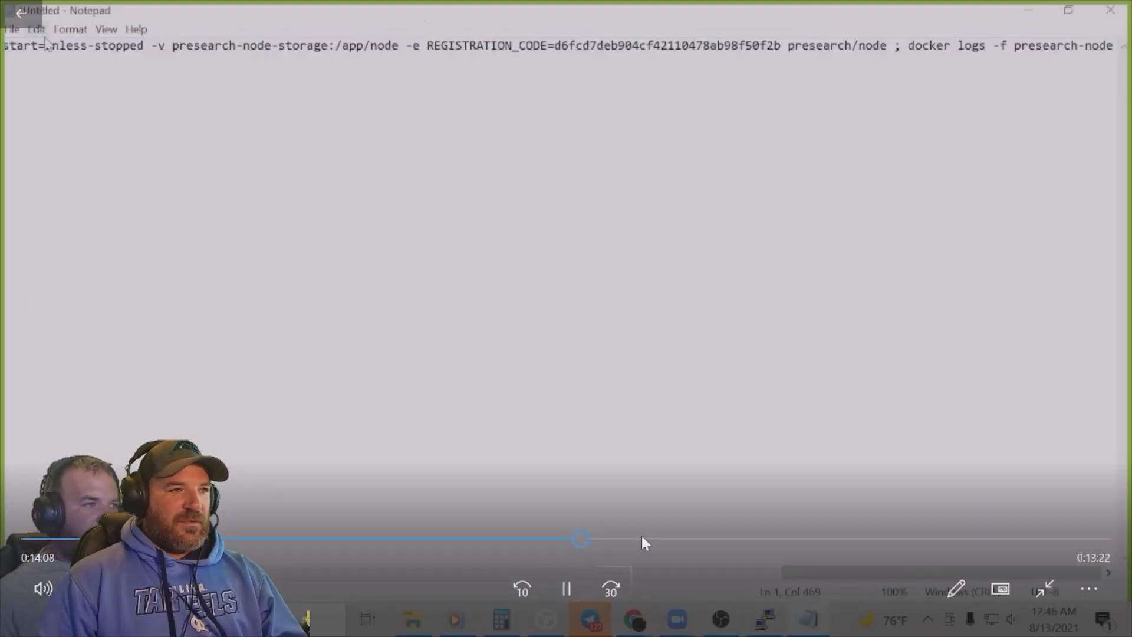
{"action": "left_click", "coordinate": [35, 29]}
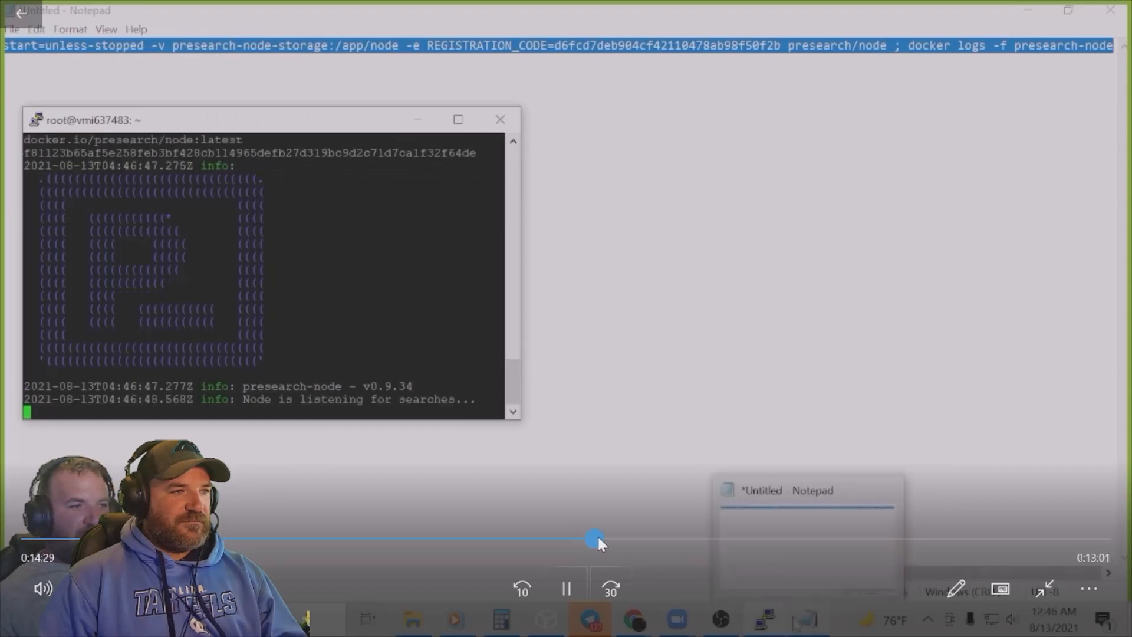
{"action": "left_click", "coordinate": [34, 29]}
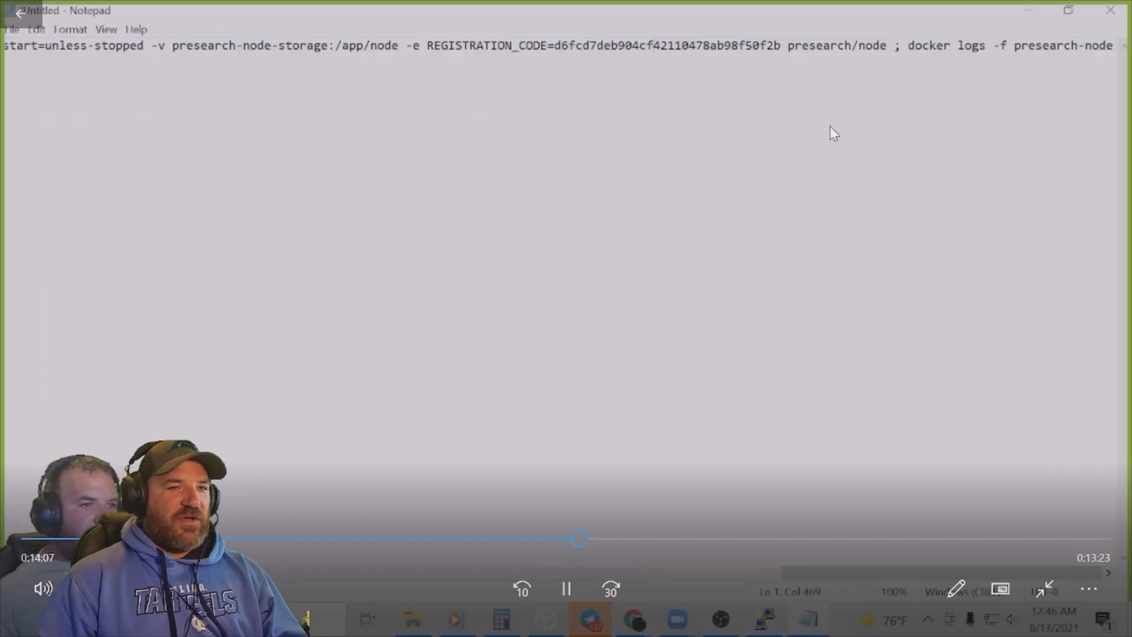
{"action": "left_click", "coordinate": [566, 589]}
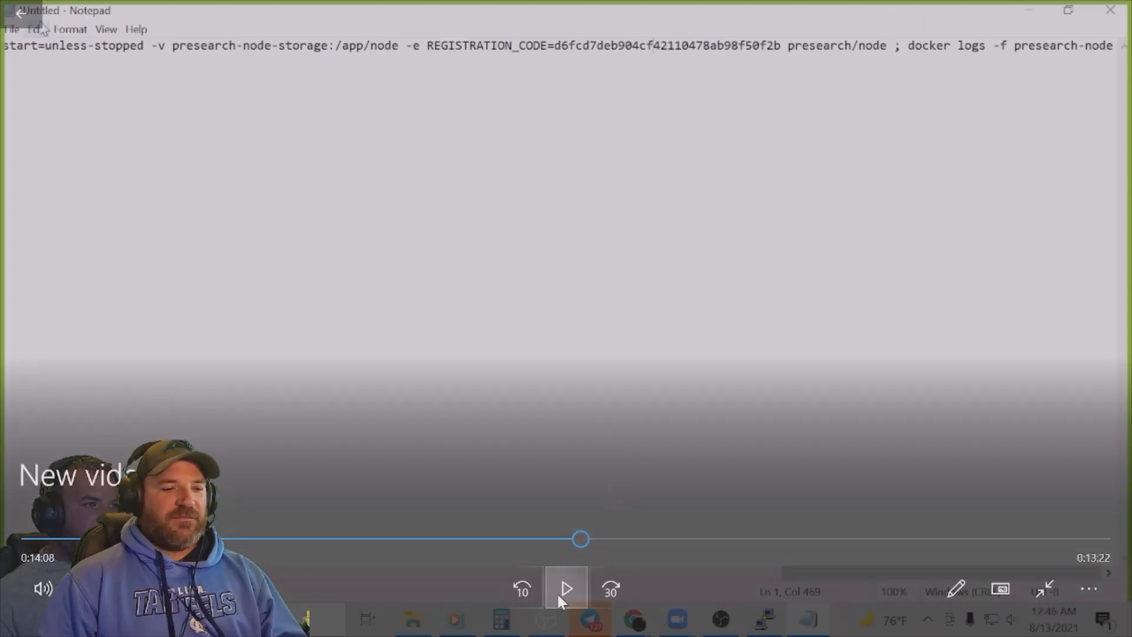
{"action": "left_click", "coordinate": [34, 29]}
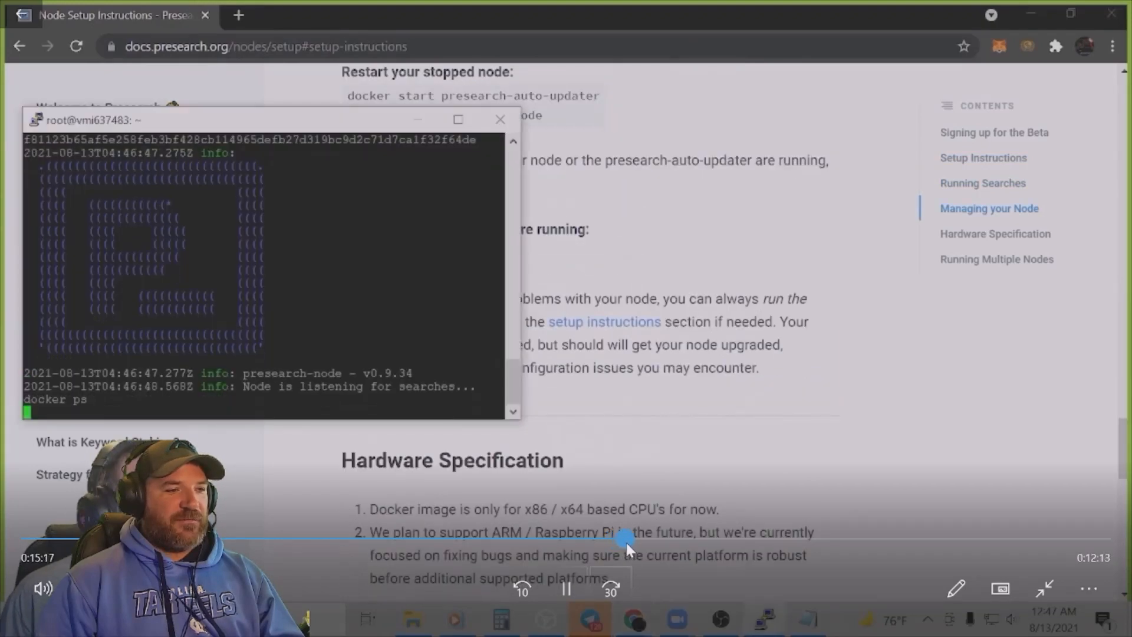
Close the extra Transfer PRE tab and open staking for the connected v0.9.34 node
{"action": "left_click", "coordinate": [109, 14]}
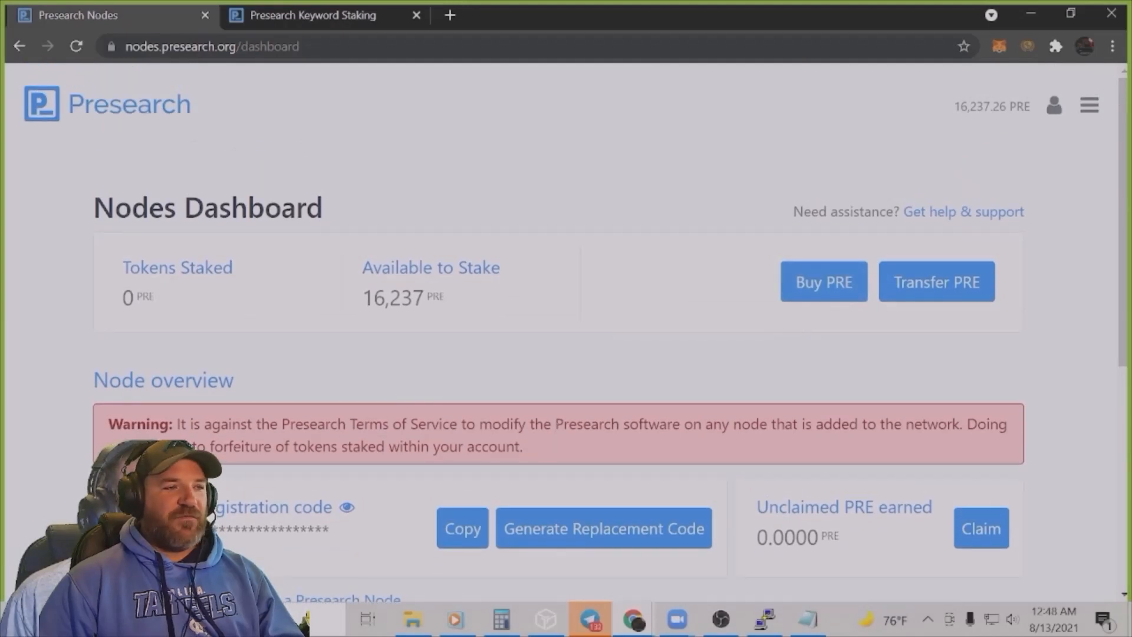
{"action": "mouse_move", "coordinate": [937, 282]}
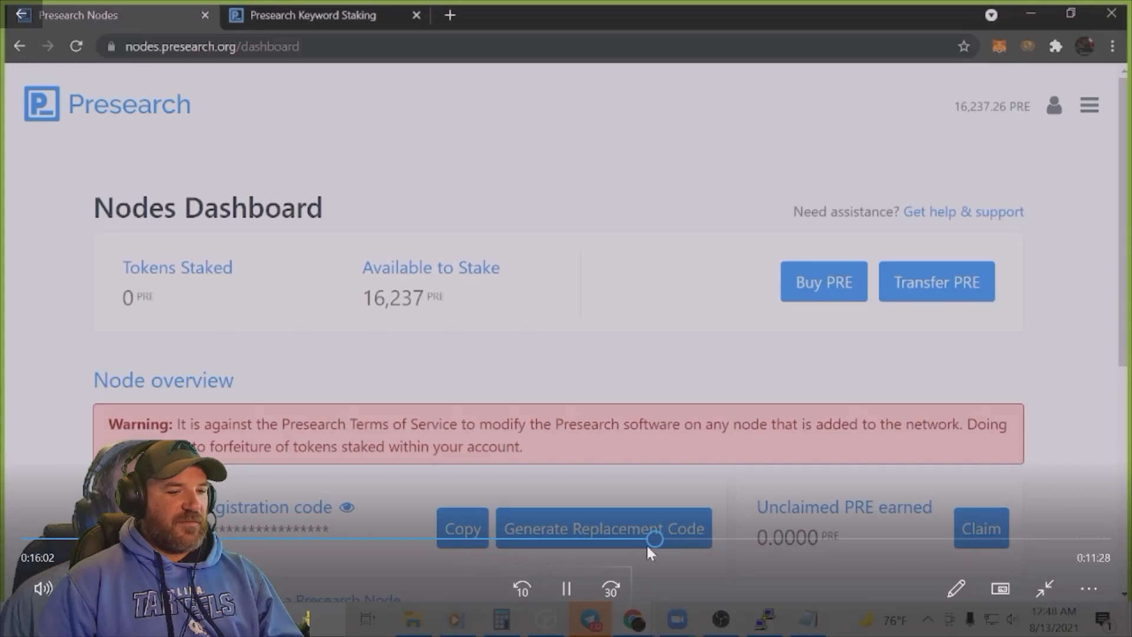
{"action": "scroll", "scroll_direction": "down", "scroll_amount": 3}
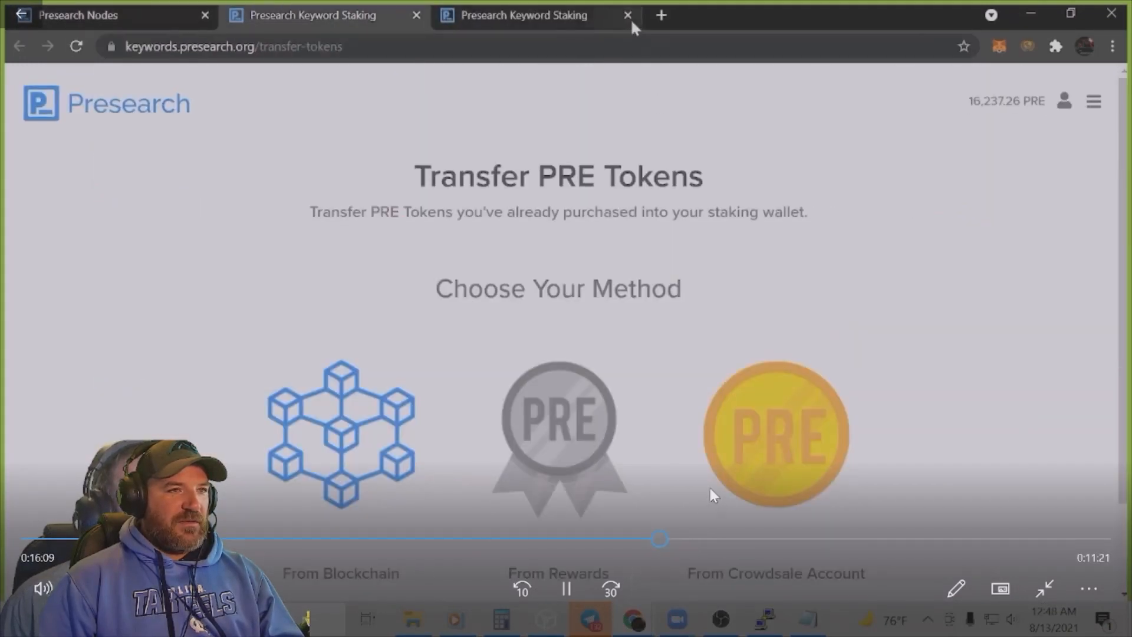
{"action": "left_click", "coordinate": [112, 14]}
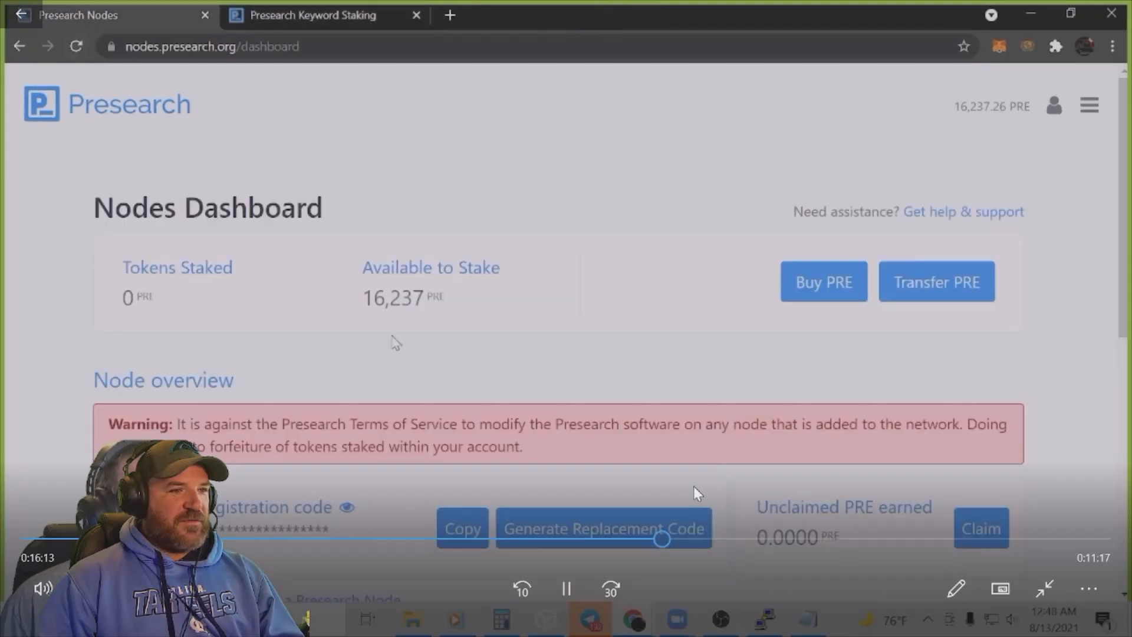
{"action": "scroll", "scroll_direction": "down", "scroll_amount": 3}
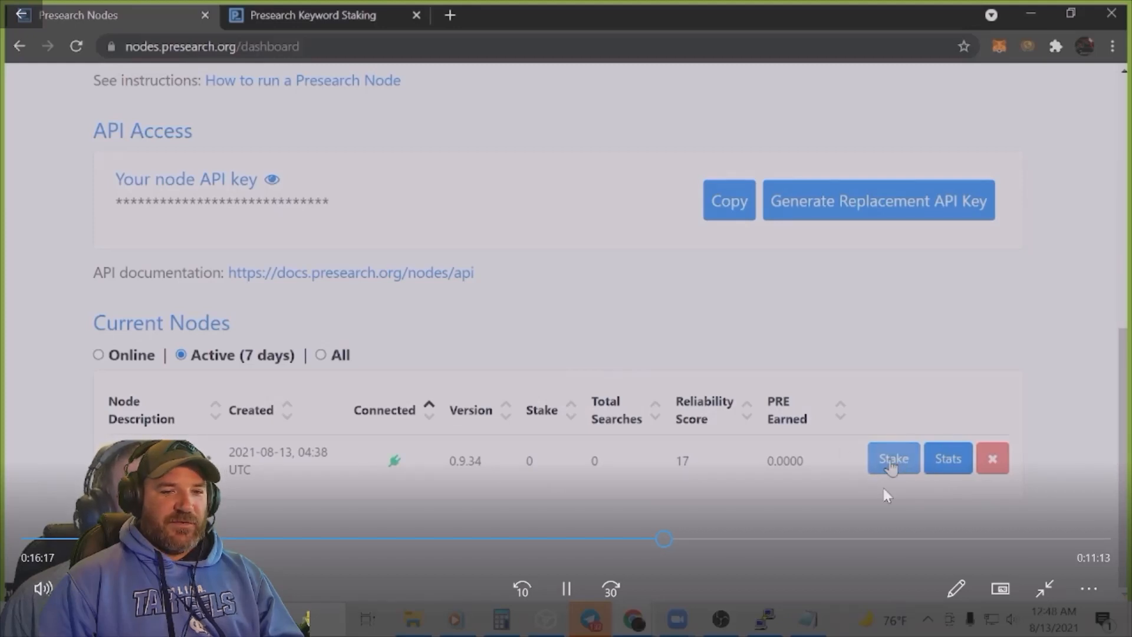
{"action": "left_click", "coordinate": [894, 459]}
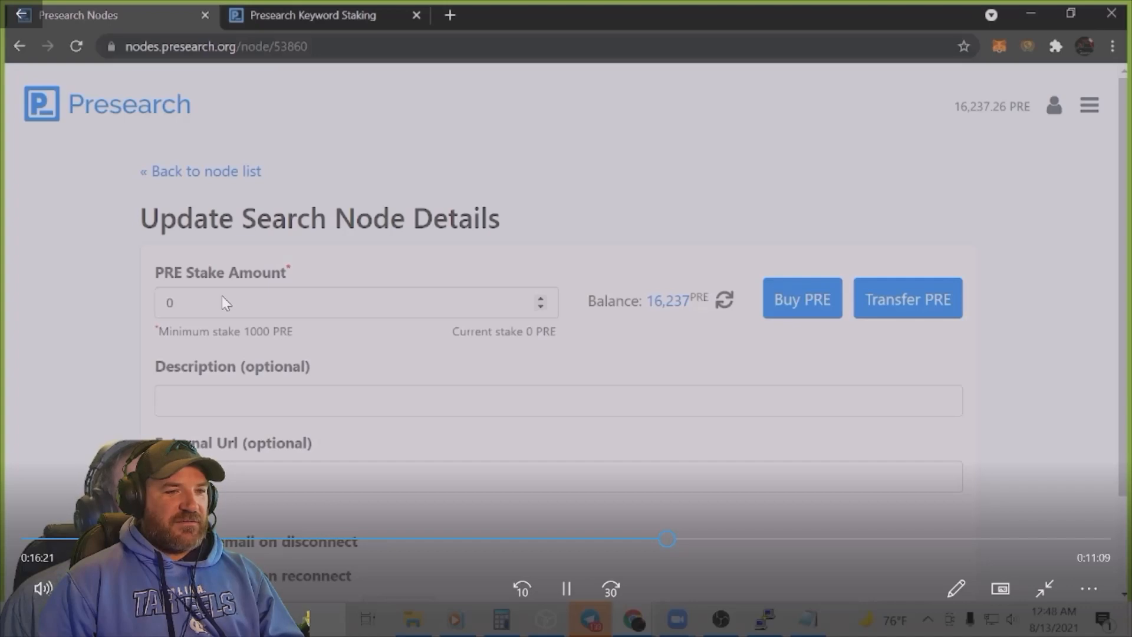
{"action": "mouse_move", "coordinate": [705, 319]}
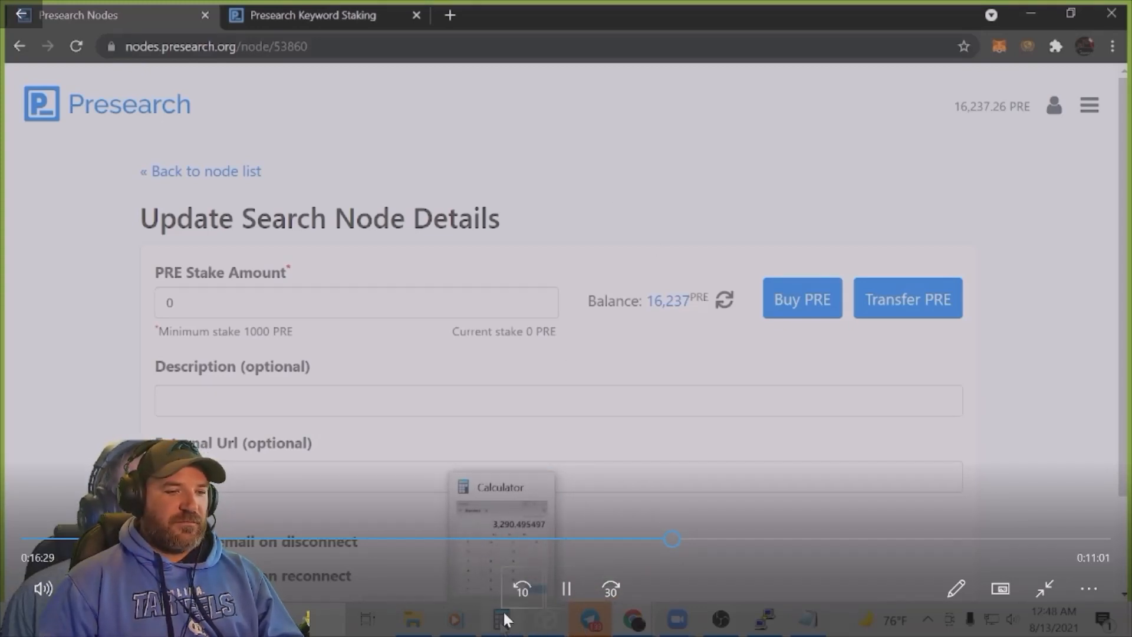
Divide 16,237 PRE by 4 in Calculator, giving 4,059.25 per node
{"action": "left_click", "coordinate": [501, 619]}
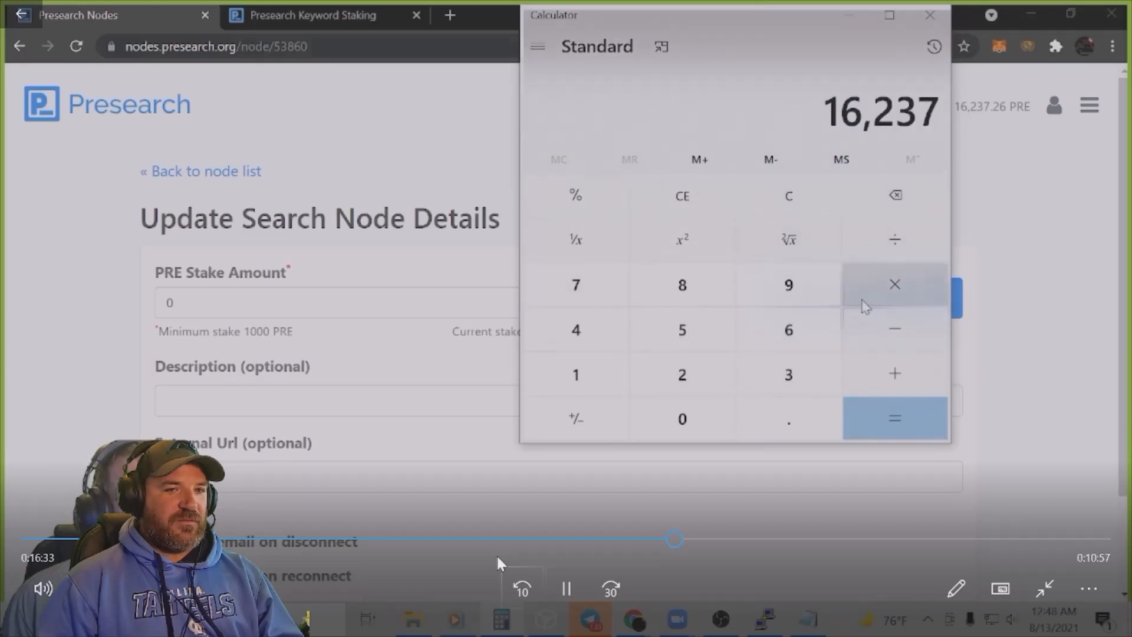
{"action": "left_click", "coordinate": [894, 418]}
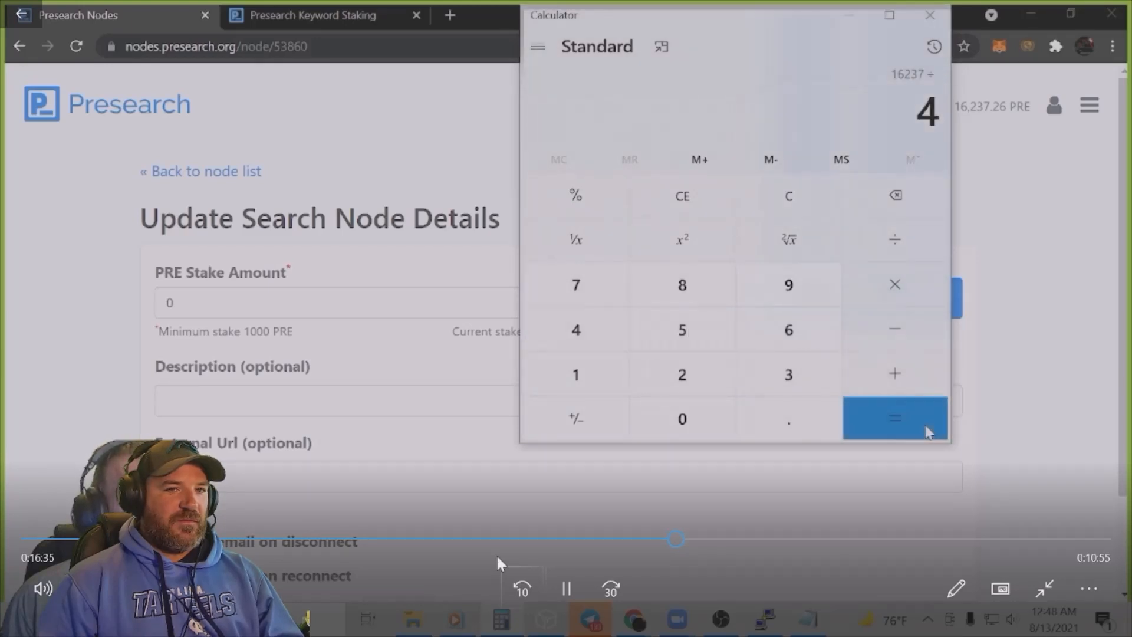
{"action": "left_click", "coordinate": [895, 418]}
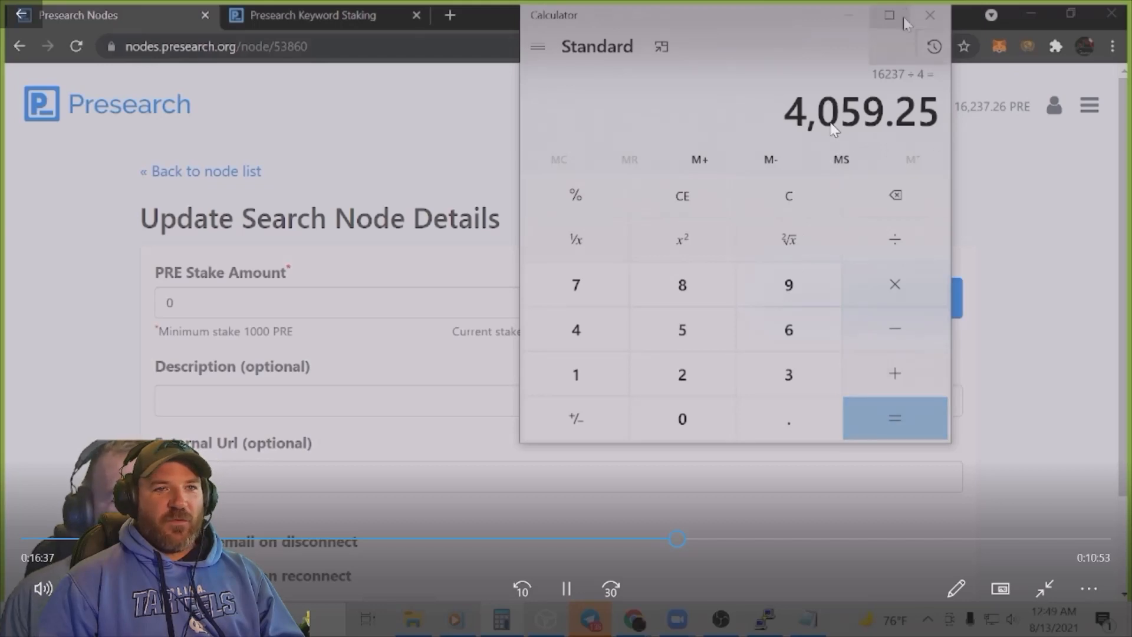
{"action": "mouse_move", "coordinate": [850, 26]}
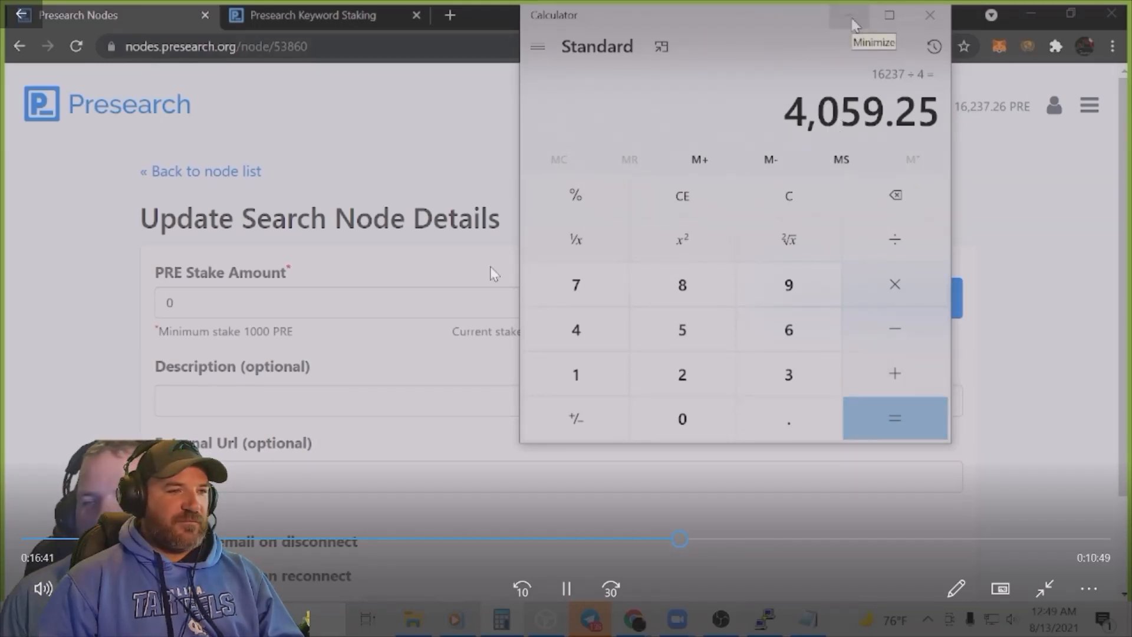
{"action": "mouse_move", "coordinate": [521, 251]}
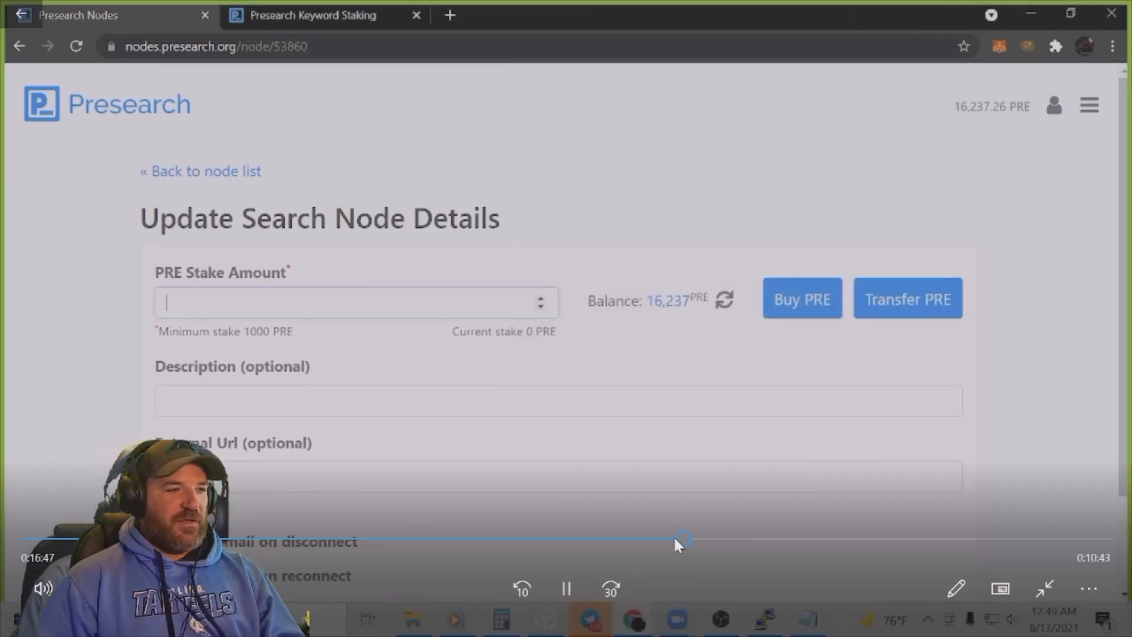
Save a 4,059 PRE stake and description on the first node, then return to the node list
{"action": "type", "text": "4059"}
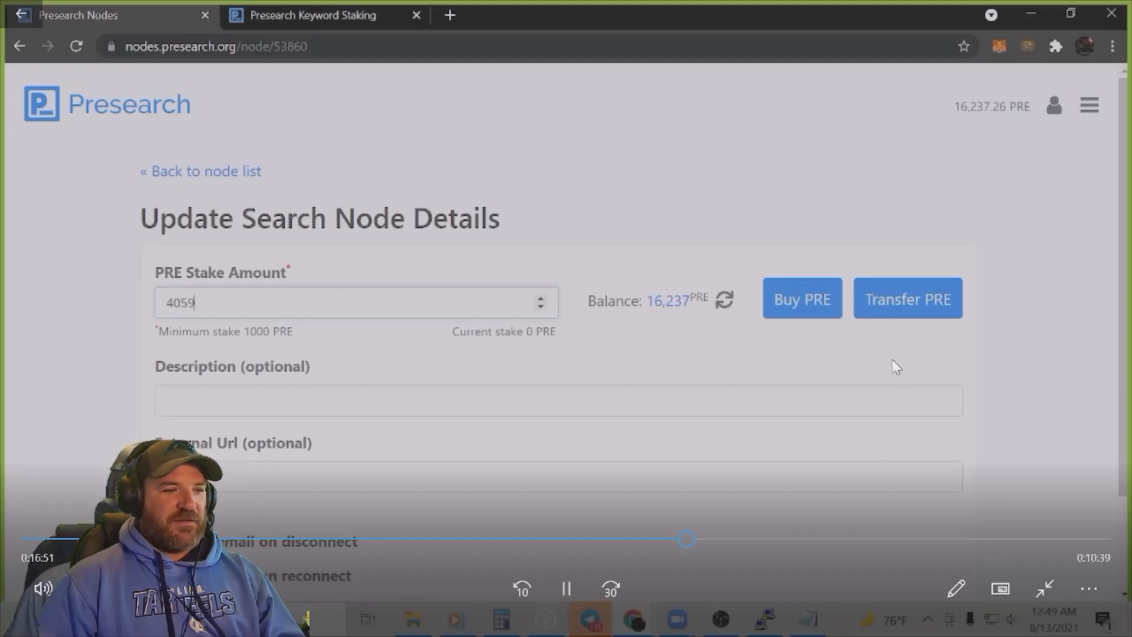
{"action": "type", "text": "Robsits2"}
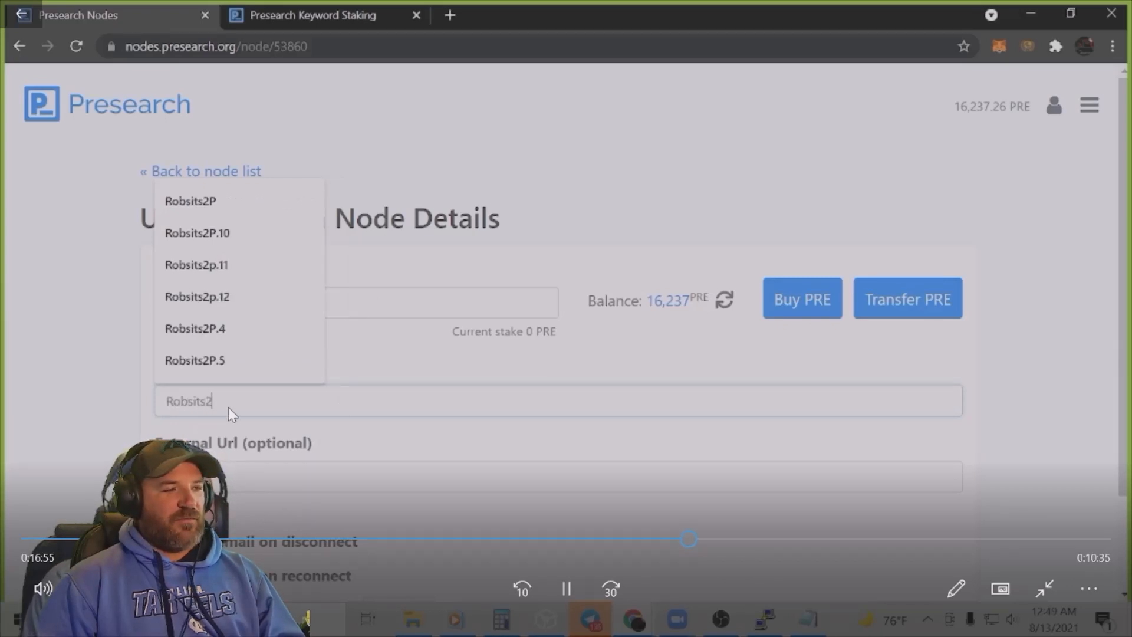
{"action": "type", "text": "P.1"}
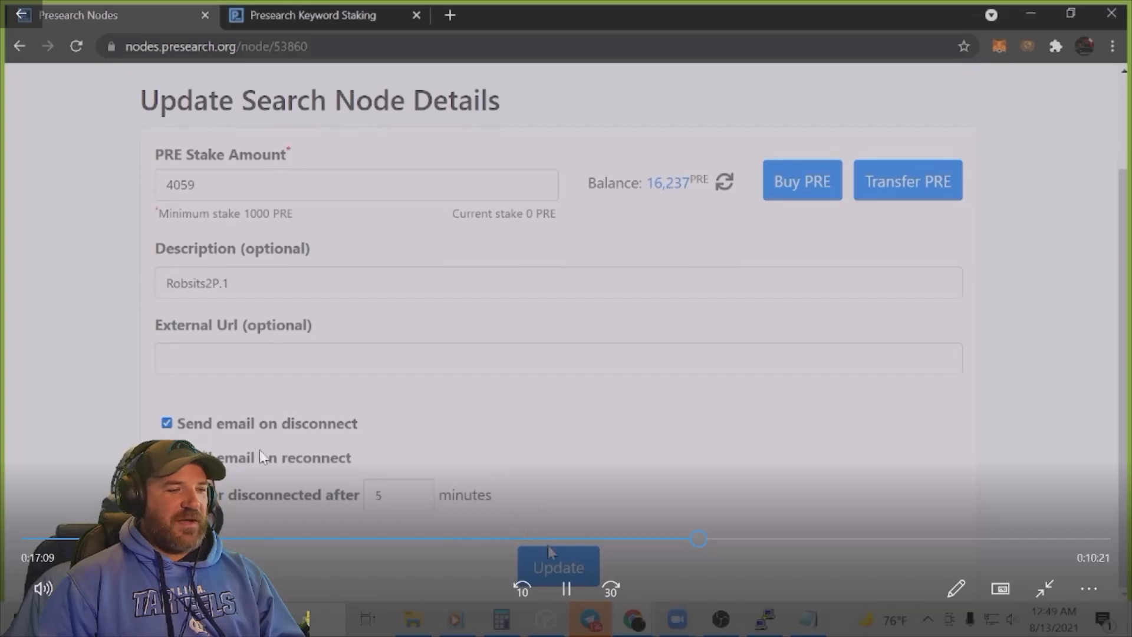
{"action": "left_click", "coordinate": [557, 566]}
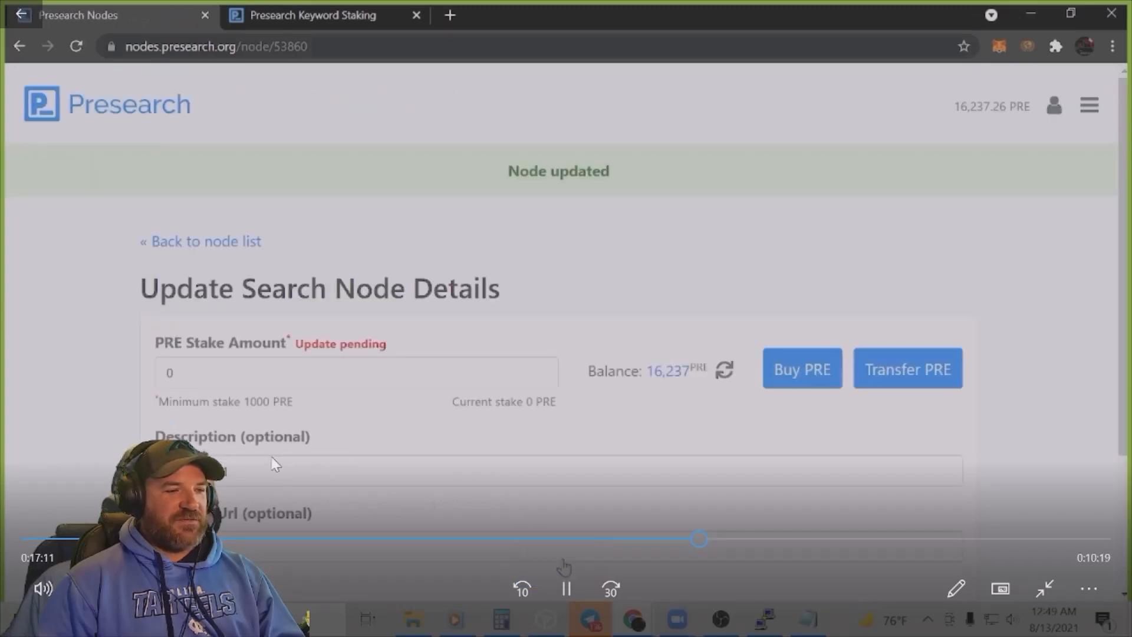
{"action": "mouse_move", "coordinate": [390, 433]}
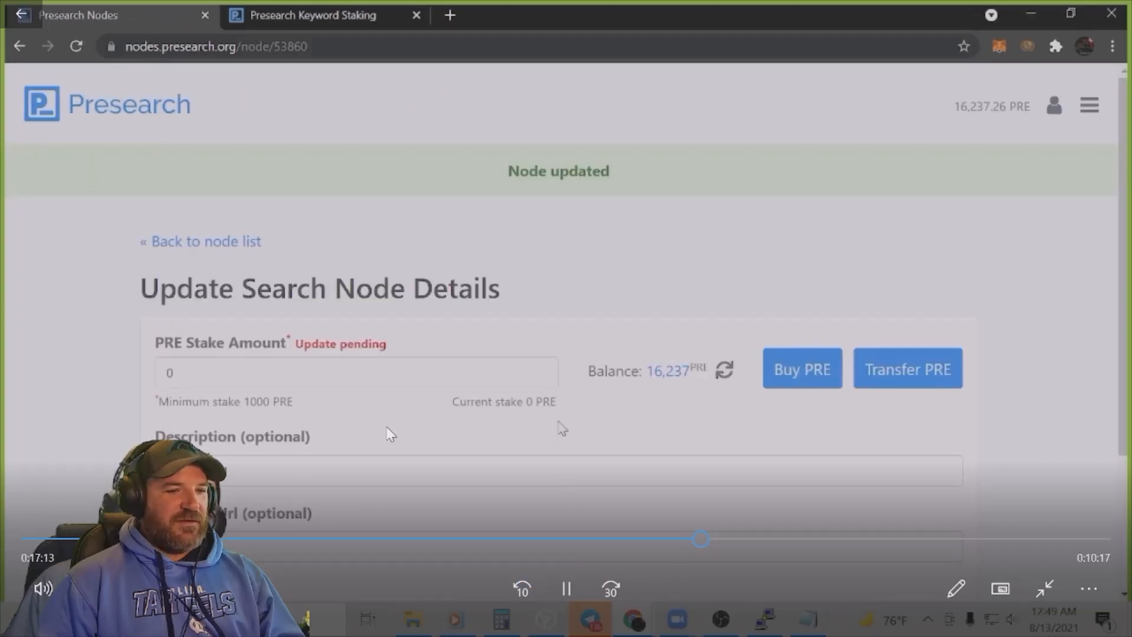
{"action": "scroll", "scroll_direction": "down", "scroll_amount": 3}
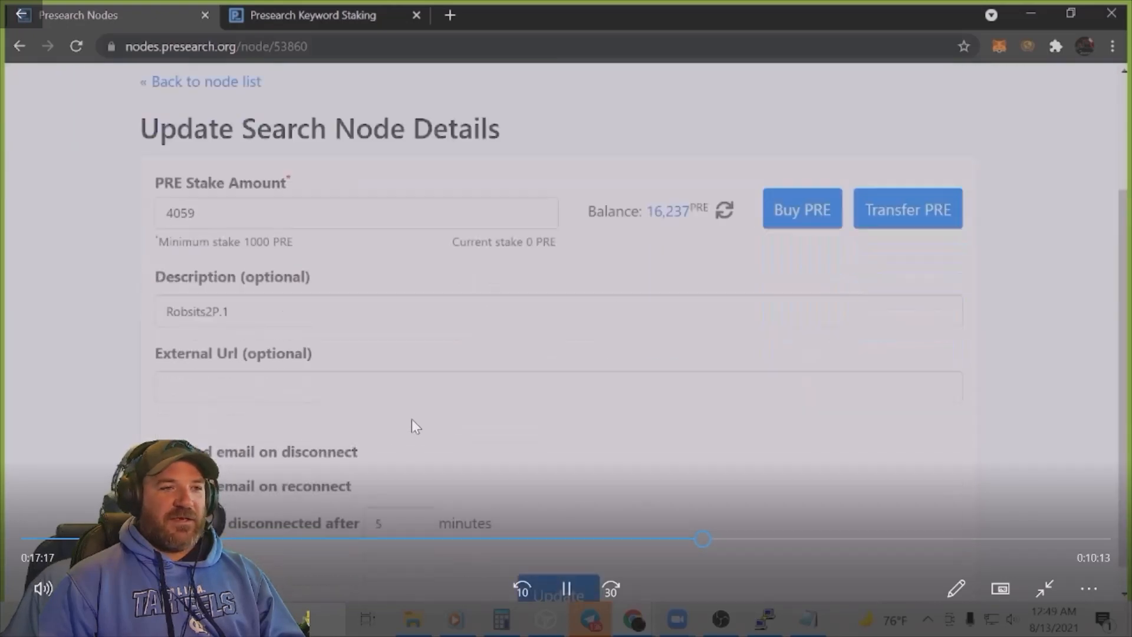
{"action": "left_click", "coordinate": [558, 589]}
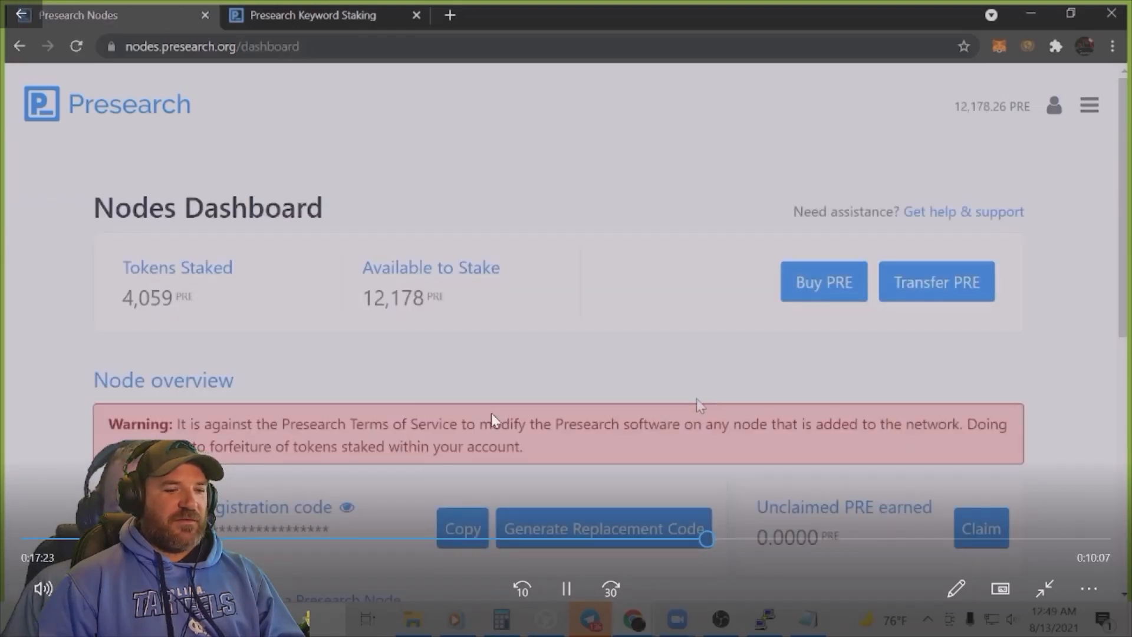
{"action": "scroll", "scroll_direction": "down", "scroll_amount": 3}
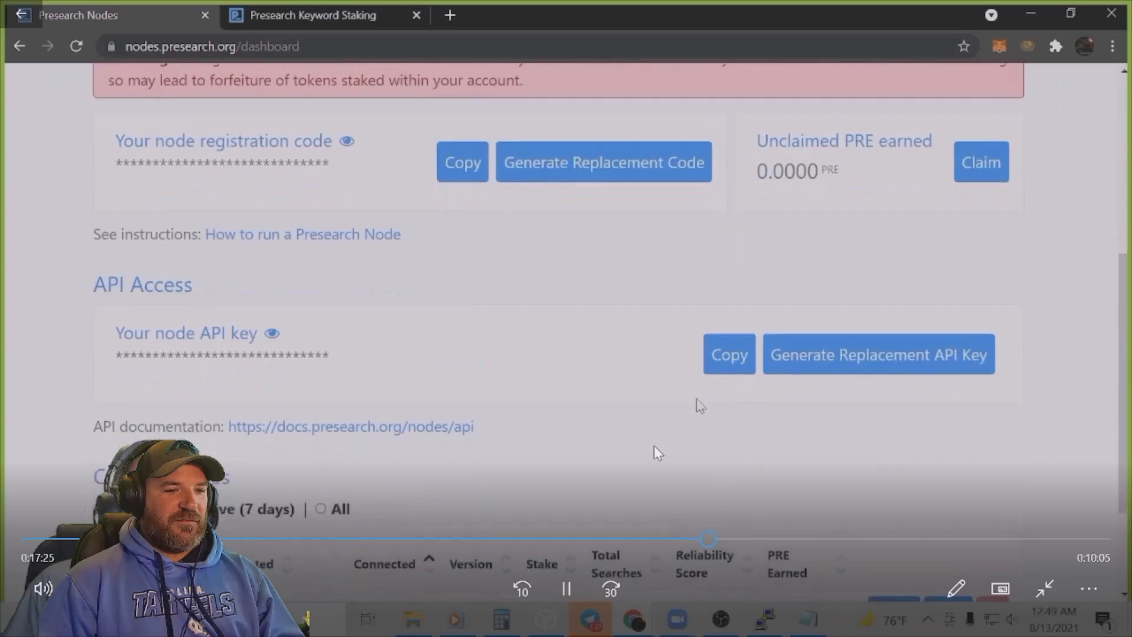
{"action": "scroll", "scroll_direction": "down", "scroll_amount": 3}
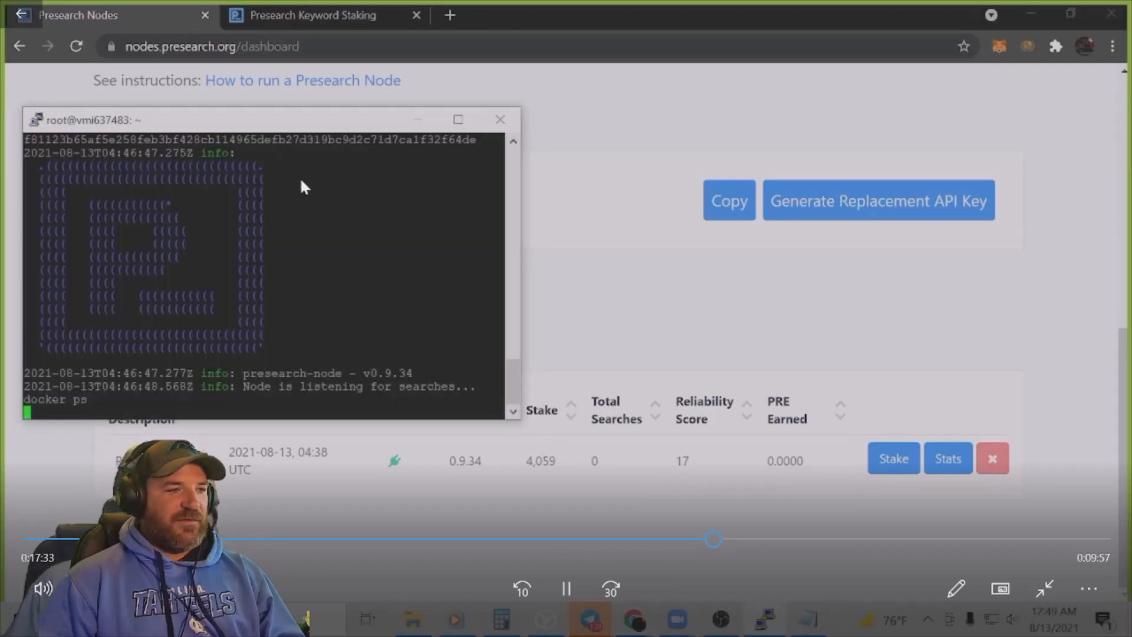
{"action": "mouse_move", "coordinate": [725, 553]}
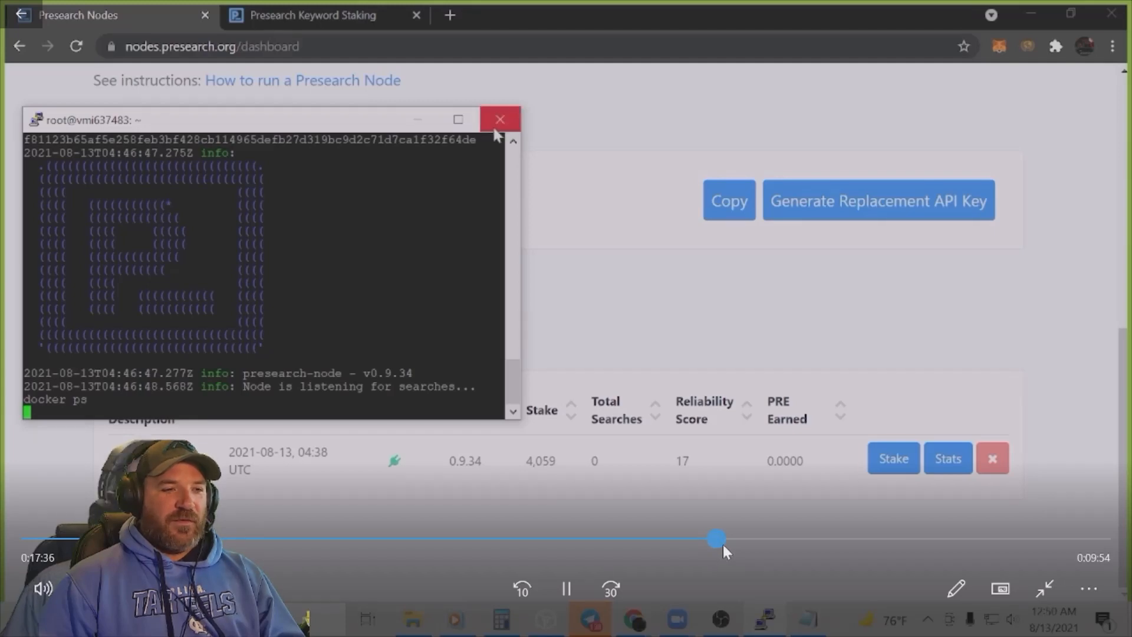
Close the first node's PuTTY session and confirm the exit dialog
{"action": "left_click", "coordinate": [500, 119]}
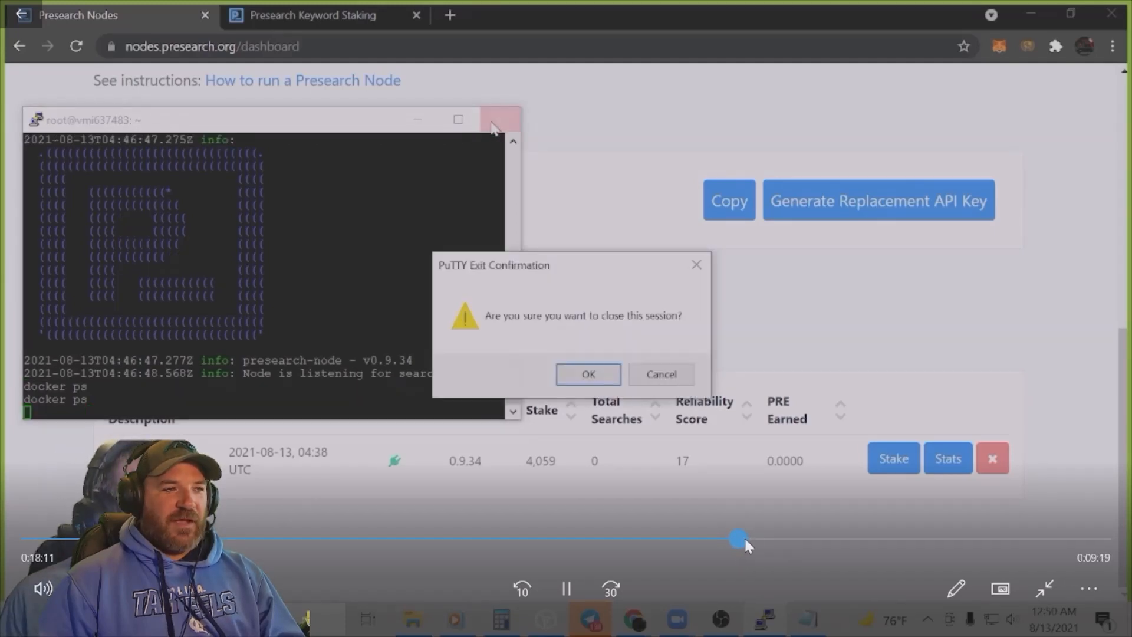
{"action": "left_click", "coordinate": [588, 373]}
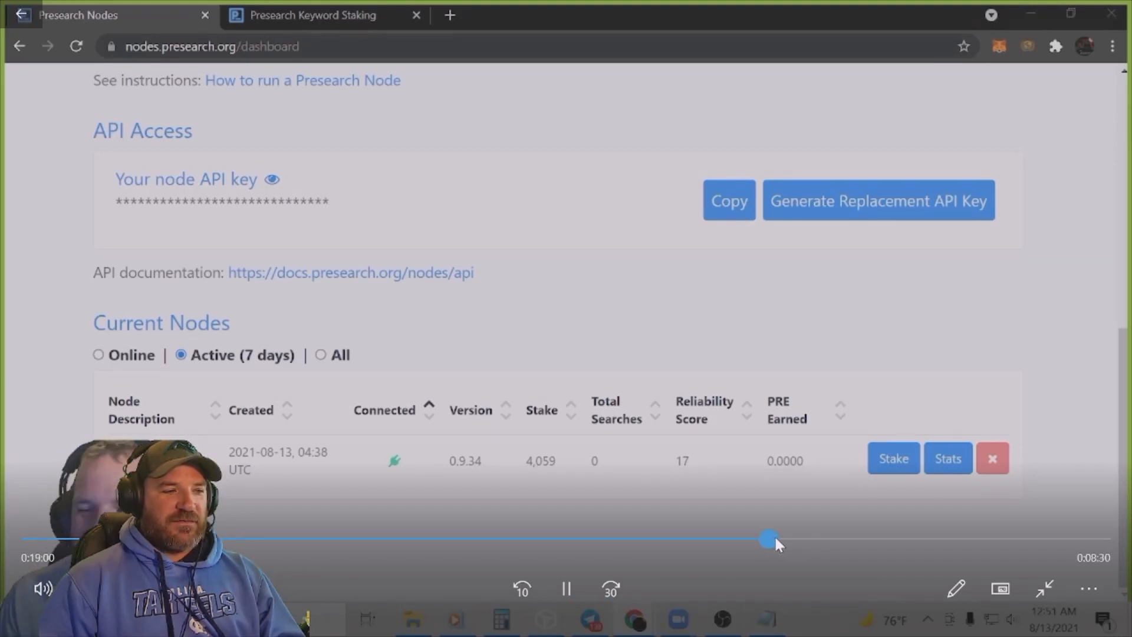
{"action": "left_click_drag", "start_coordinate": [769, 538], "coordinate": [797, 537]}
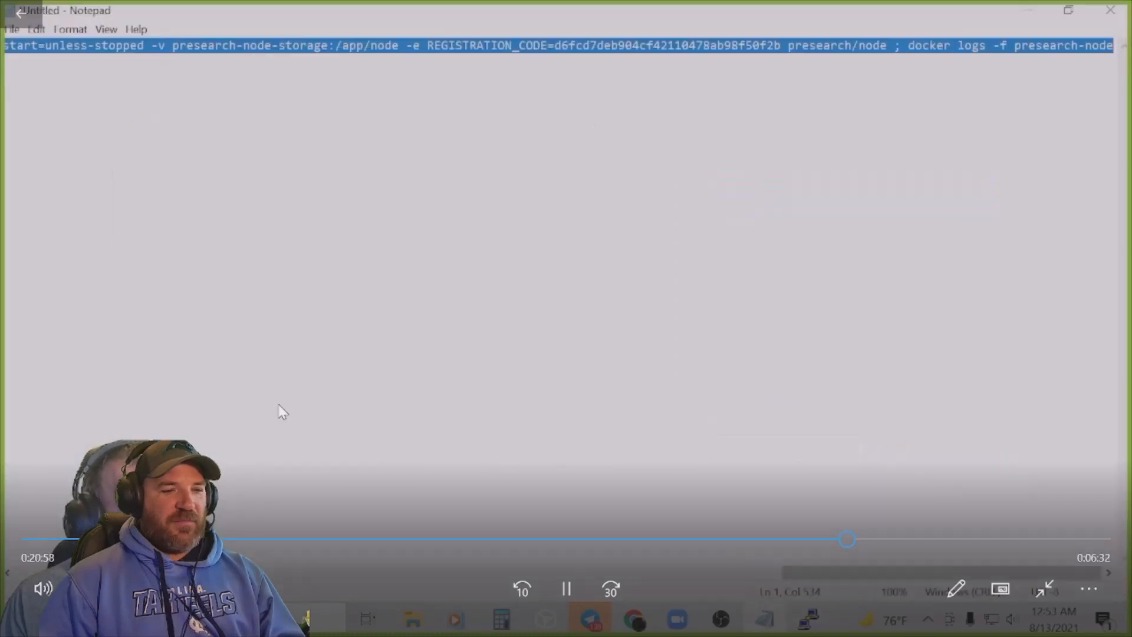
Copy the docker run command from Notepad and paste it into the second server's session
{"action": "left_click", "coordinate": [35, 29]}
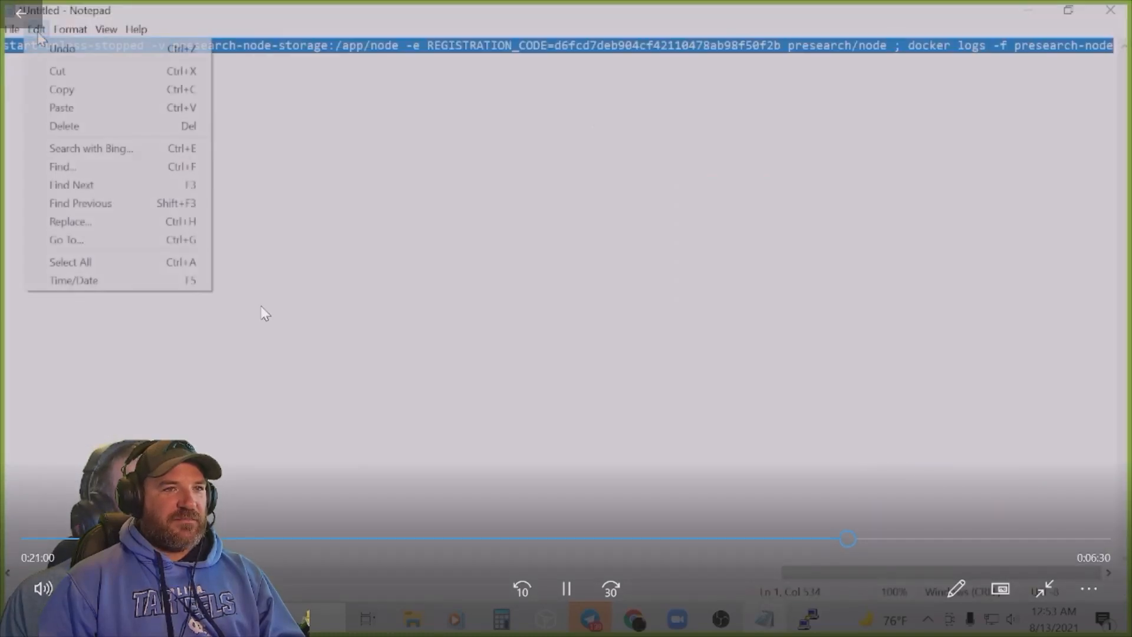
{"action": "left_click", "coordinate": [262, 311]}
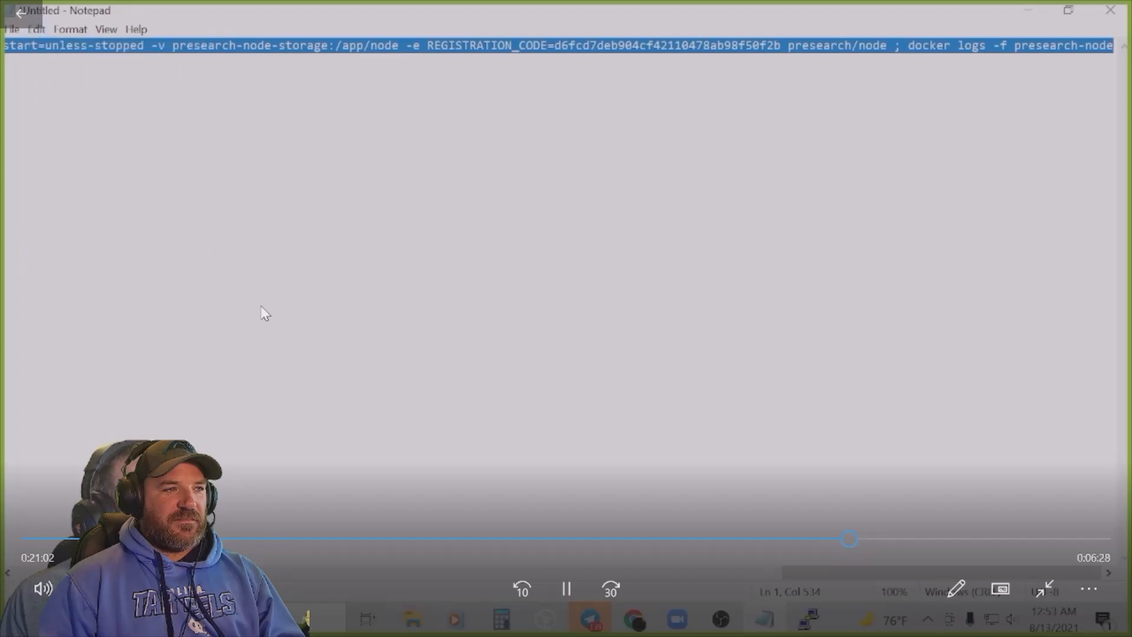
{"action": "right_click", "coordinate": [260, 313]}
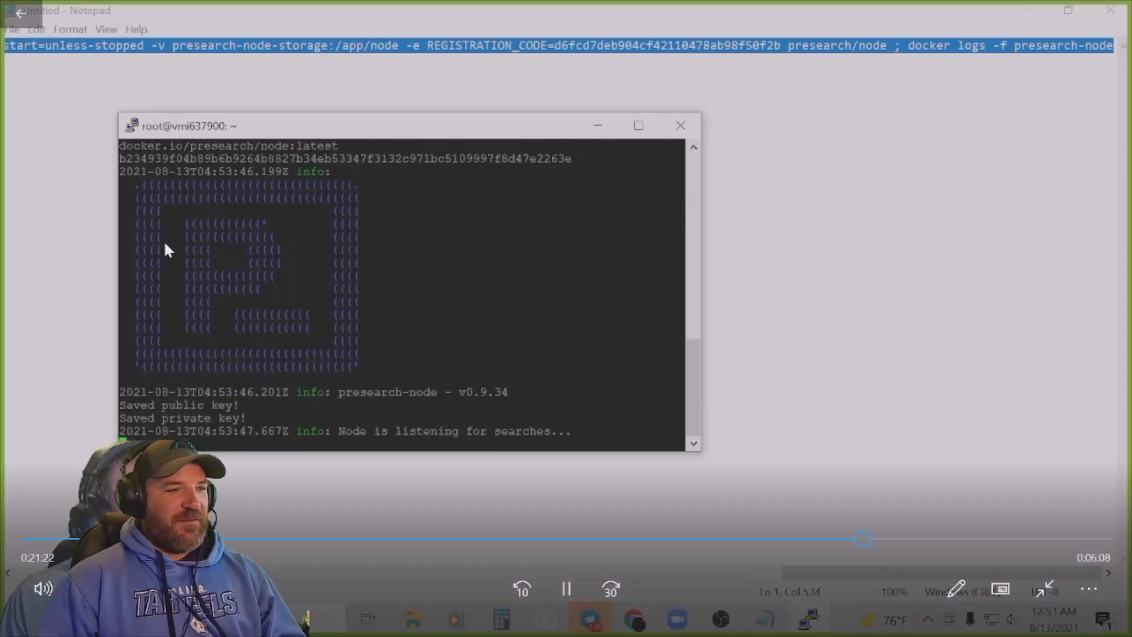
{"action": "mouse_move", "coordinate": [233, 289]}
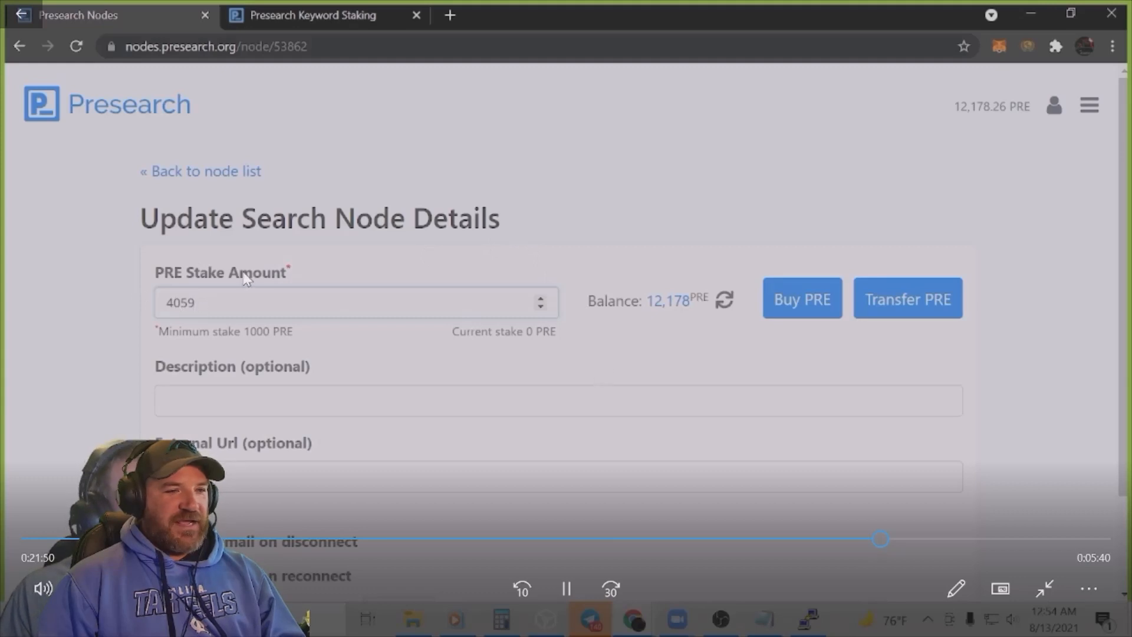
Save a 4,059 PRE stake on the second node as Robsits2P.2 with disconnect emails on
{"action": "type", "text": "Robsits2P.2"}
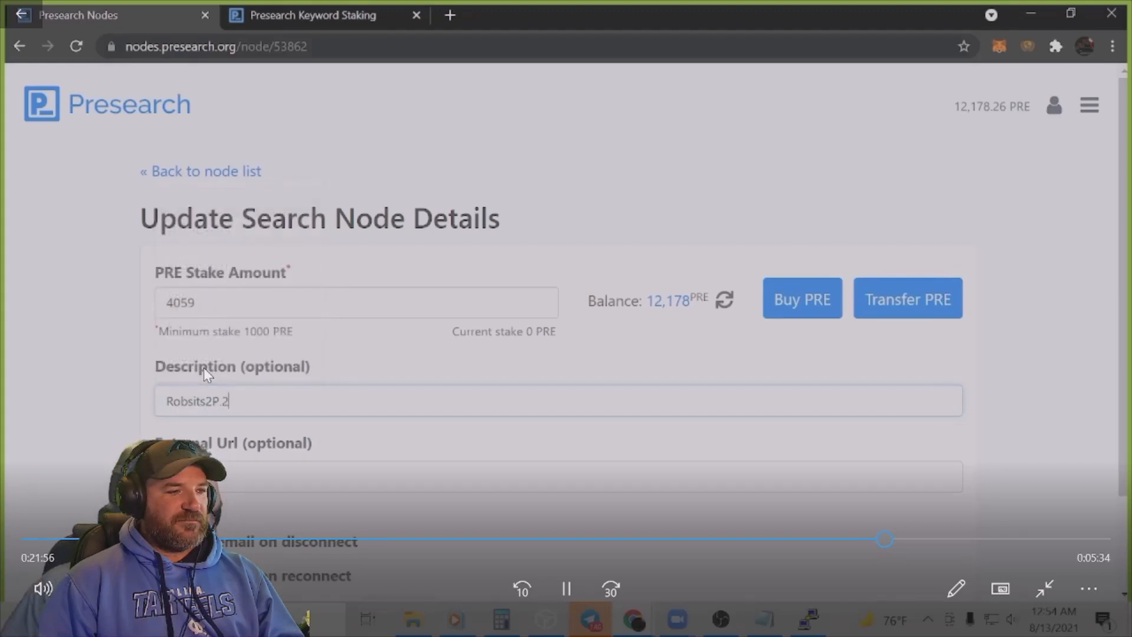
{"action": "scroll", "scroll_direction": "down", "scroll_amount": 3}
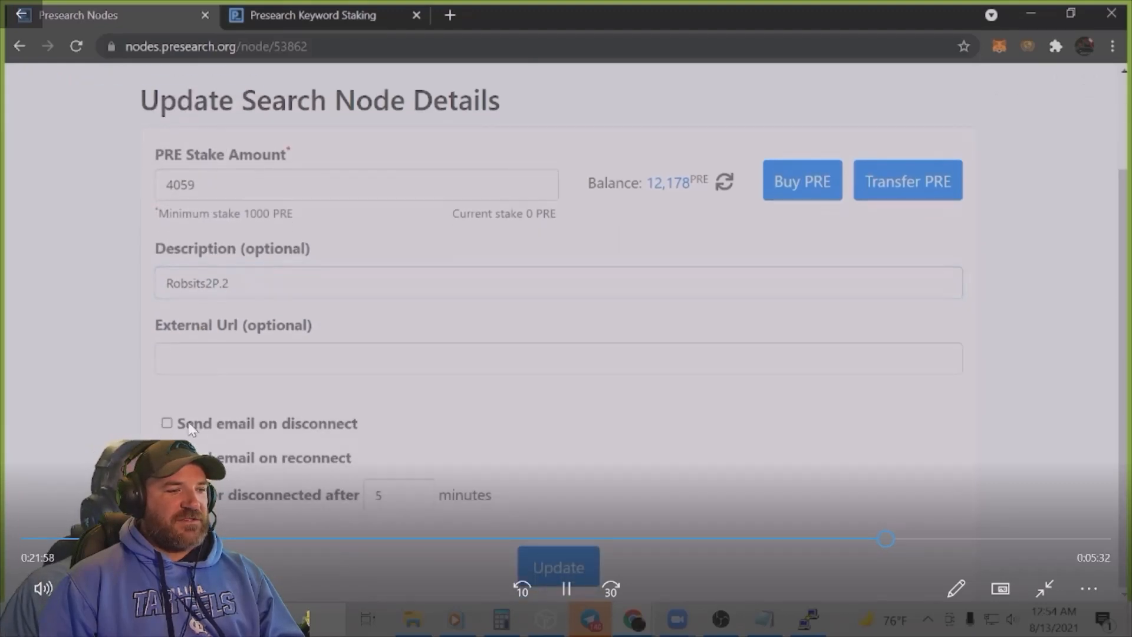
{"action": "left_click", "coordinate": [167, 423]}
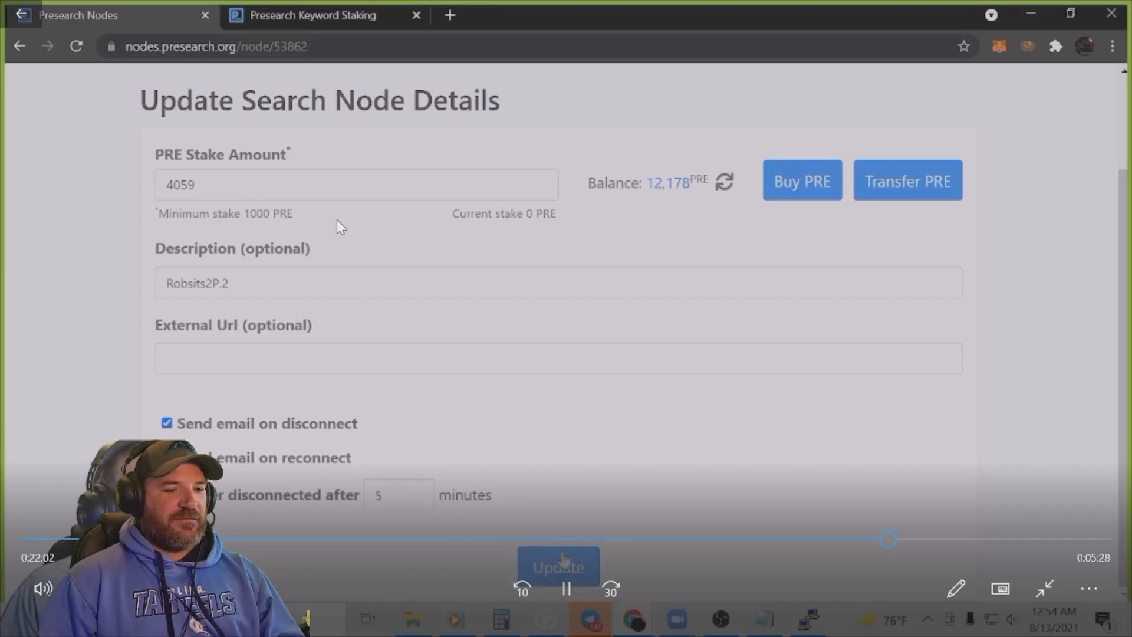
{"action": "left_click", "coordinate": [557, 565]}
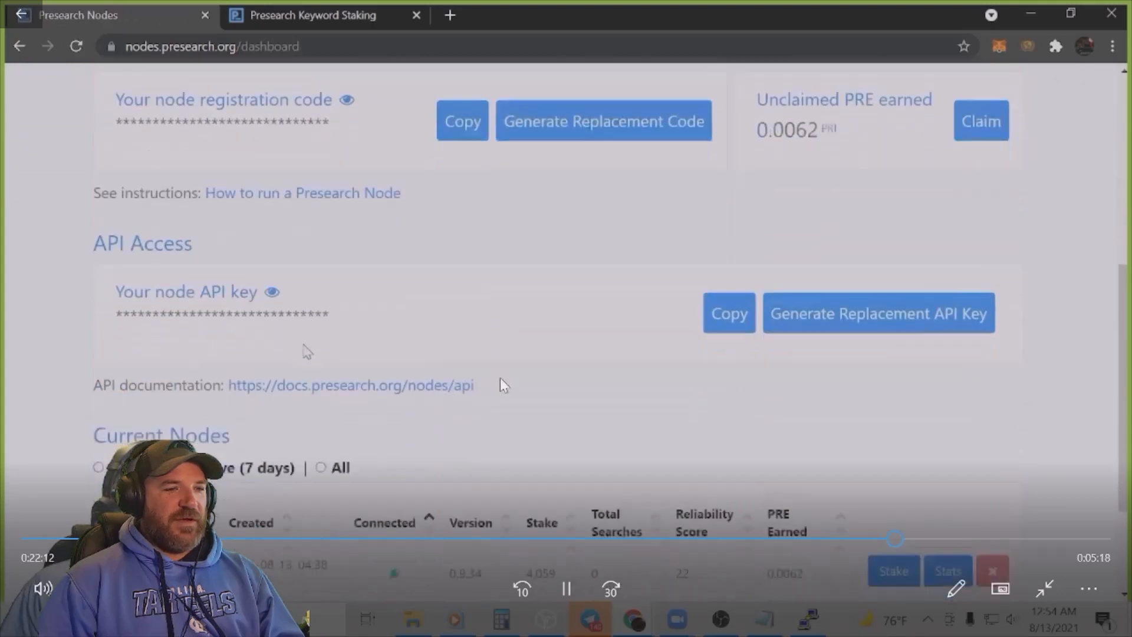
Close the second PuTTY session, leaving 12,177 PRE staked and 4,060 available
{"action": "scroll", "scroll_direction": "down", "scroll_amount": 3}
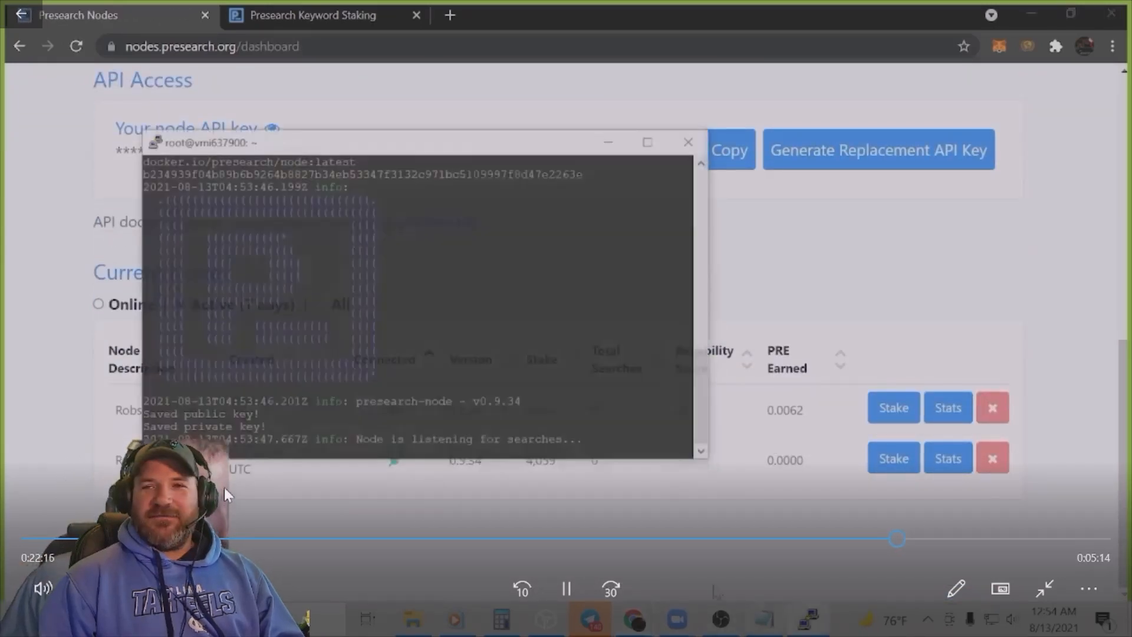
{"action": "left_click", "coordinate": [683, 125]}
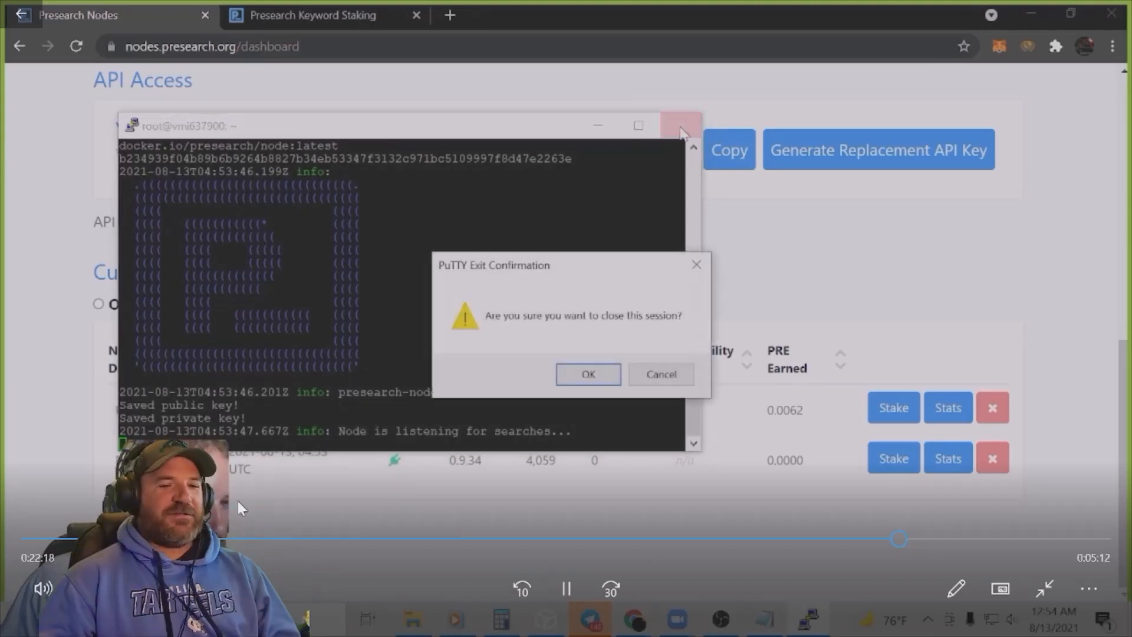
{"action": "left_click", "coordinate": [588, 374]}
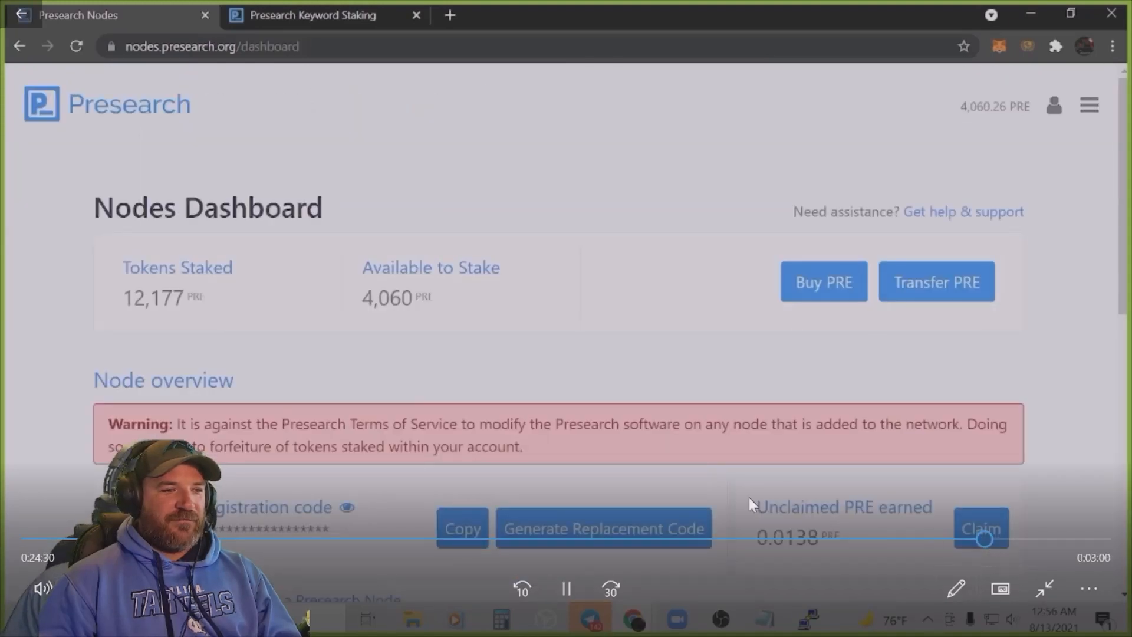
Save the fourth node Robsits2P.4 with a 4060 PRE stake and disconnect email alerts
{"action": "scroll", "scroll_direction": "down", "scroll_amount": 3}
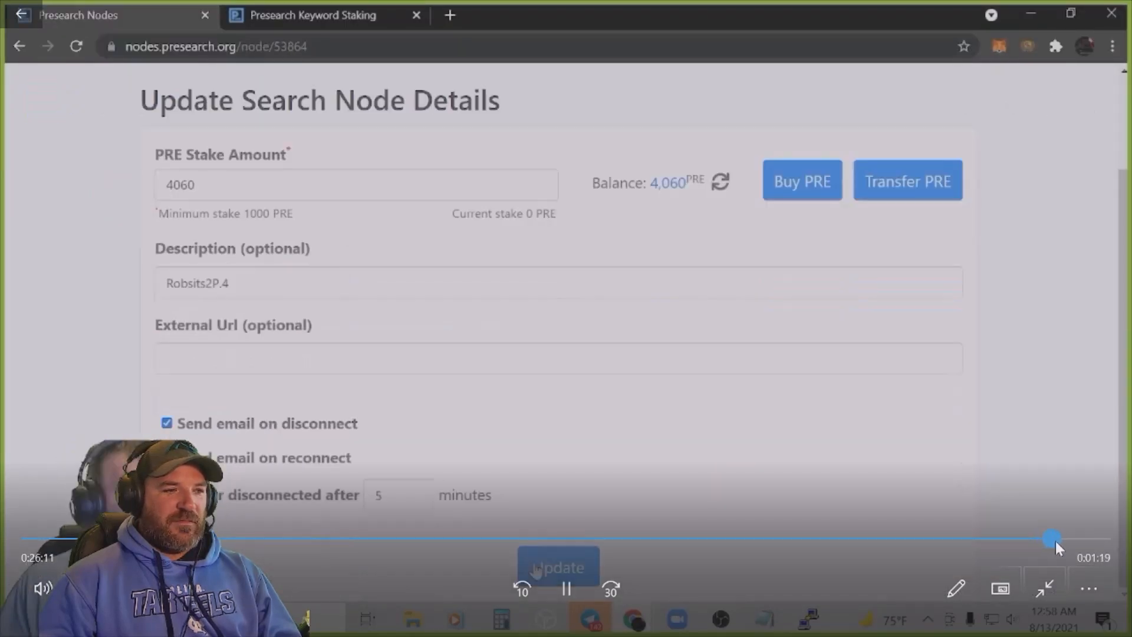
{"action": "left_click", "coordinate": [557, 566]}
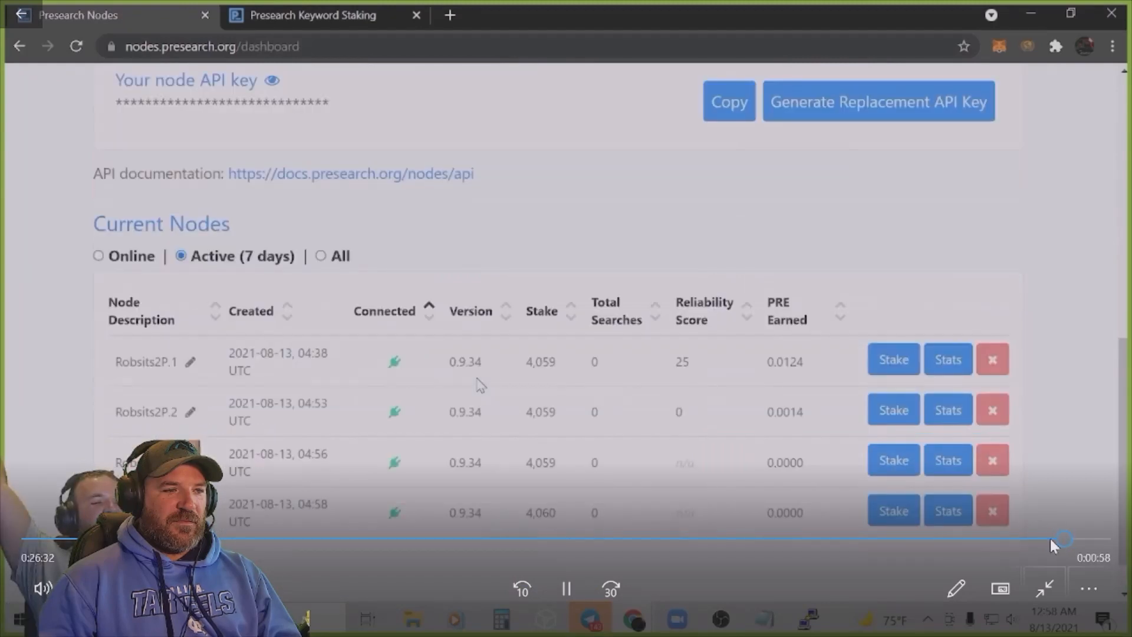
{"action": "left_click", "coordinate": [566, 588]}
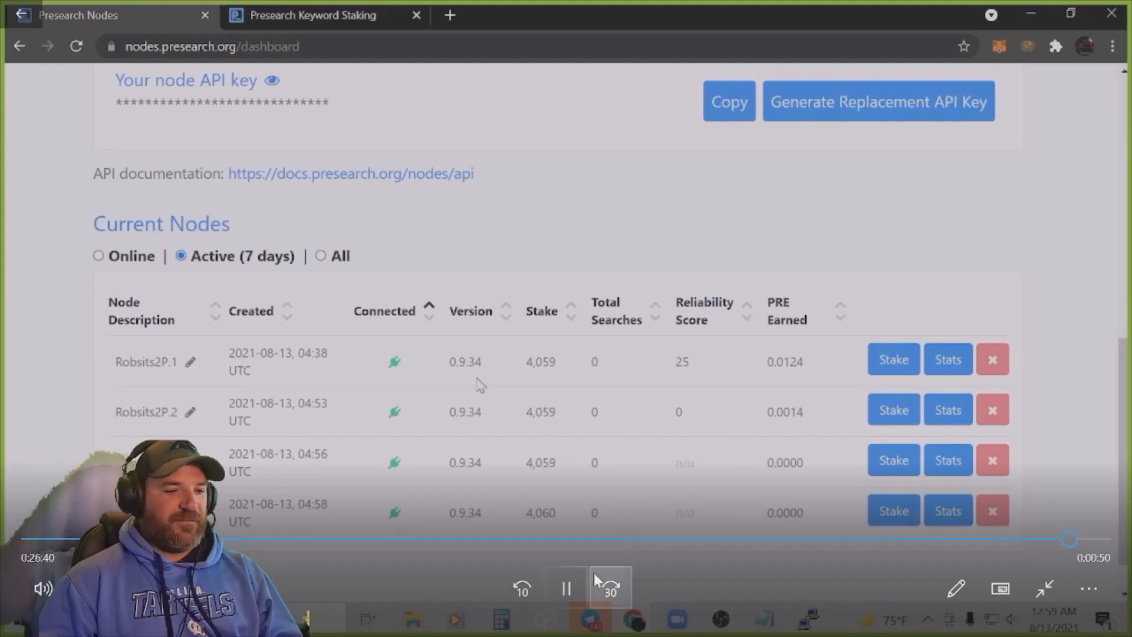
{"action": "mouse_move", "coordinate": [610, 587]}
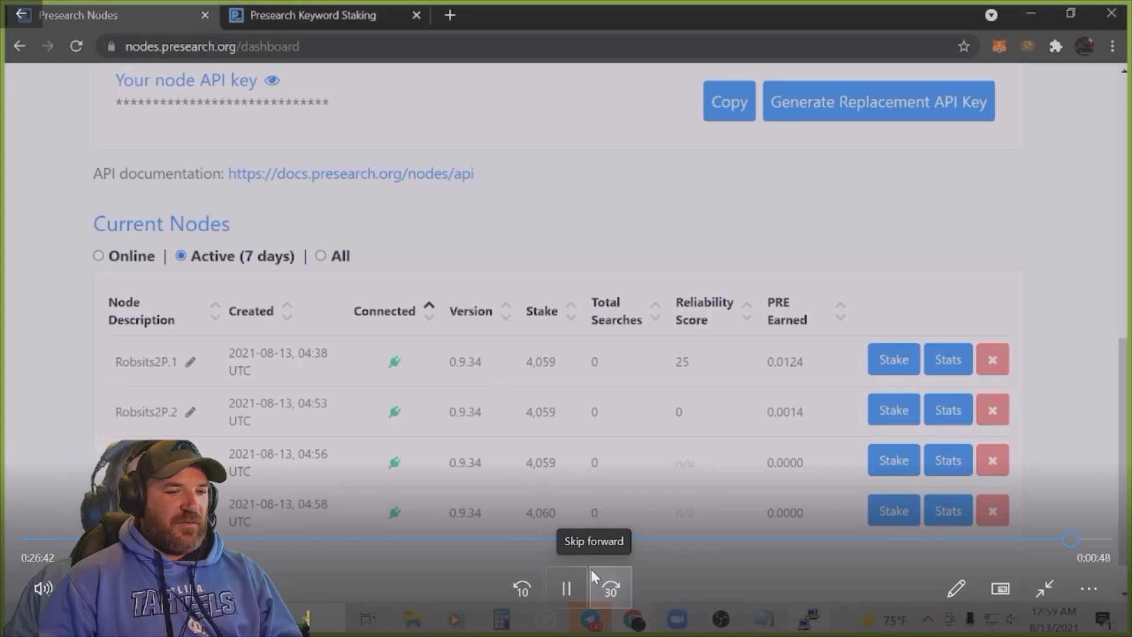
{"action": "mouse_move", "coordinate": [720, 618]}
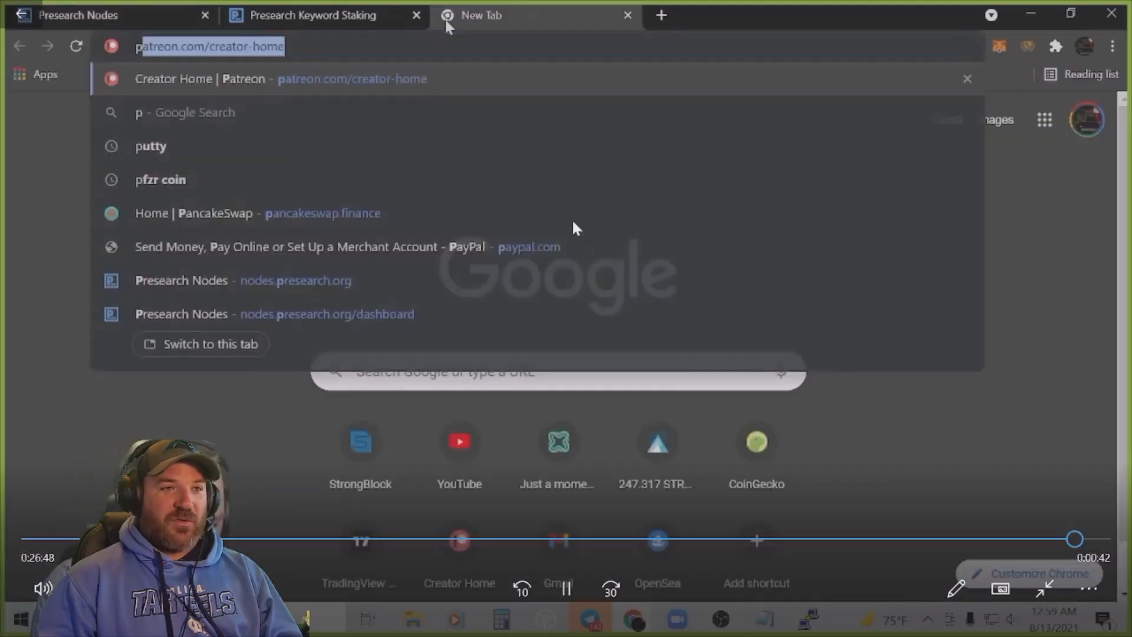
Search the web for 'putty' from a new Chrome tab
{"action": "type", "text": "putty"}
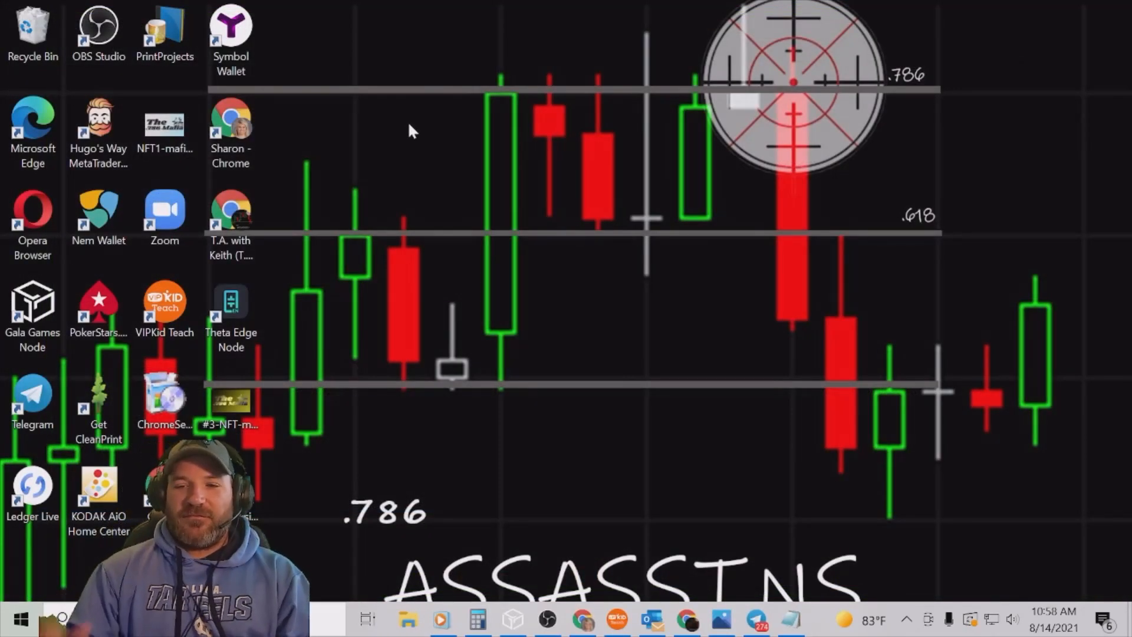
{"action": "mouse_move", "coordinate": [706, 576]}
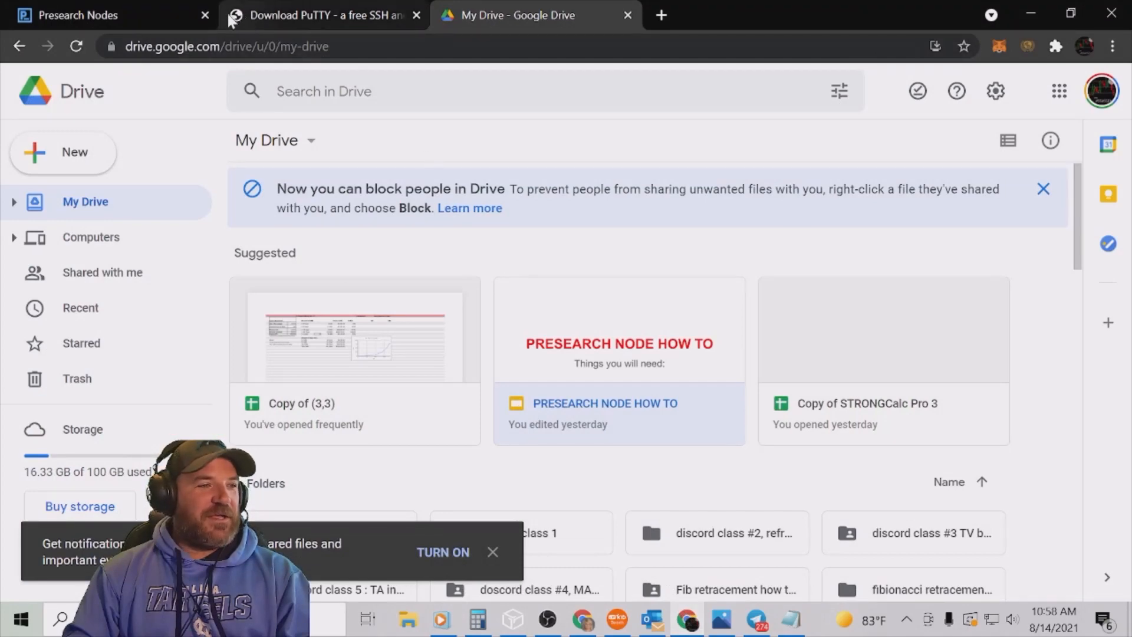
Return to Presearch Nodes and review the Current Nodes table's earnings and 10.8846 PRE unclaimed
{"action": "left_click", "coordinate": [108, 14]}
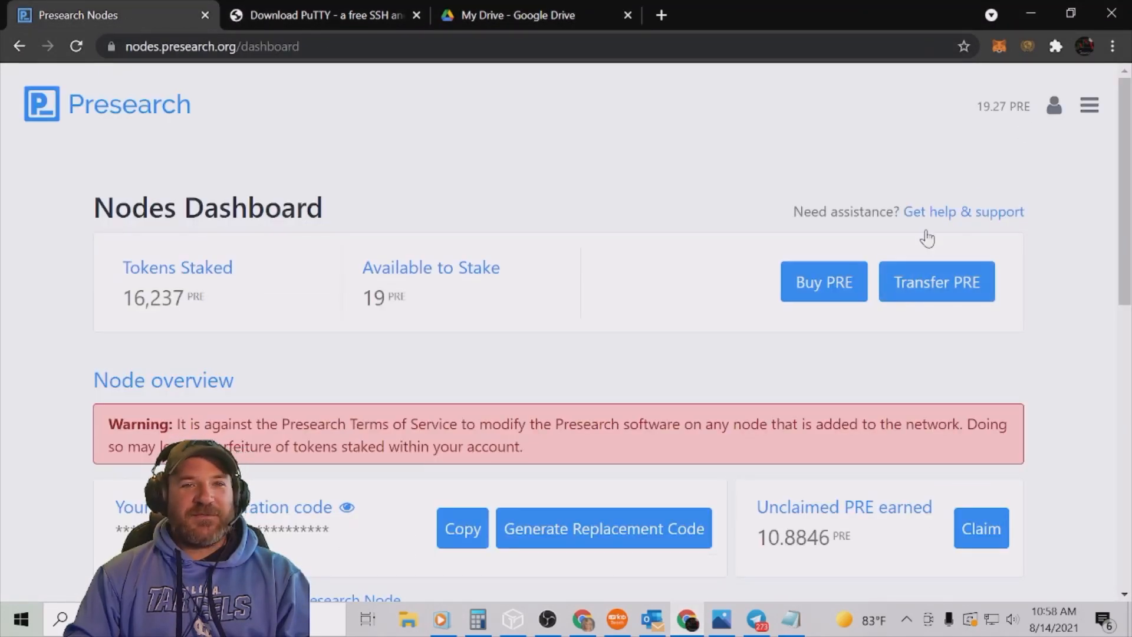
{"action": "scroll", "scroll_direction": "down", "scroll_amount": 3}
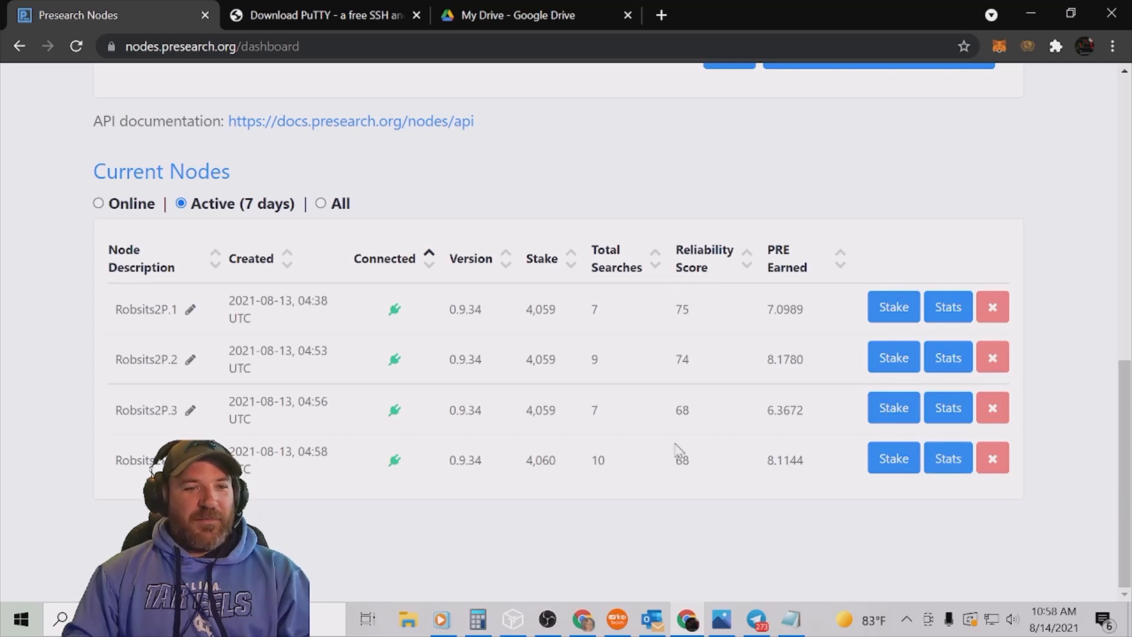
{"action": "mouse_move", "coordinate": [682, 477]}
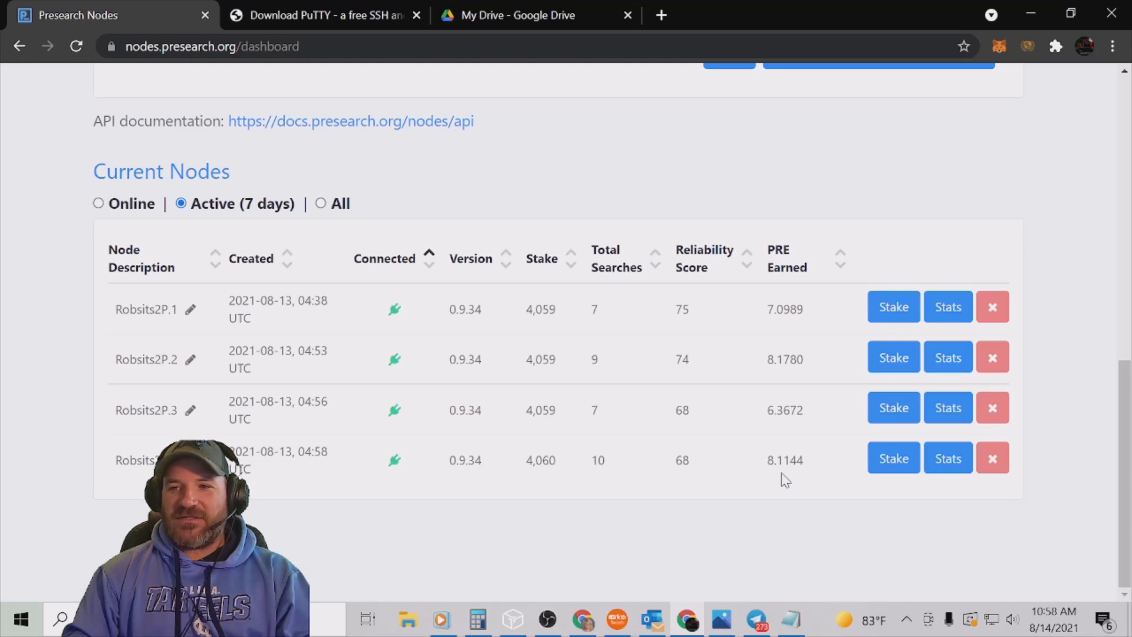
{"action": "scroll", "scroll_direction": "up", "scroll_amount": 3}
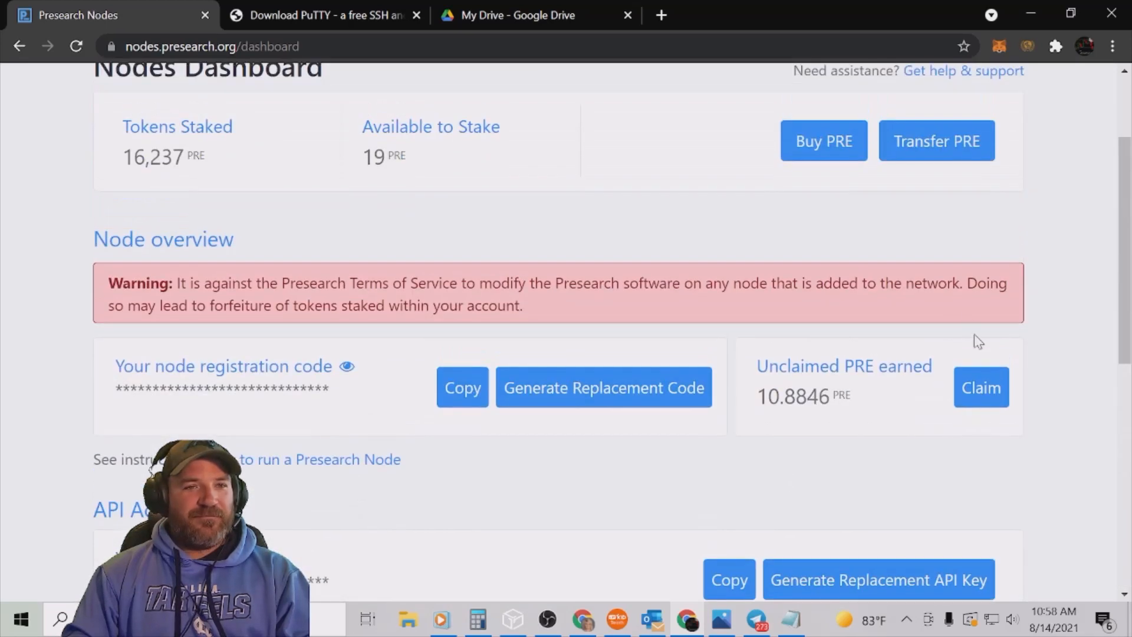
Claim the 10.9781 PRE node rewards into Savings
{"action": "left_click", "coordinate": [981, 387]}
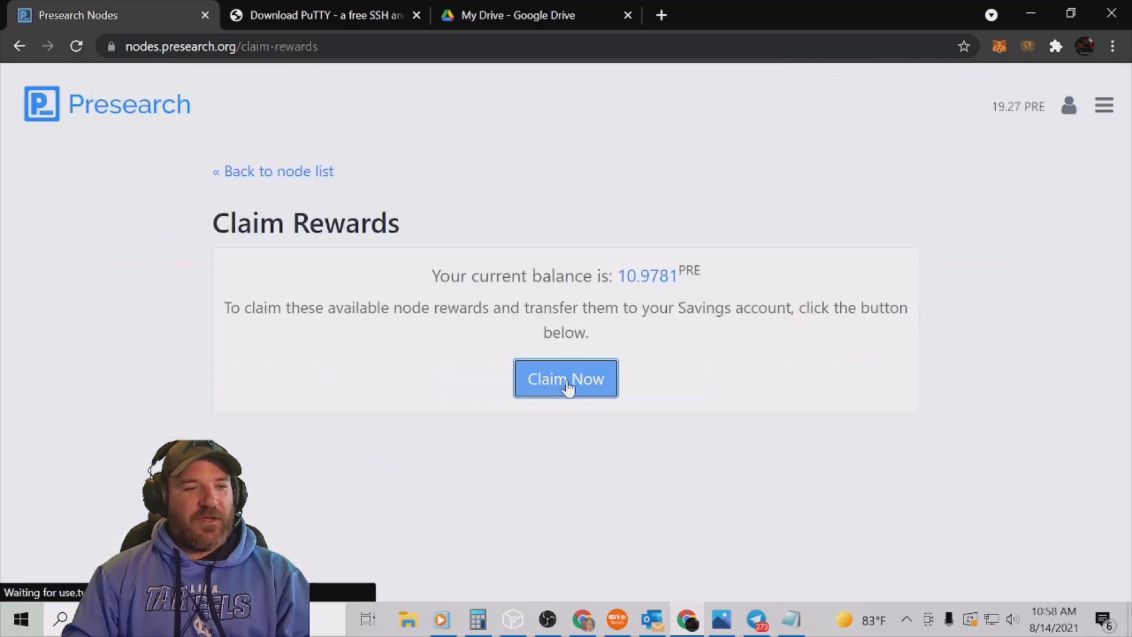
{"action": "left_click", "coordinate": [565, 378]}
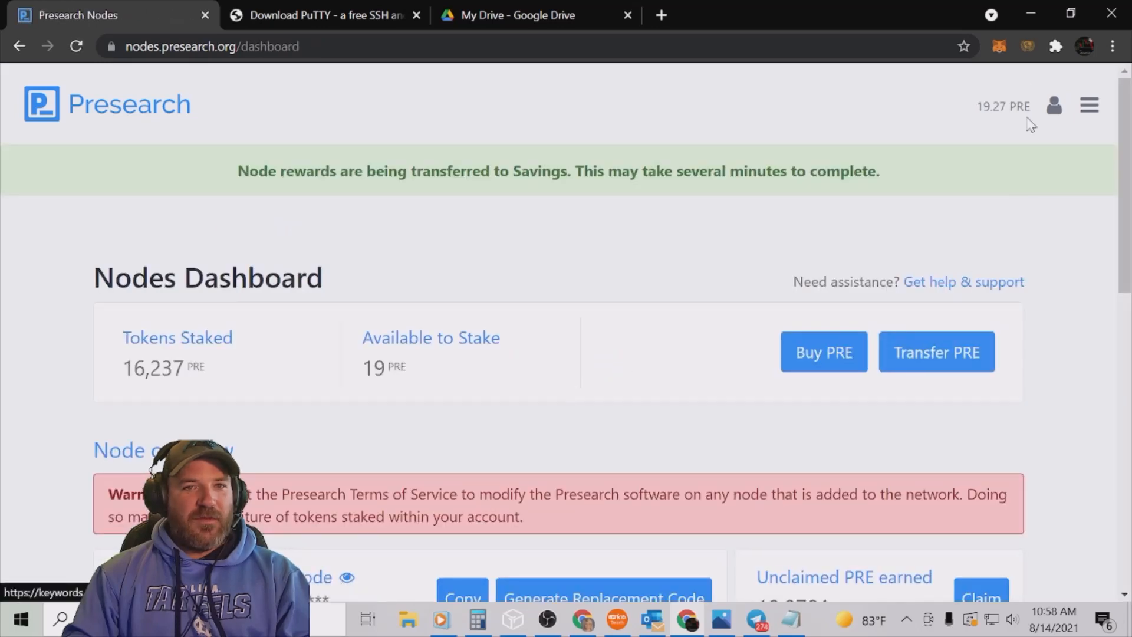
{"action": "mouse_move", "coordinate": [949, 141]}
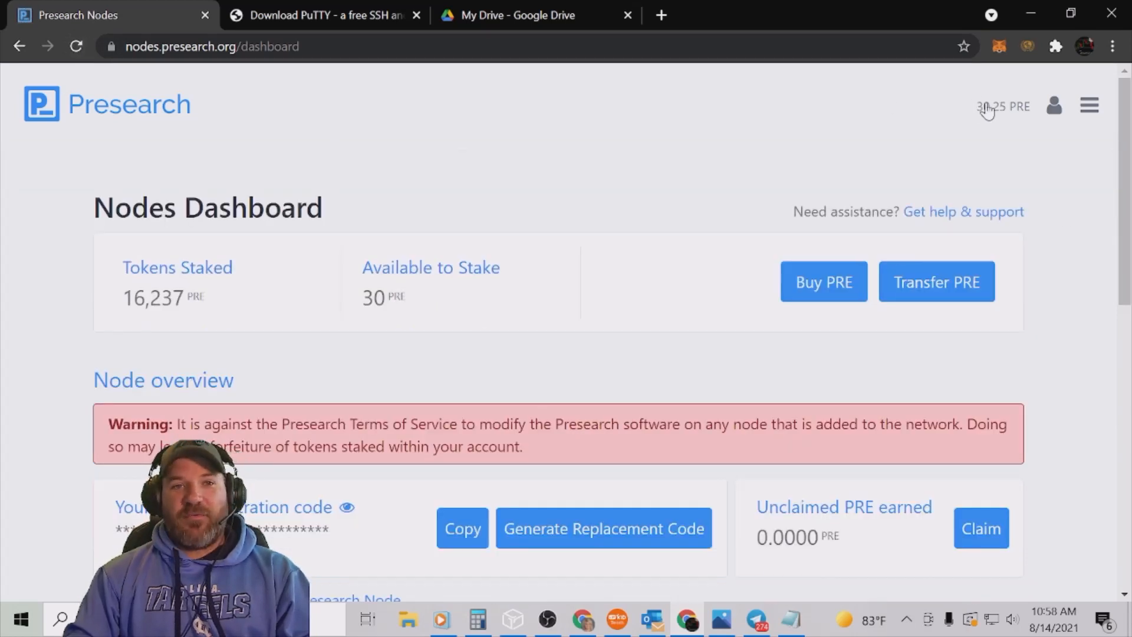
{"action": "mouse_move", "coordinate": [1034, 281]}
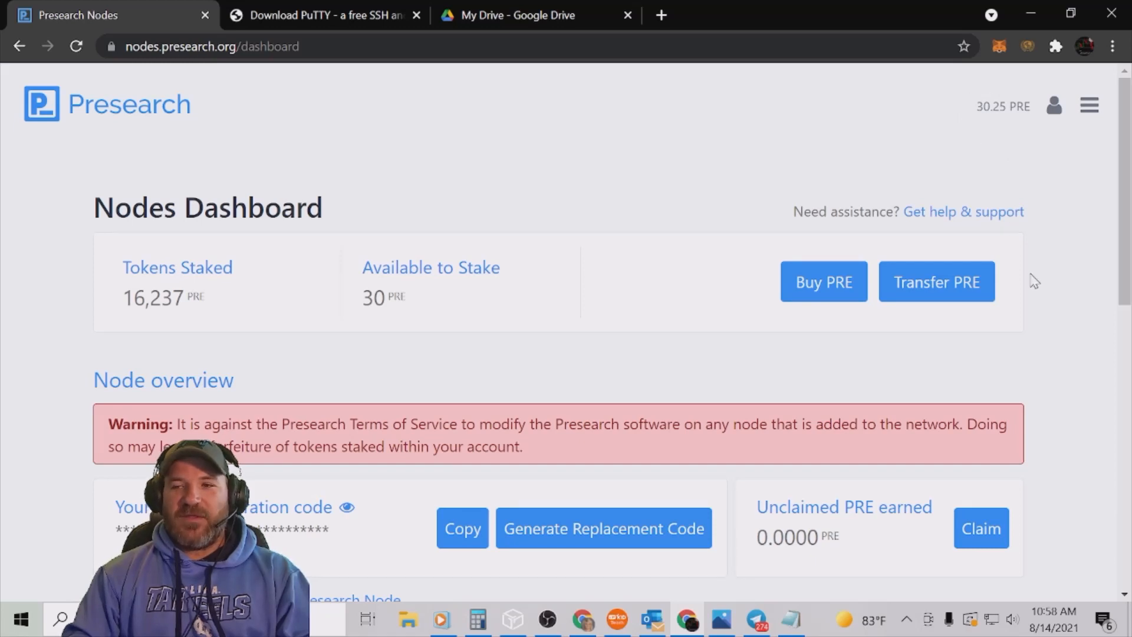
{"action": "mouse_move", "coordinate": [791, 620]}
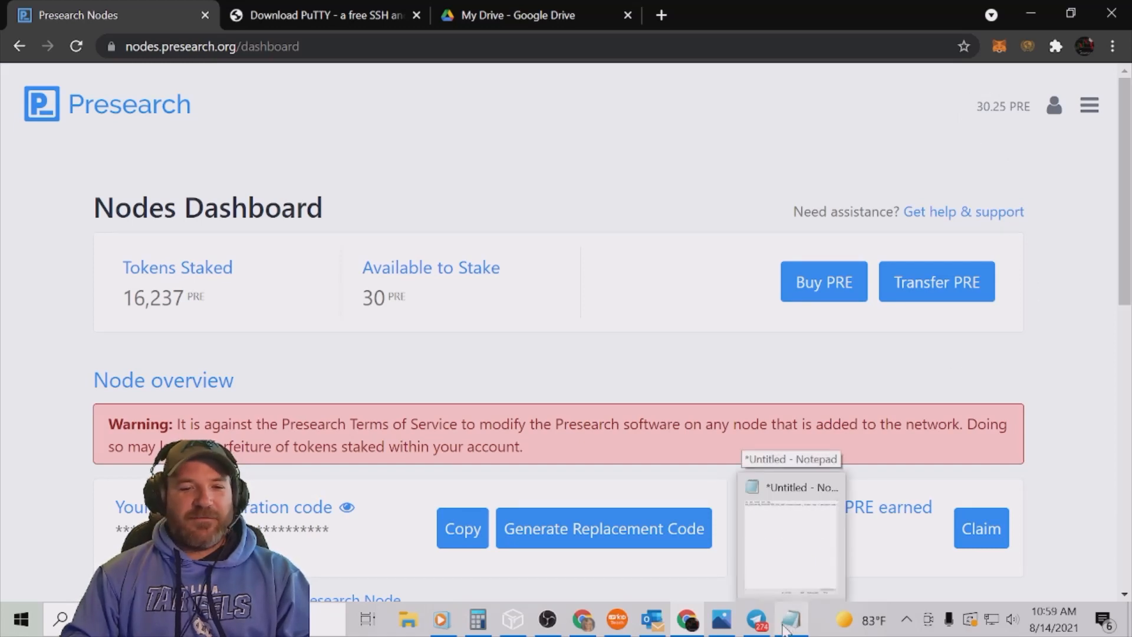
Multiply the 30.25 PRE balance by 0.03 in Calculator to get 0.9075
{"action": "left_click", "coordinate": [478, 620]}
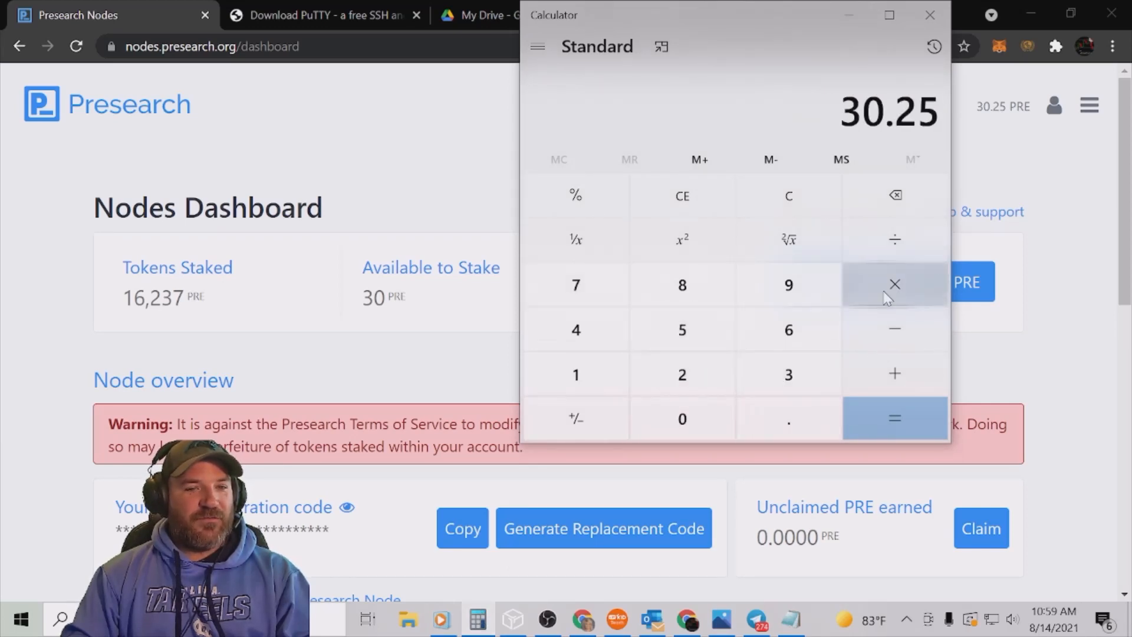
{"action": "left_click", "coordinate": [894, 284]}
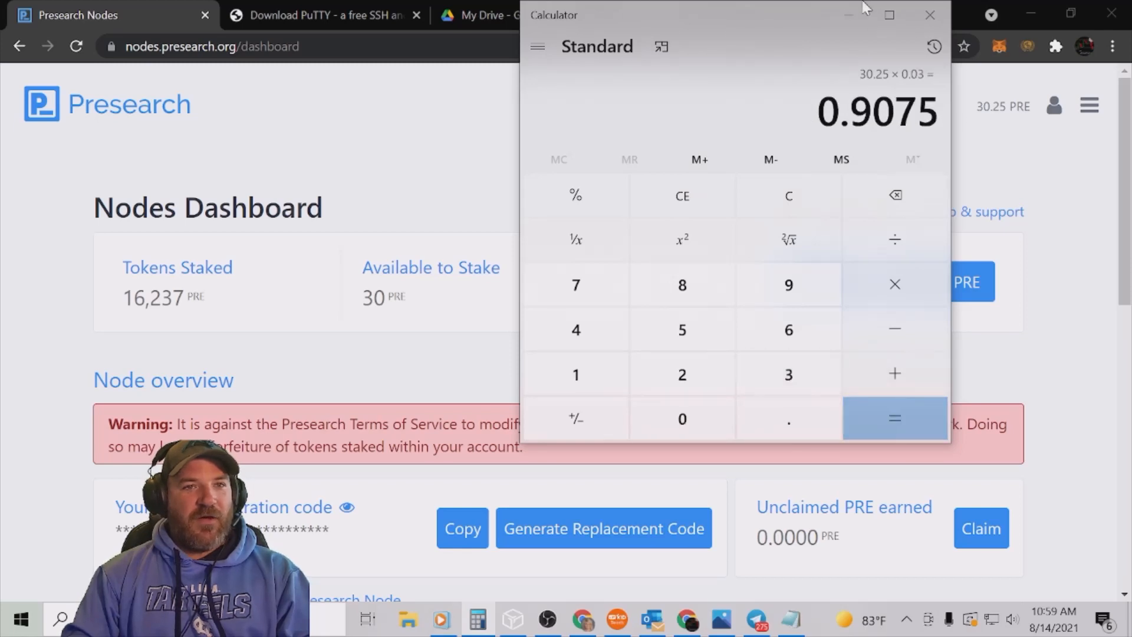
{"action": "mouse_move", "coordinate": [849, 15]}
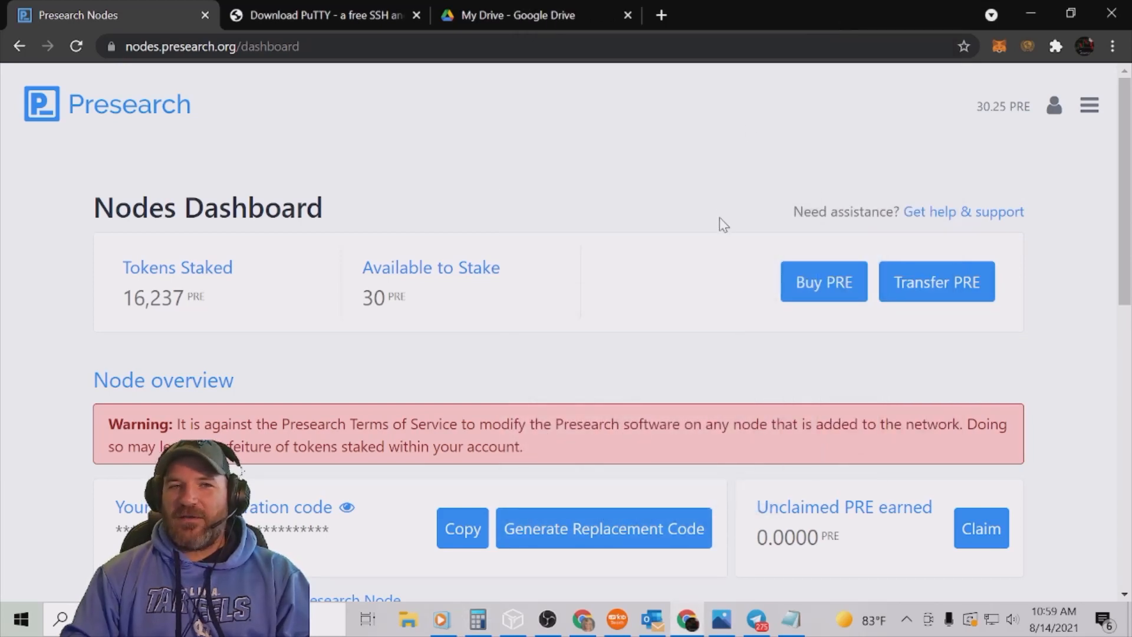
{"action": "scroll", "scroll_direction": "down", "scroll_amount": 3}
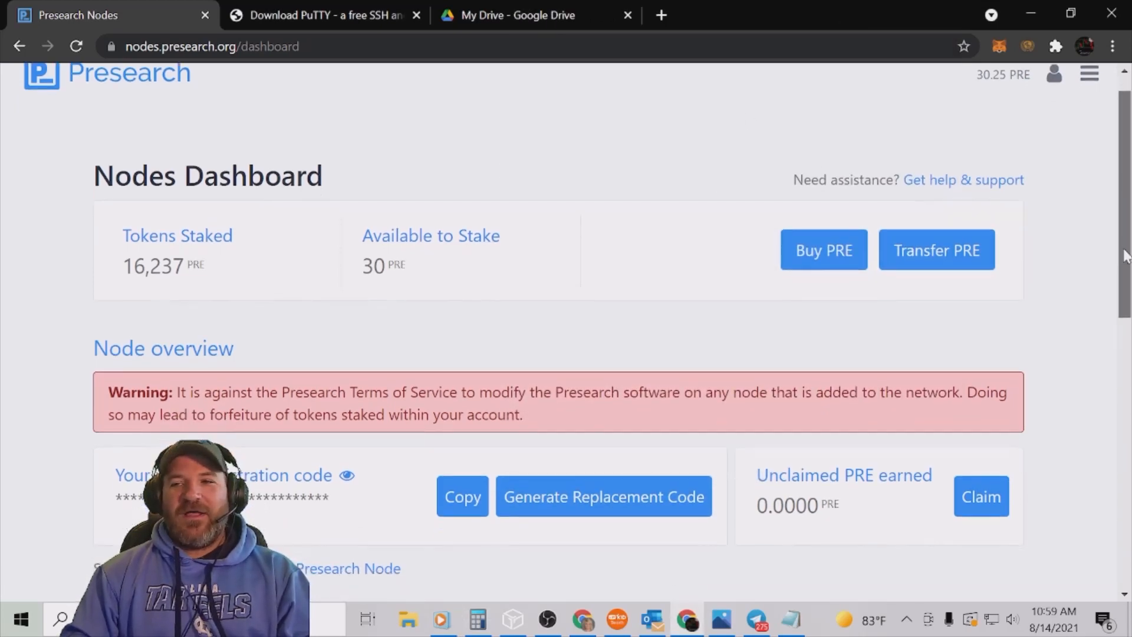